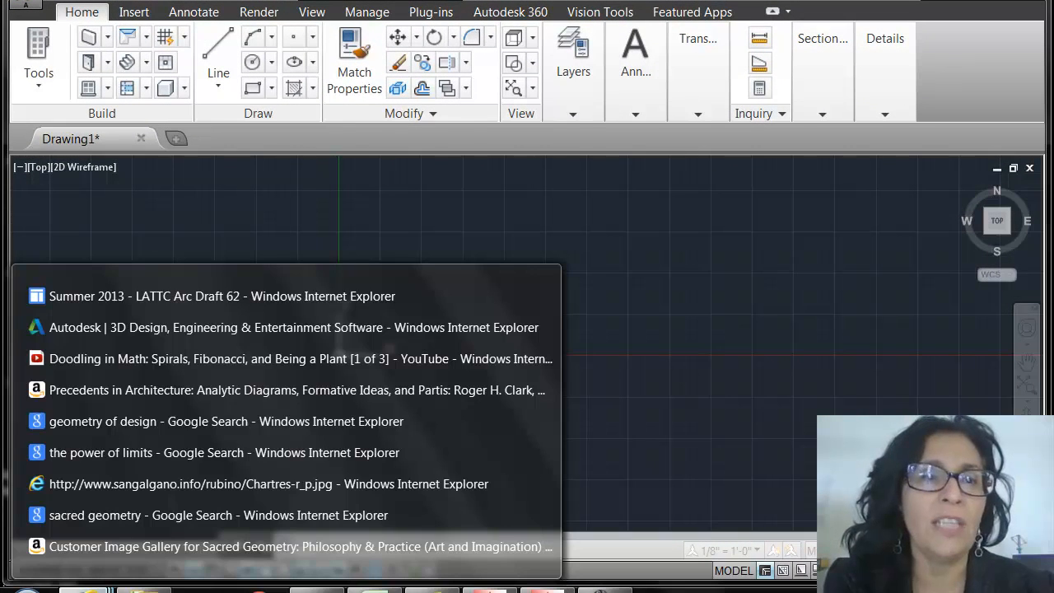
Switch to the Autodesk site window and expand its PRODUCTS menu.
click(294, 327)
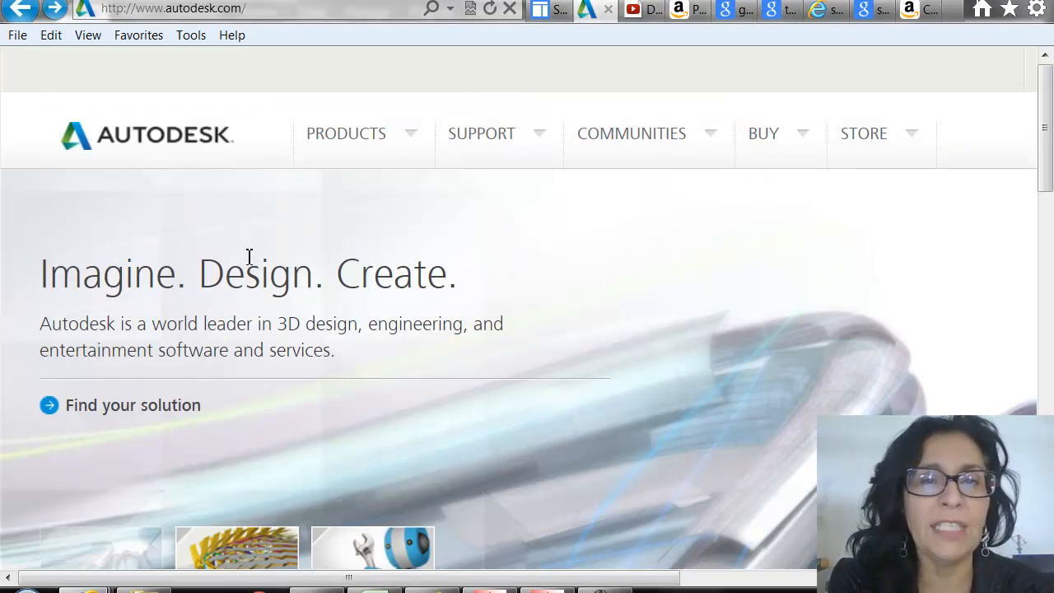
mouse_move(404, 145)
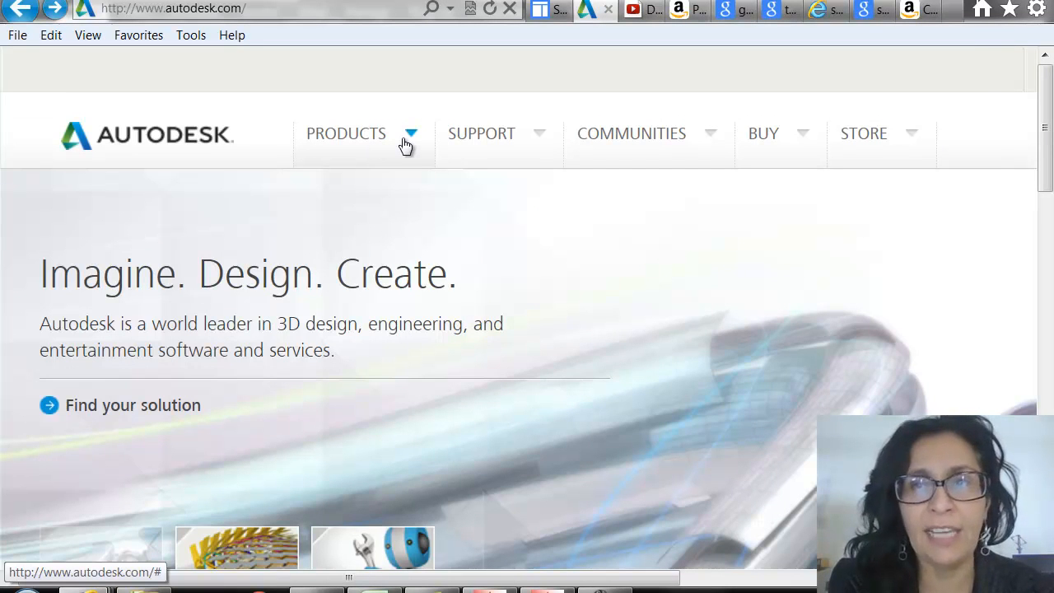
click(346, 134)
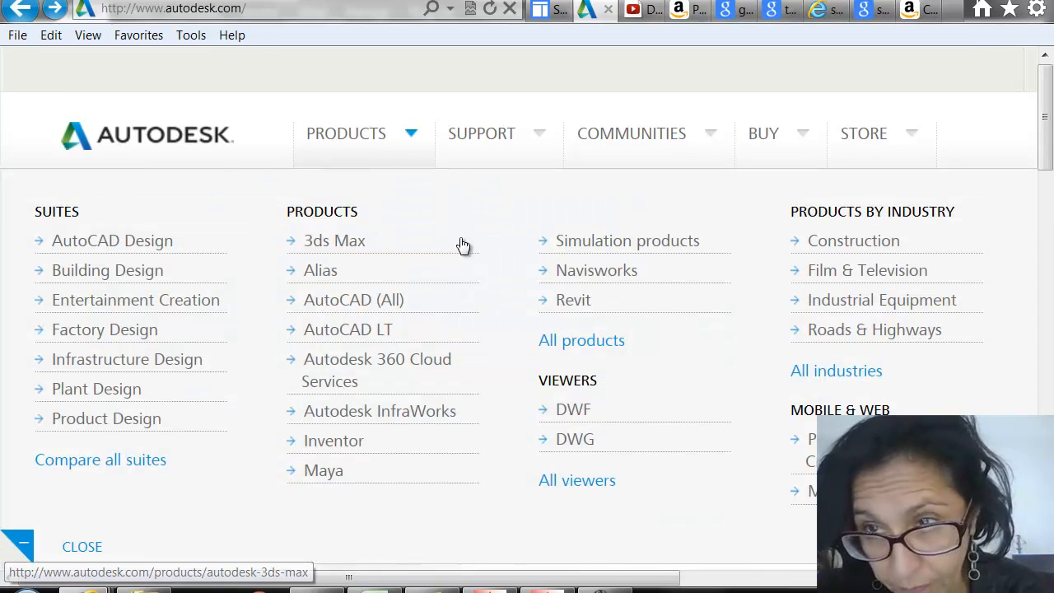
mouse_move(471, 221)
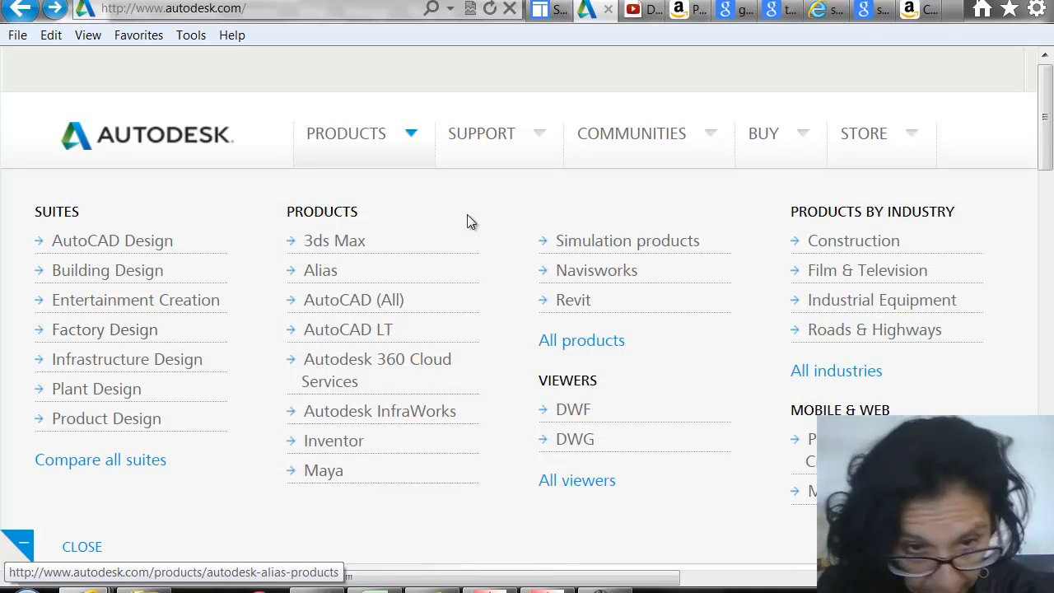
mouse_move(930, 10)
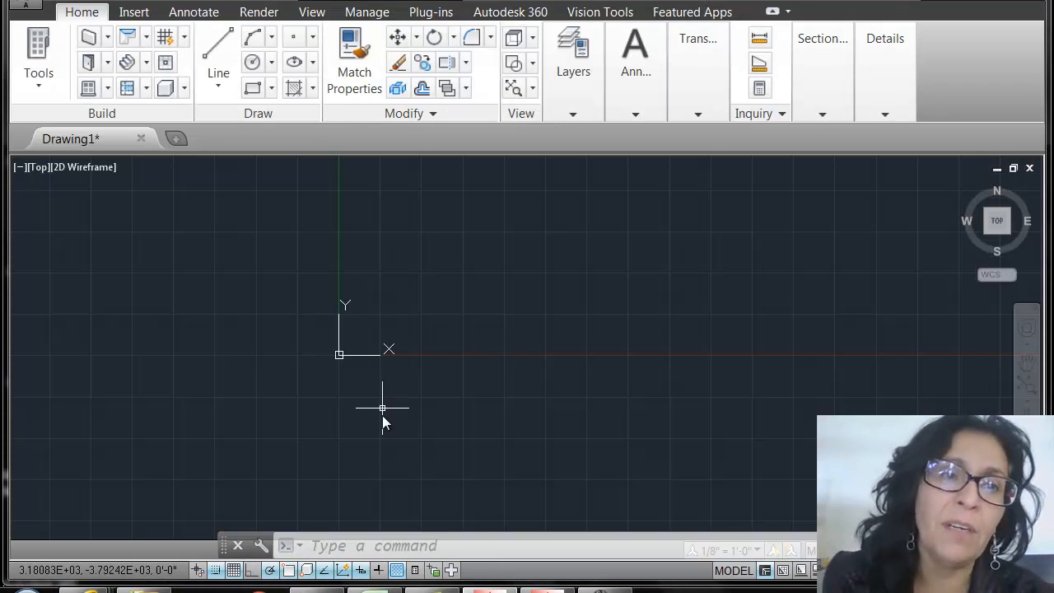
mouse_move(218, 46)
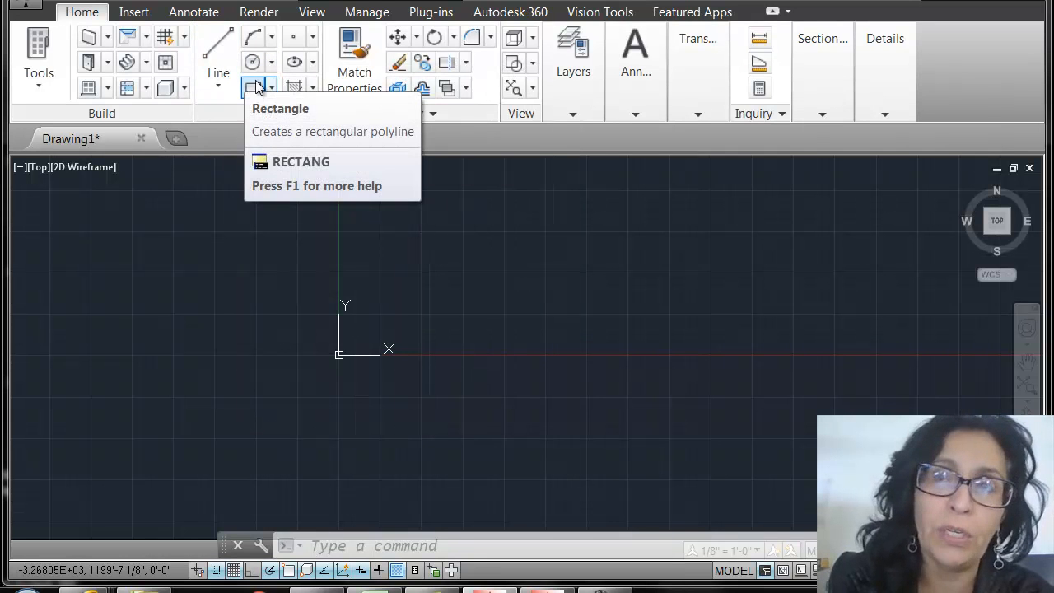
mouse_move(253, 63)
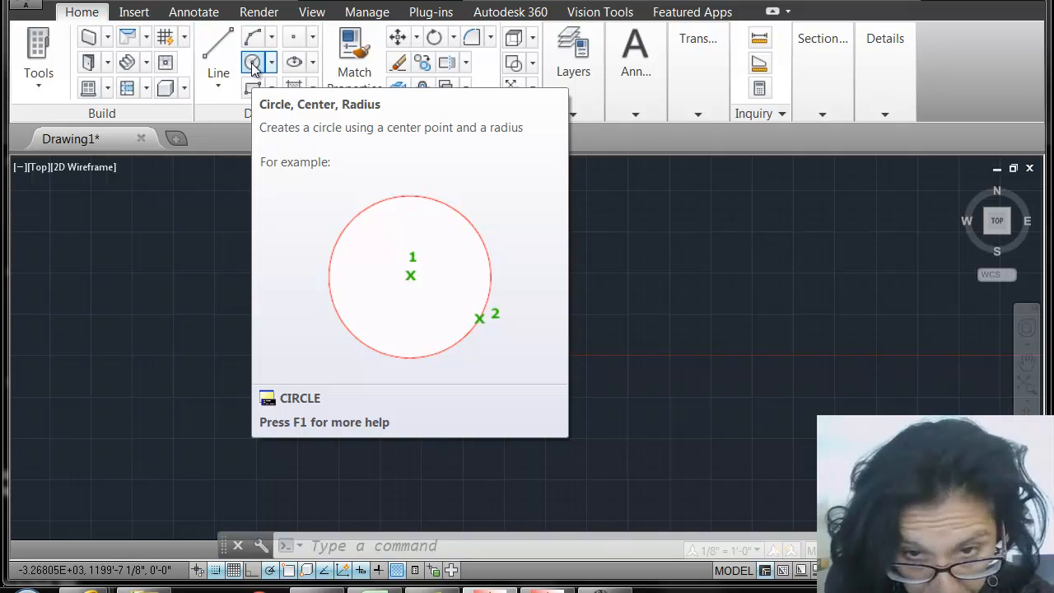
Place a first circle by center and radius just right of the origin.
click(253, 62)
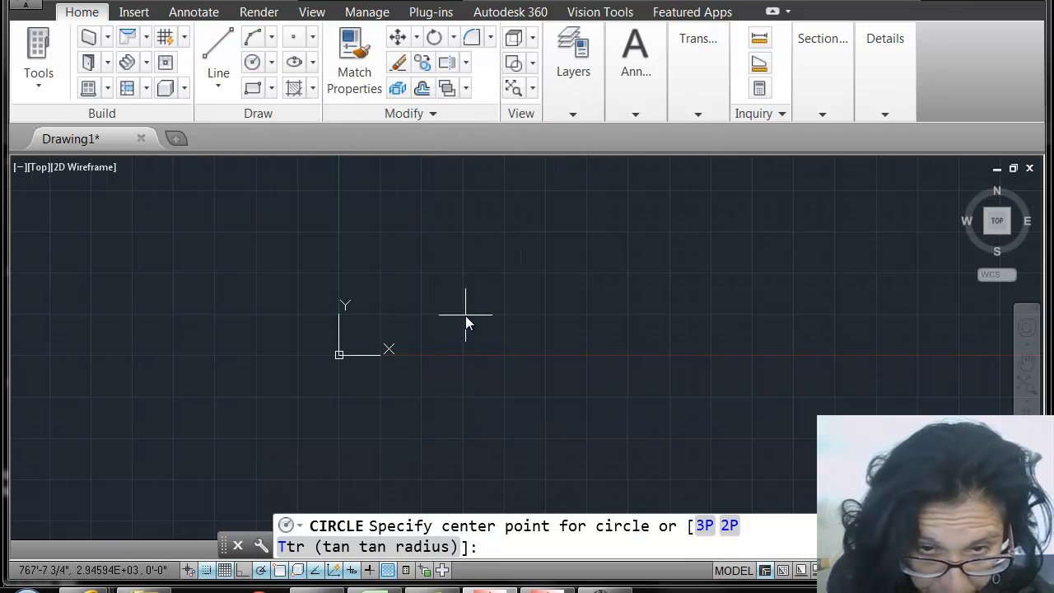
click(465, 316)
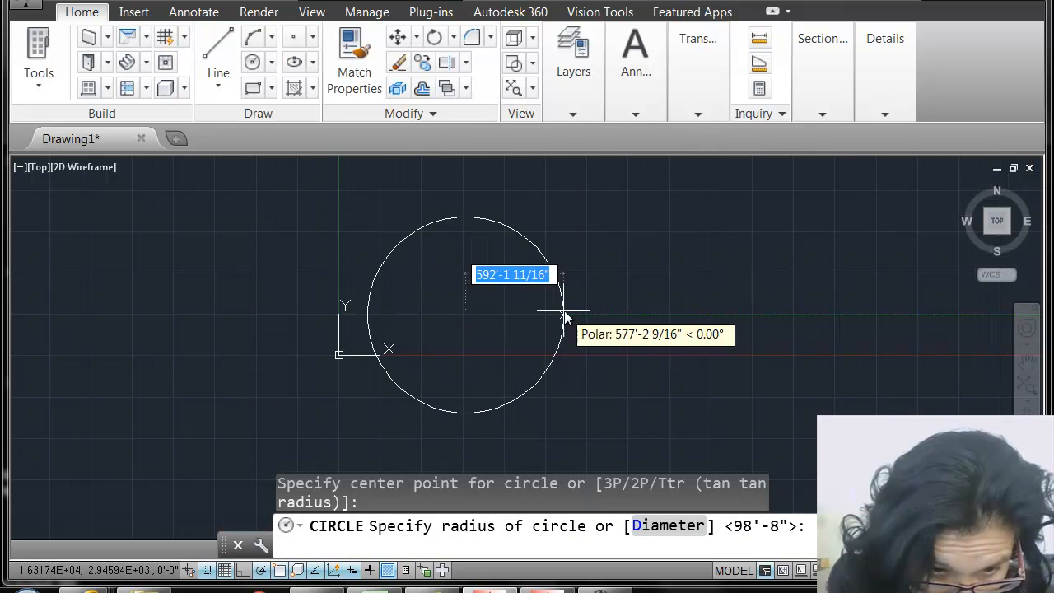
click(564, 314)
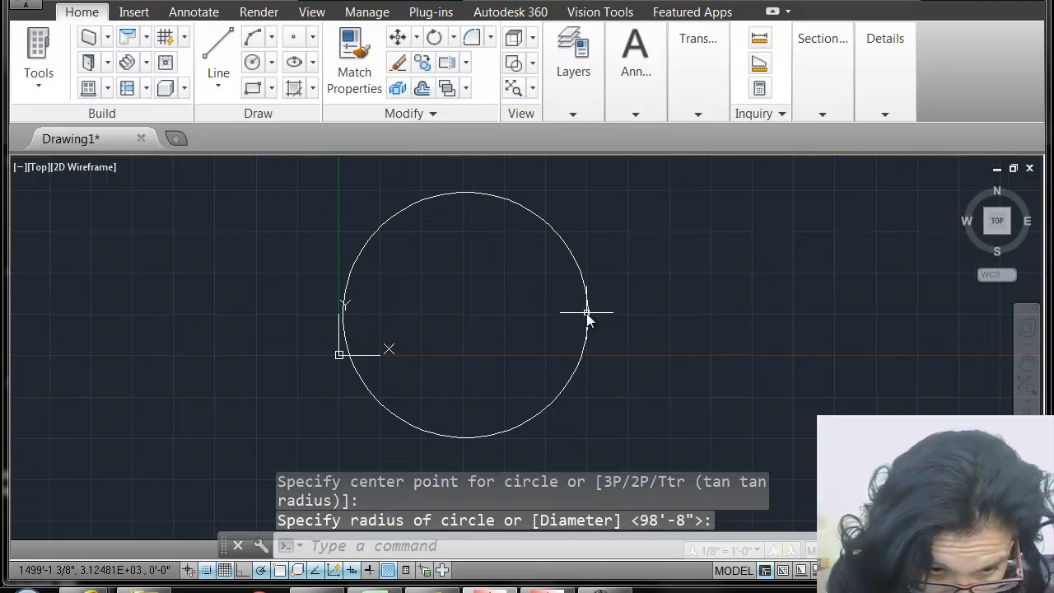
mouse_move(388, 462)
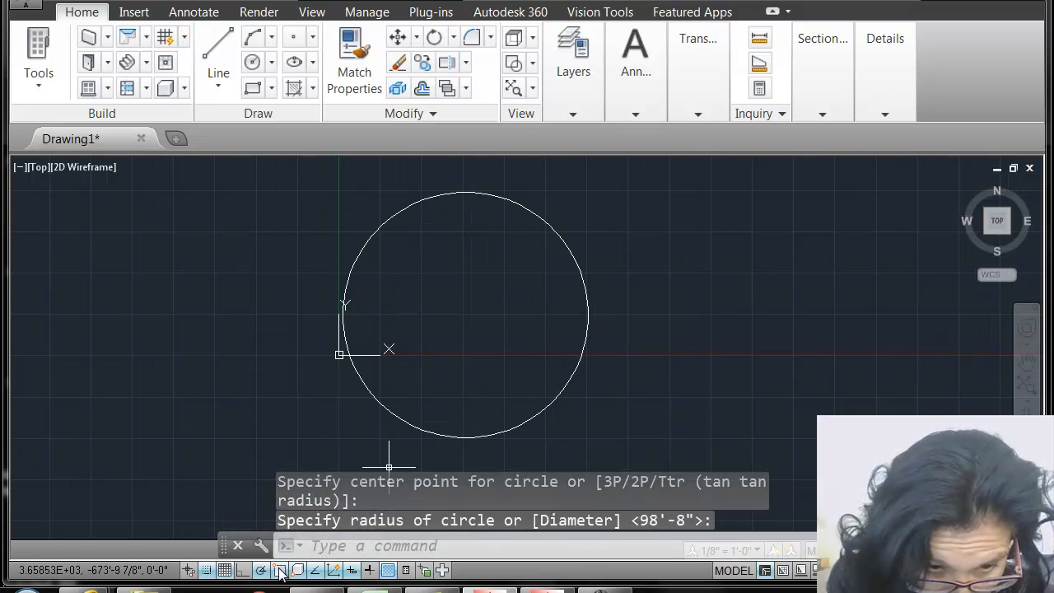
mouse_move(280, 570)
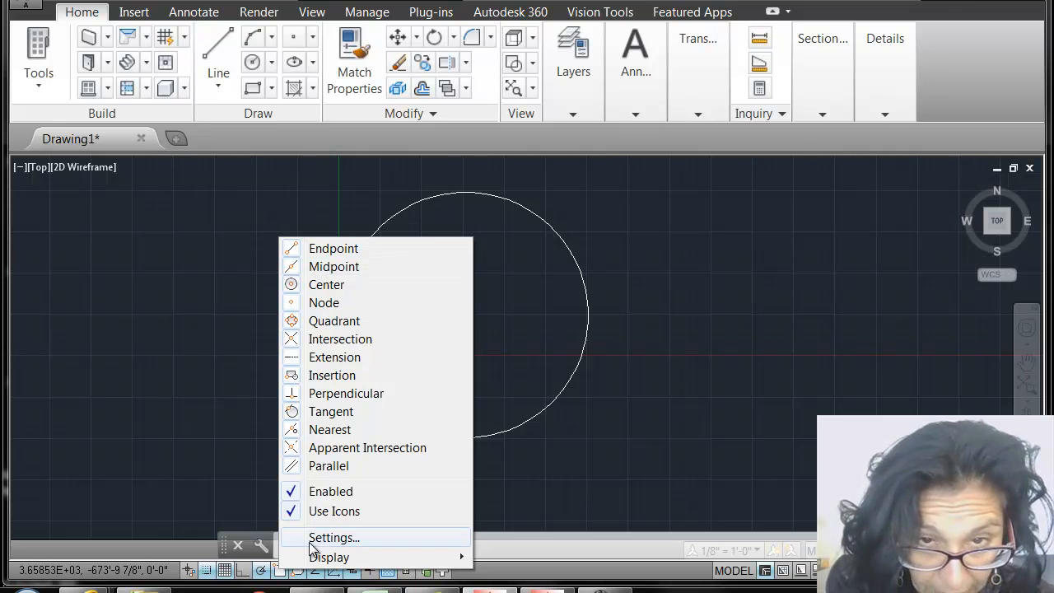
Check all object snap modes in Drafting Settings and switch Osnap on.
click(333, 537)
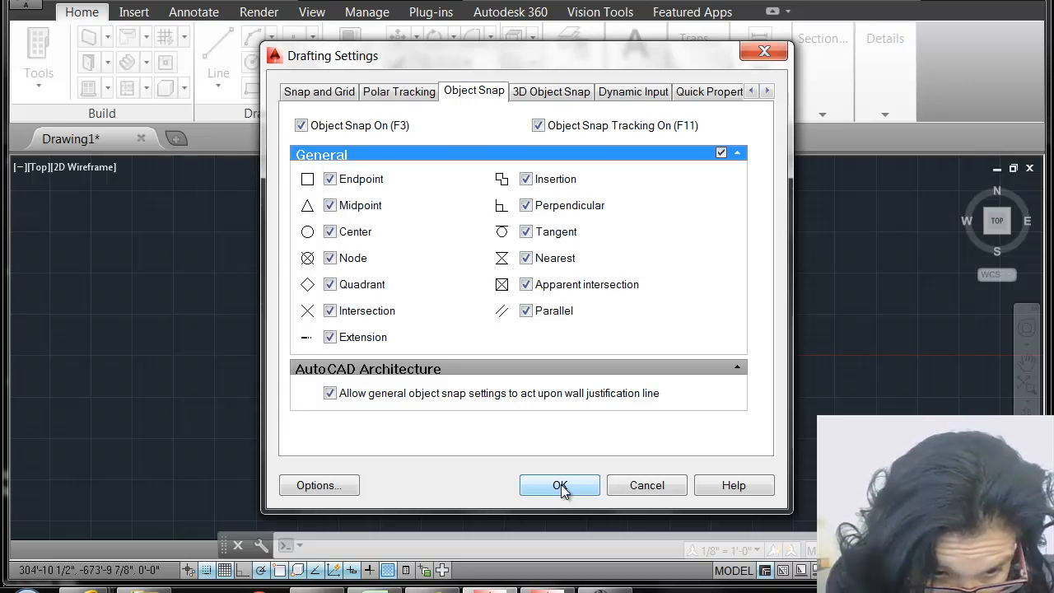
click(560, 485)
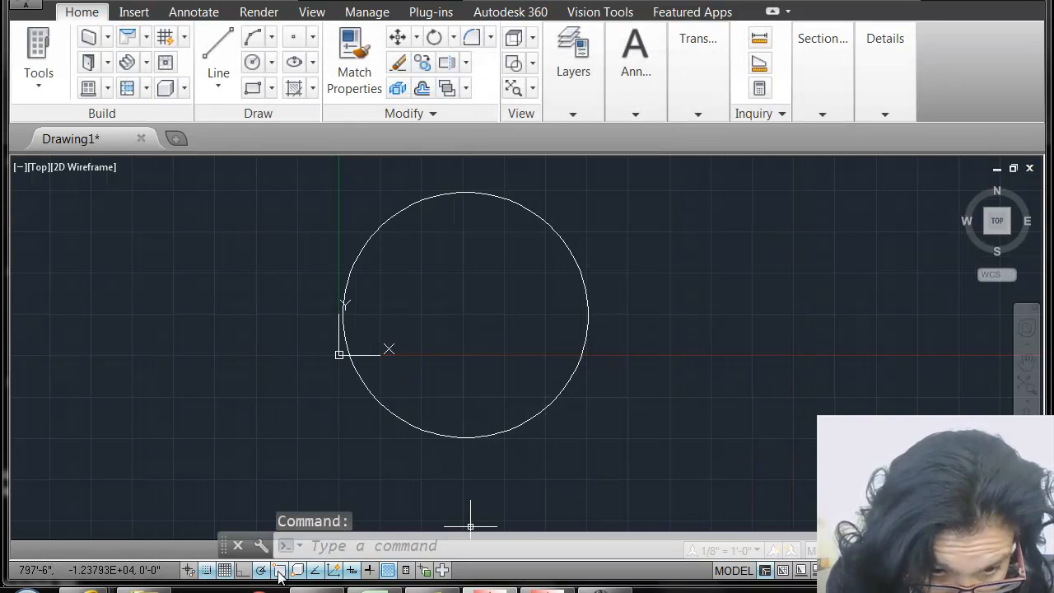
click(280, 570)
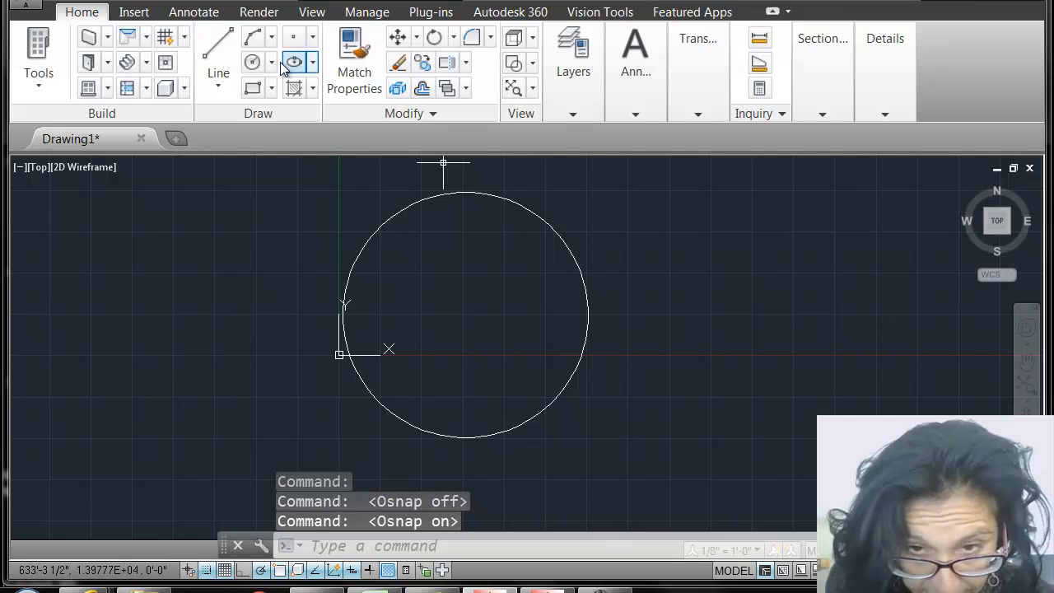
Add overlapping circles centred on the first circle's right quadrant and top crossing point.
click(293, 62)
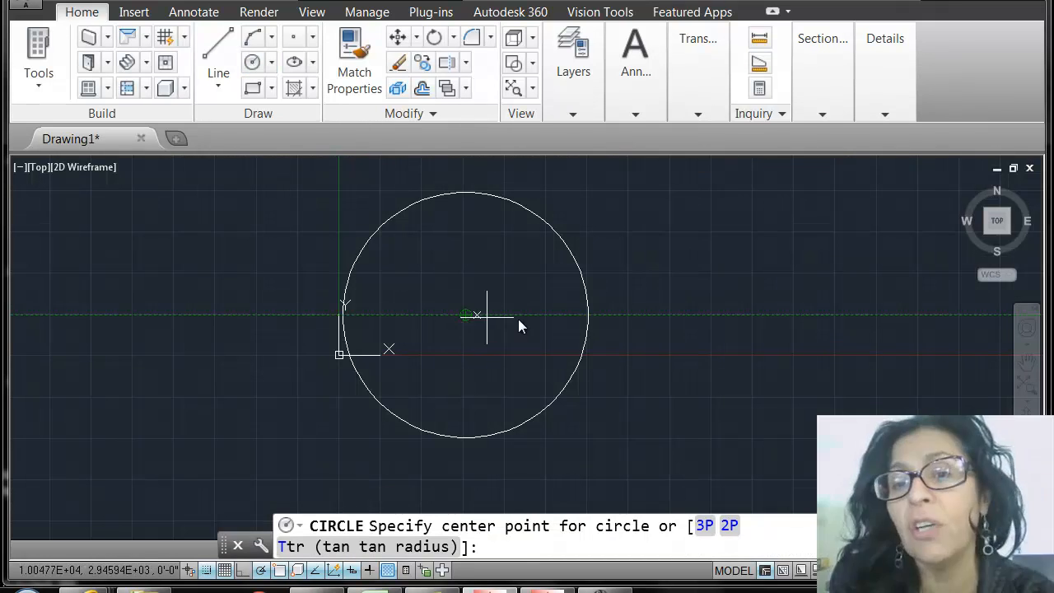
mouse_move(587, 316)
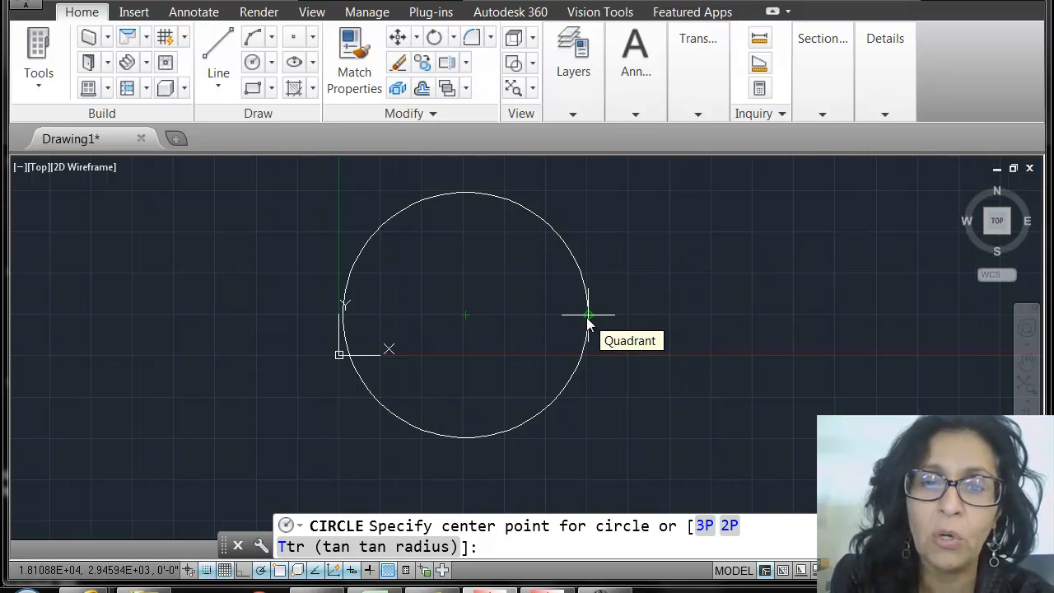
click(588, 314)
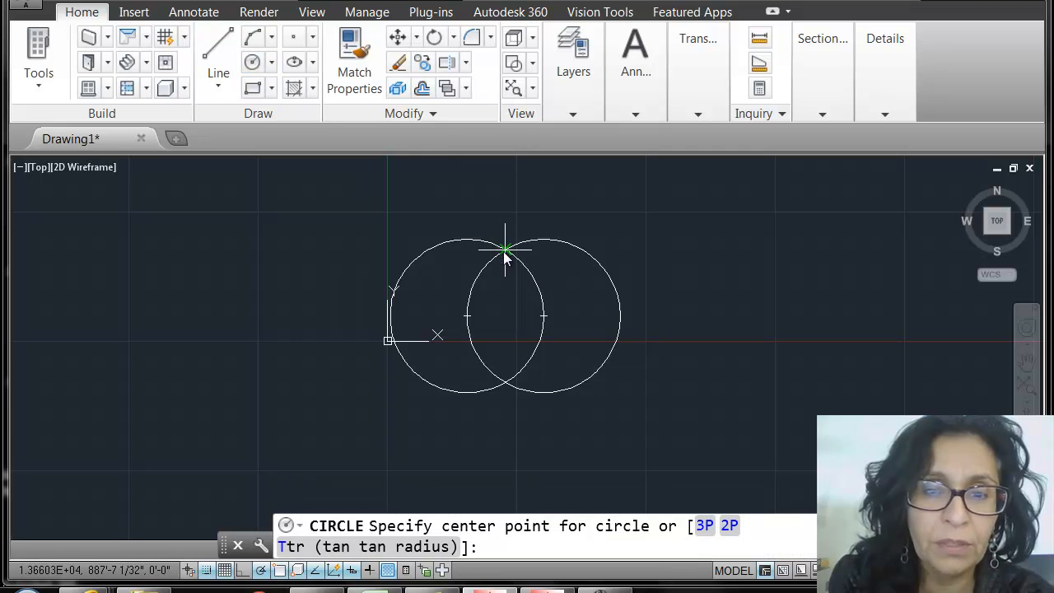
click(504, 249)
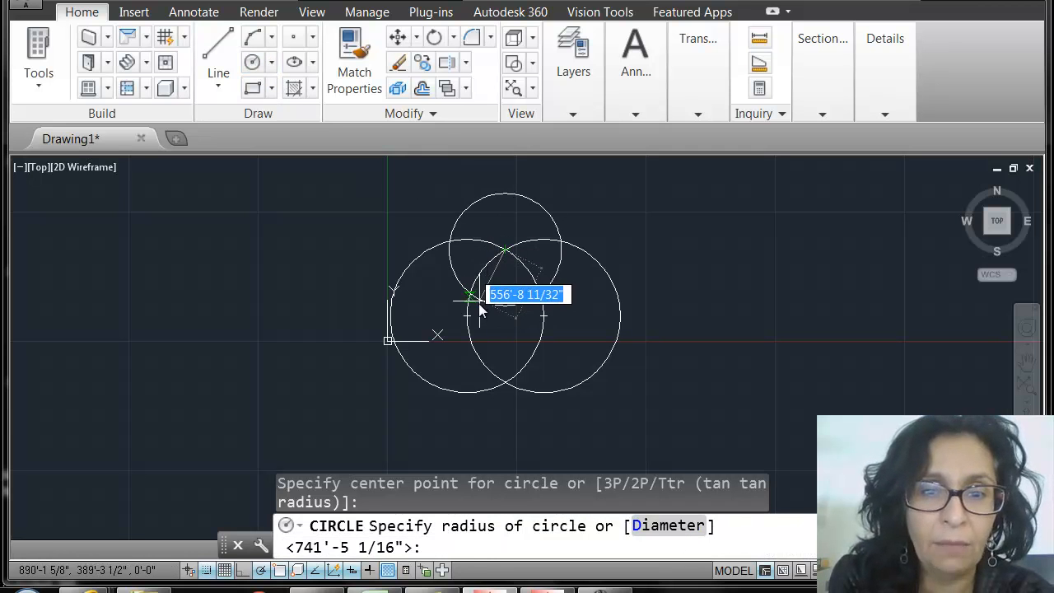
mouse_move(469, 319)
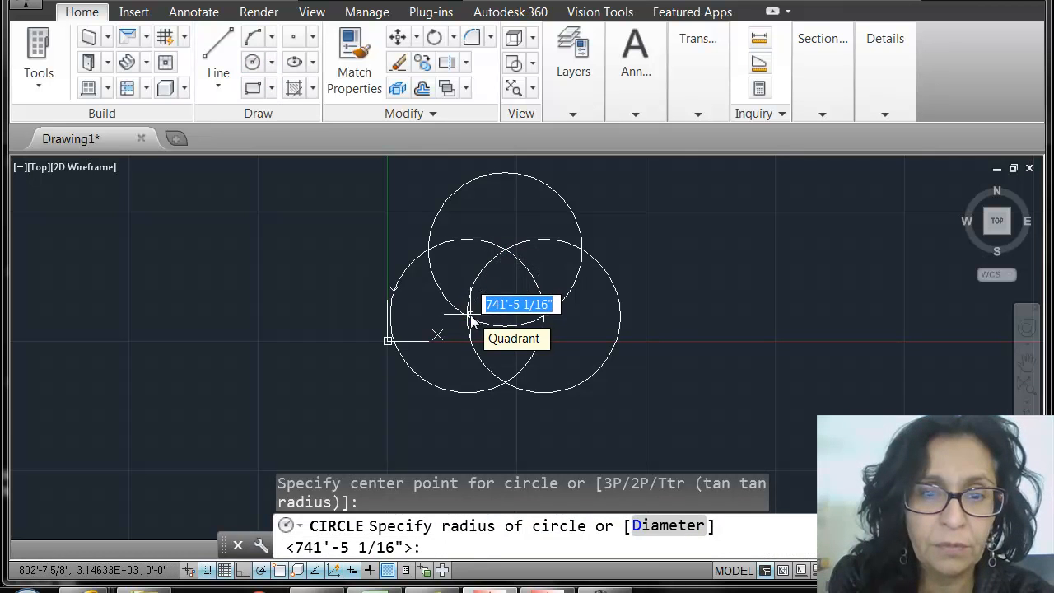
click(519, 387)
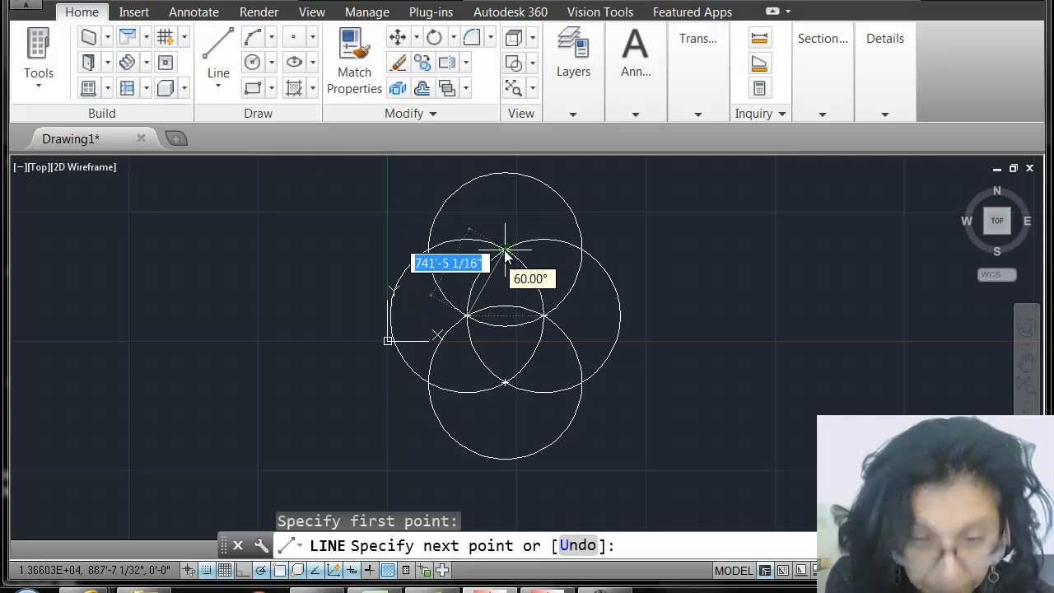
Place a triangle corner at the circles' inner crossing point.
click(468, 317)
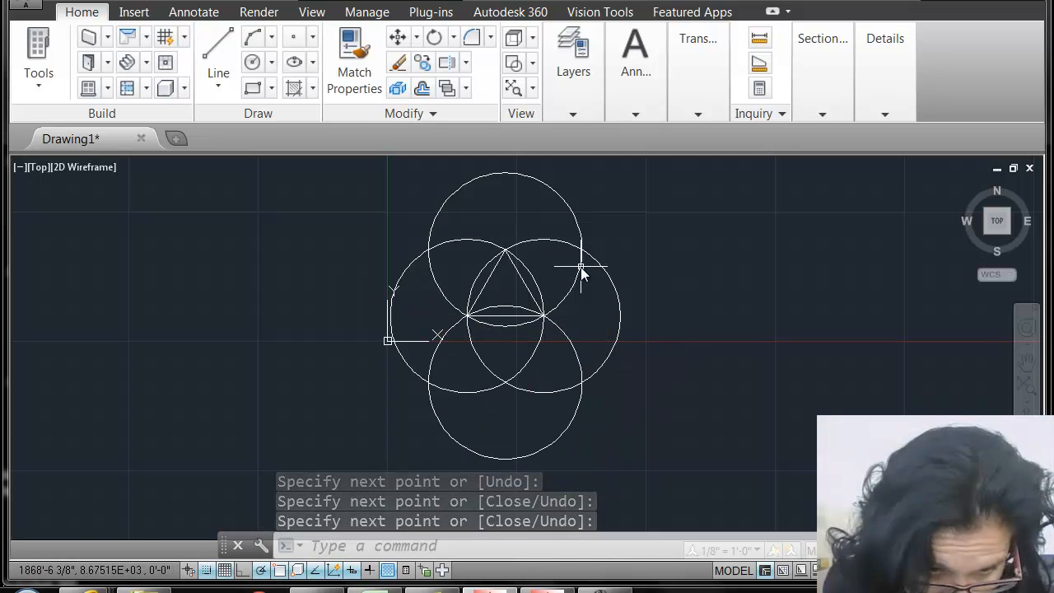
mouse_move(580, 255)
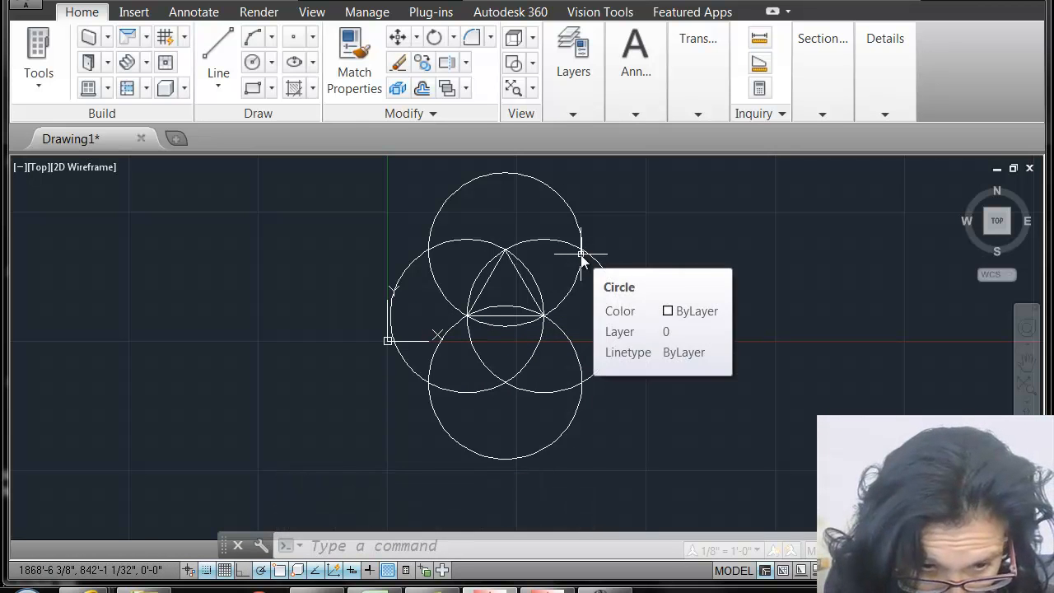
mouse_move(377, 483)
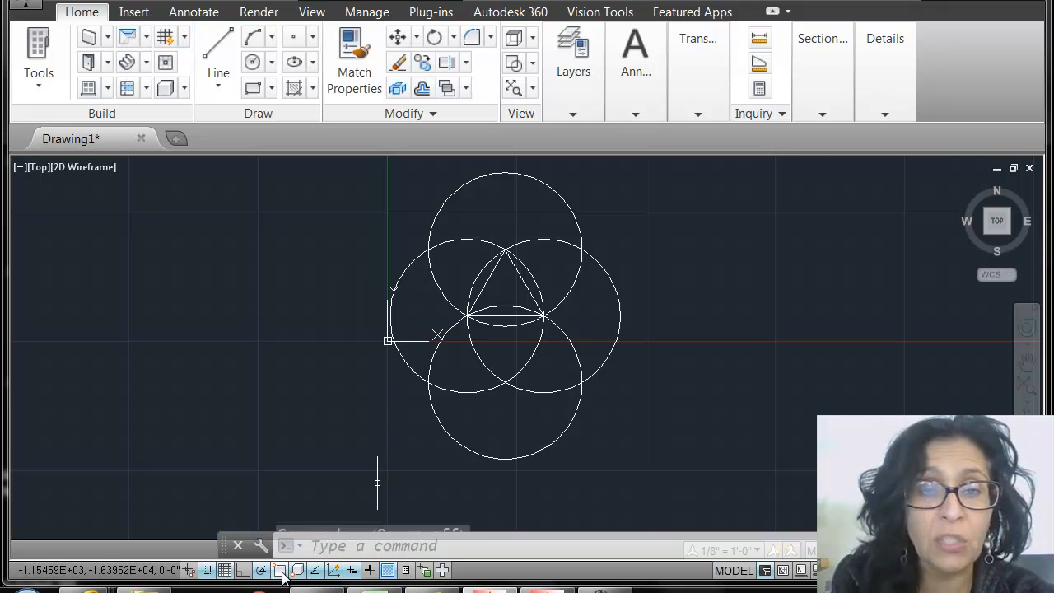
Draw a square rectangle with opposite corners right of the circles.
click(298, 570)
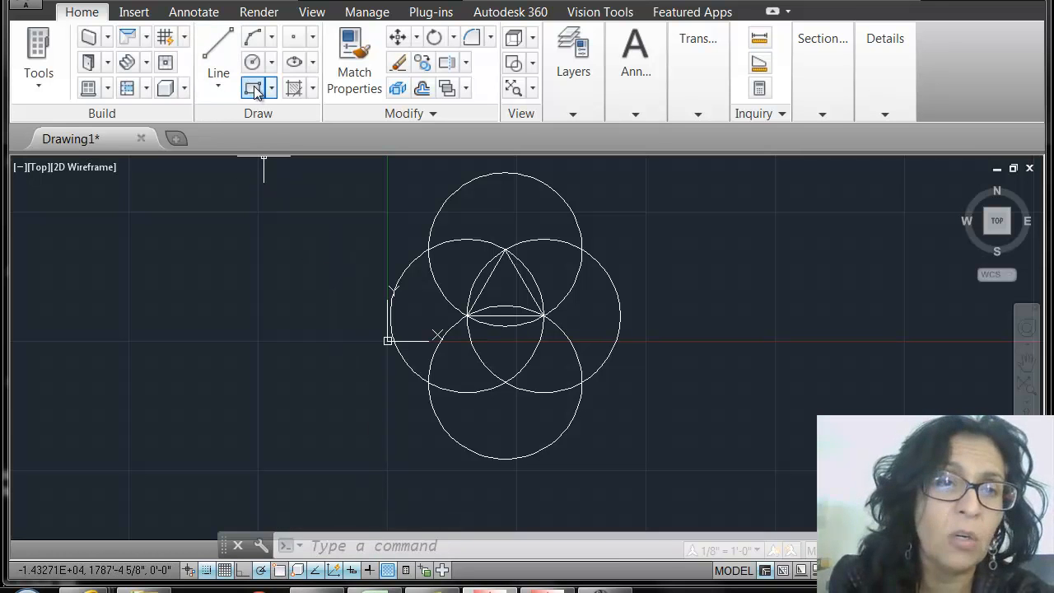
click(254, 89)
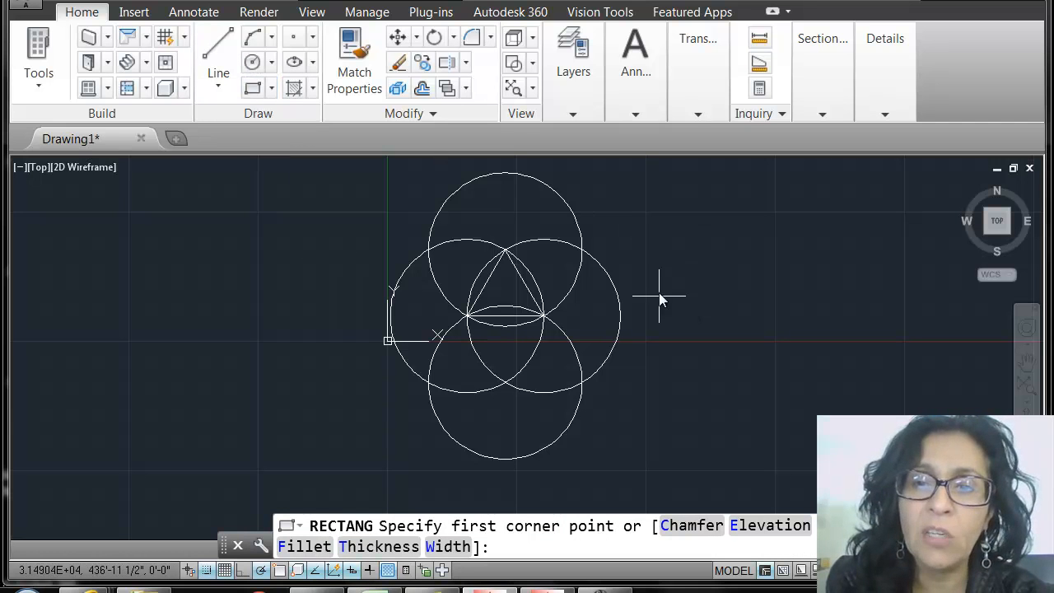
click(650, 216)
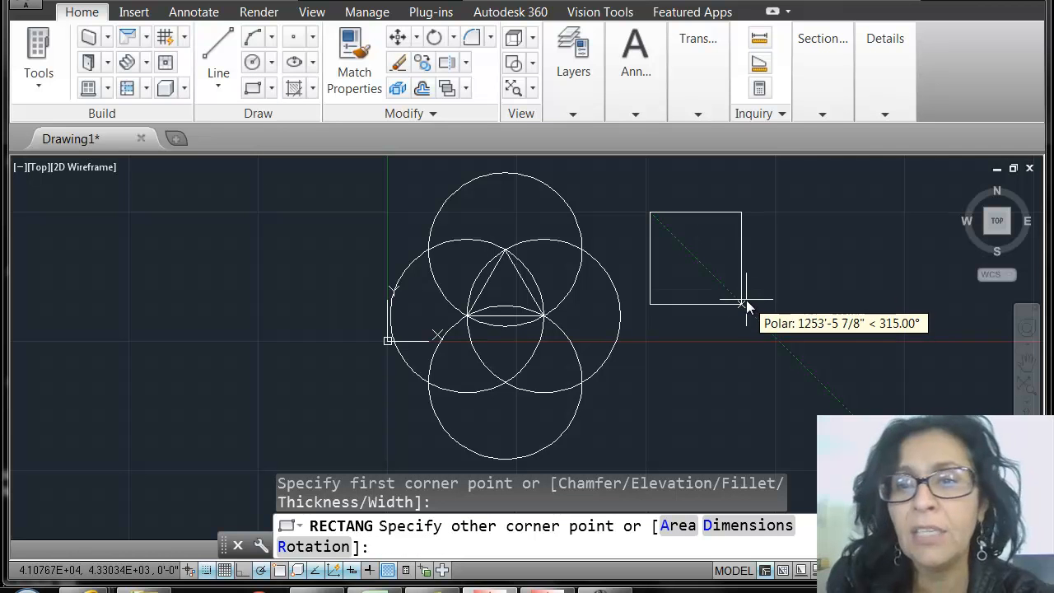
mouse_move(725, 283)
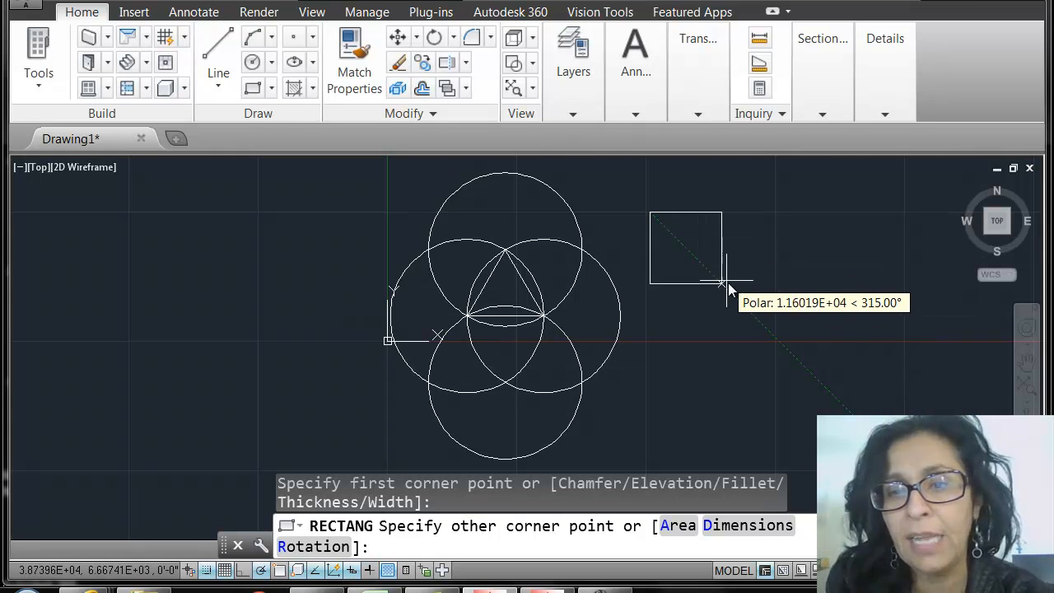
mouse_move(766, 326)
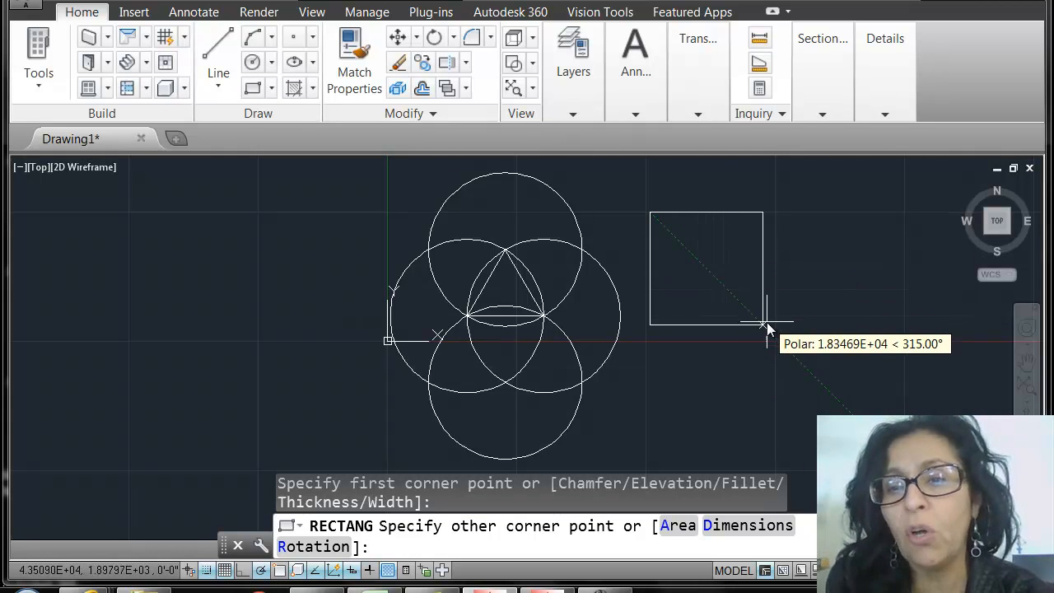
mouse_move(725, 293)
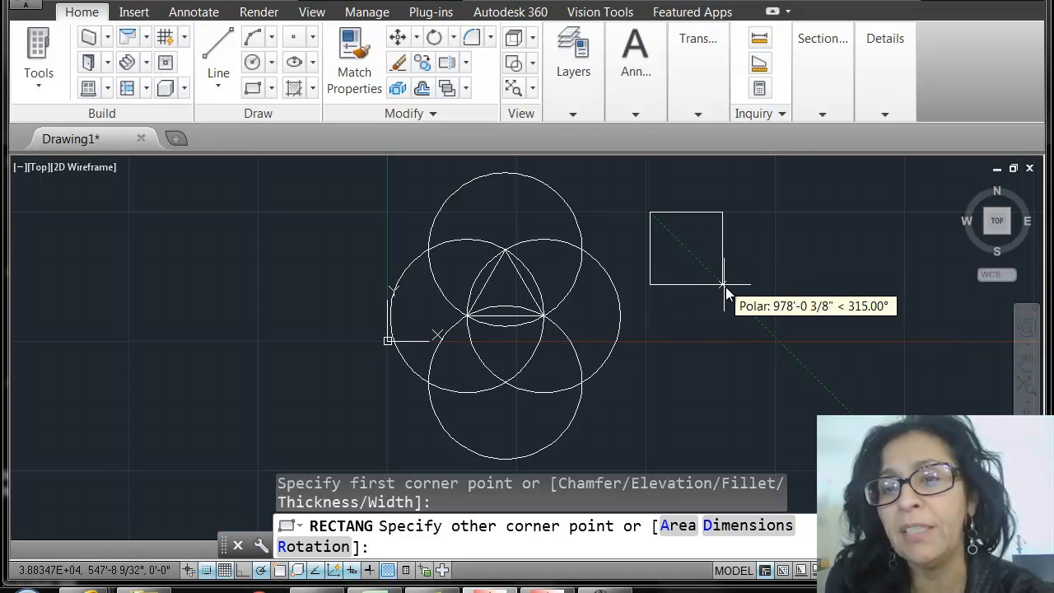
mouse_move(774, 341)
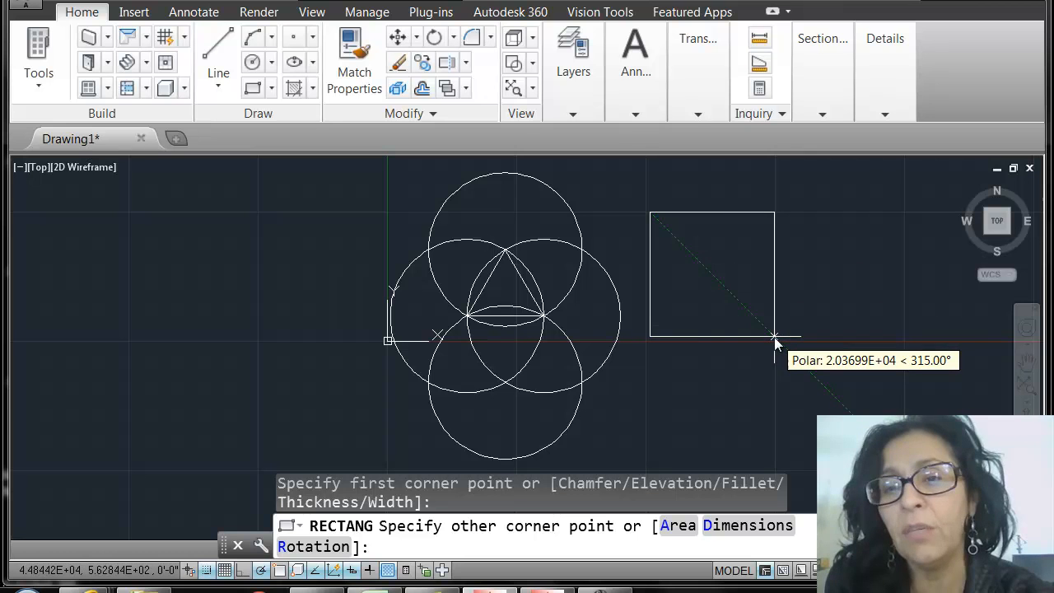
mouse_move(778, 345)
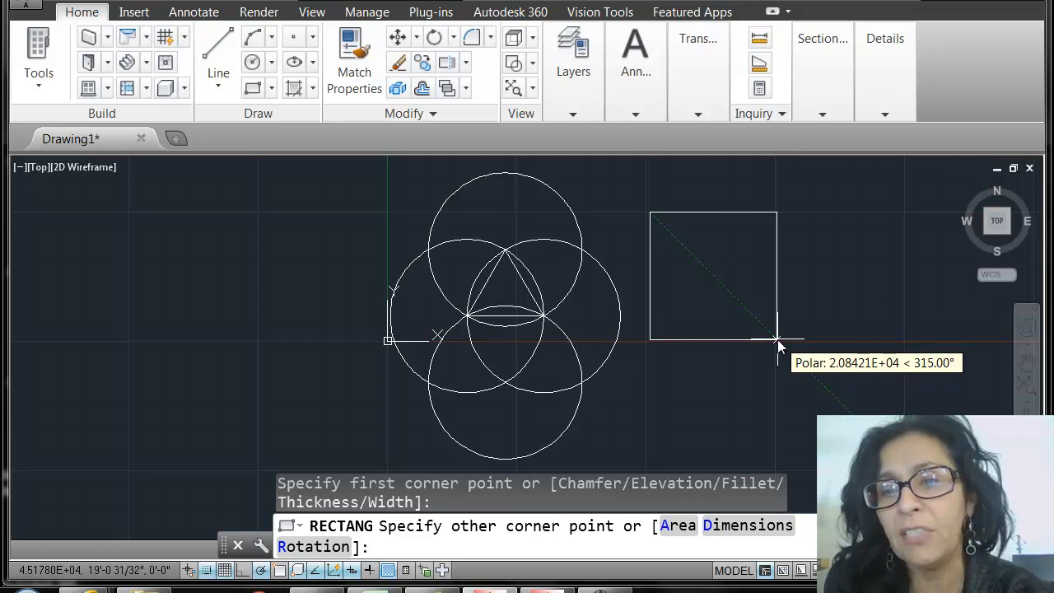
mouse_move(738, 303)
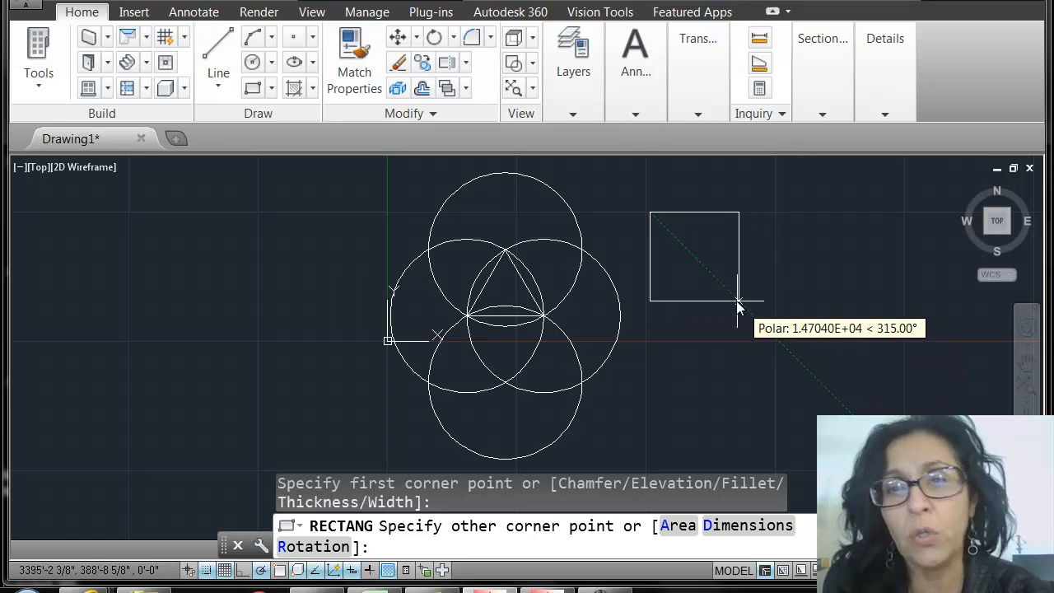
mouse_move(781, 346)
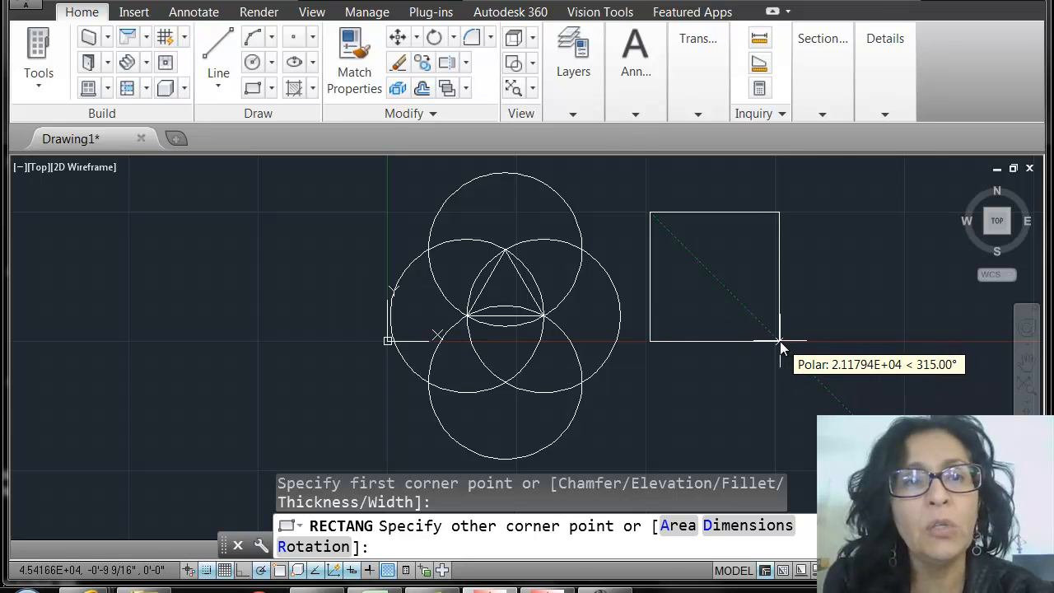
click(778, 336)
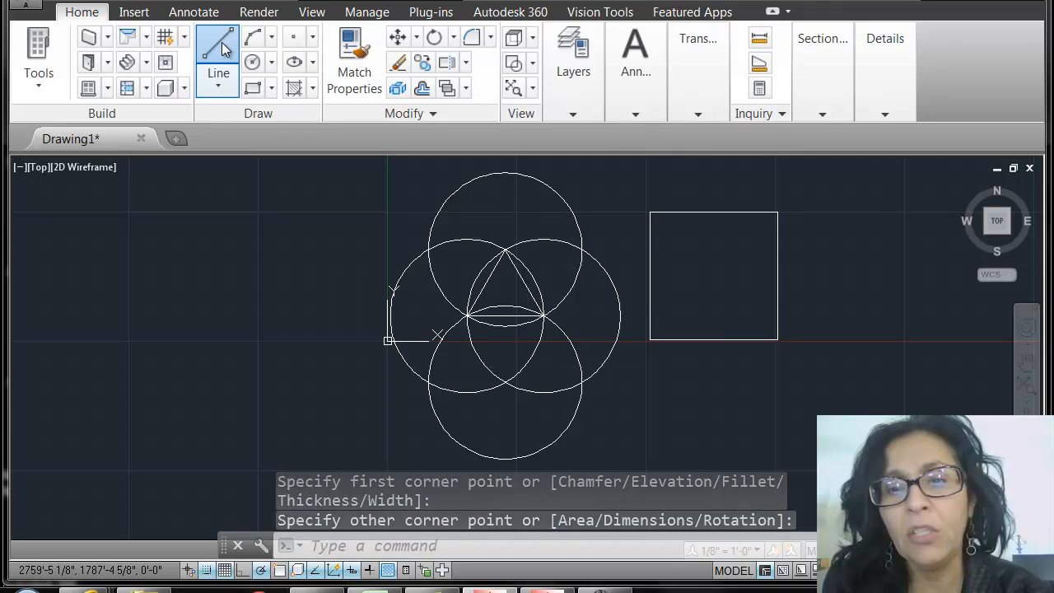
Draw the square's diagonal from bottom-left to top-right corner and end the Line command.
click(218, 43)
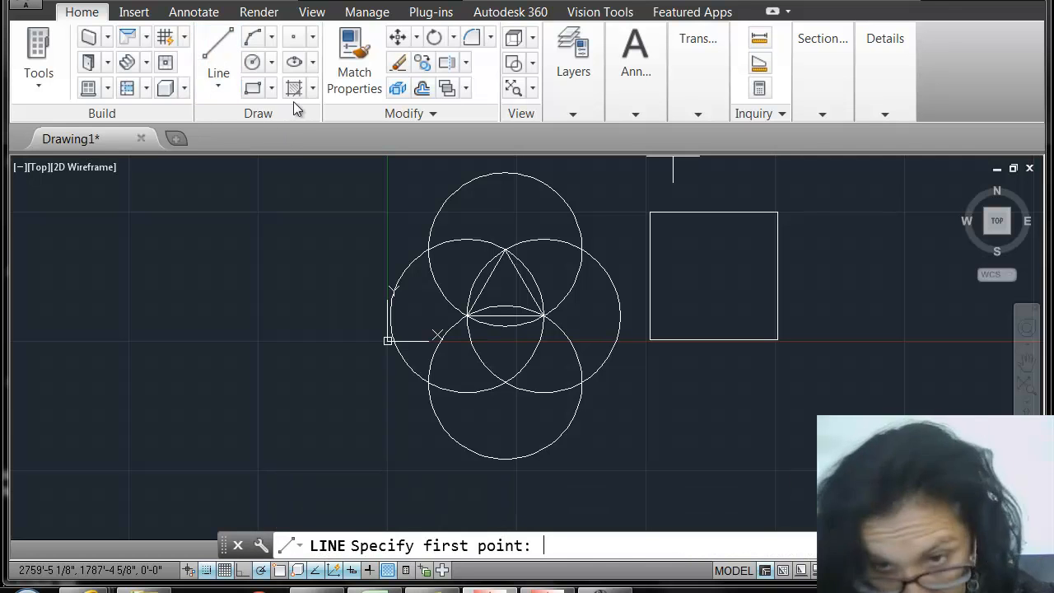
mouse_move(651, 341)
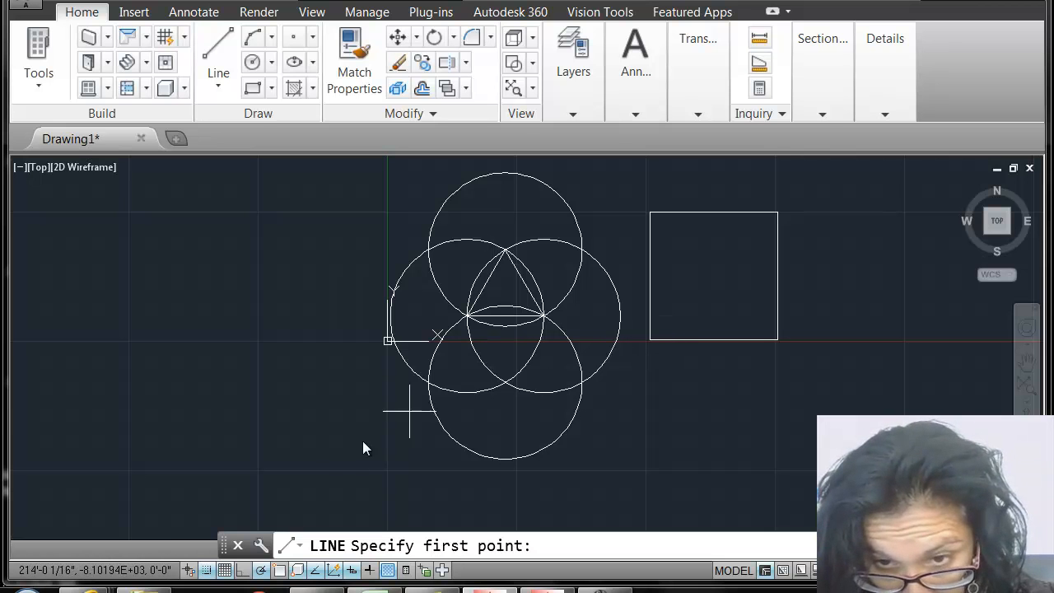
mouse_move(613, 401)
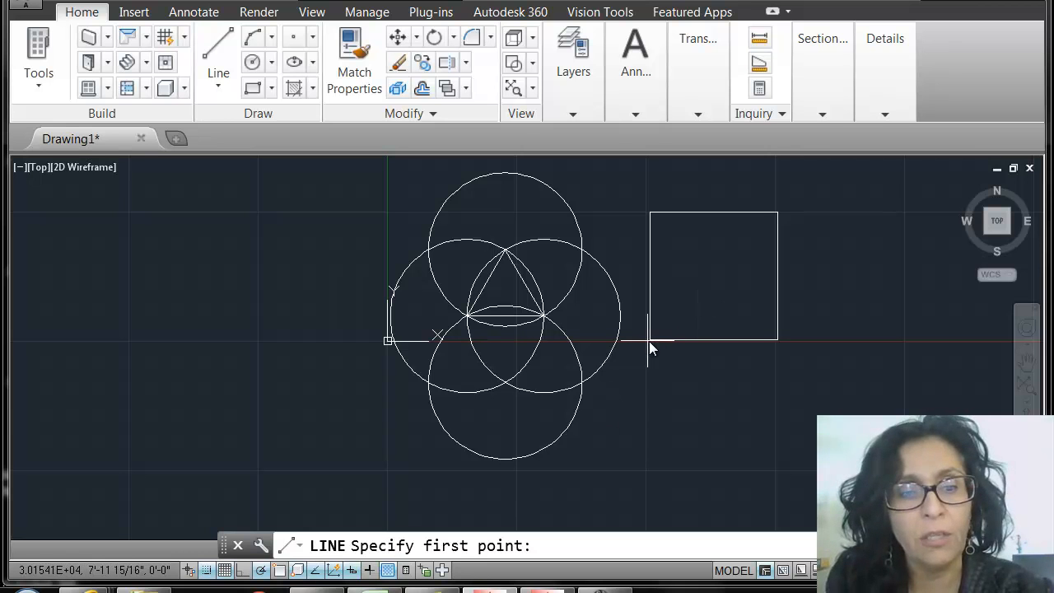
mouse_move(655, 341)
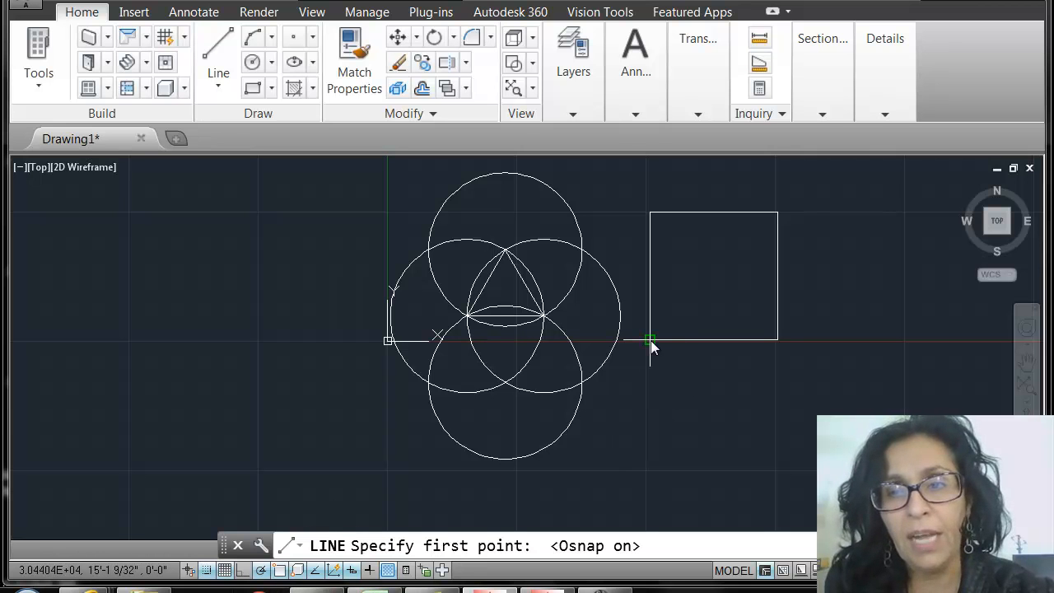
mouse_move(651, 340)
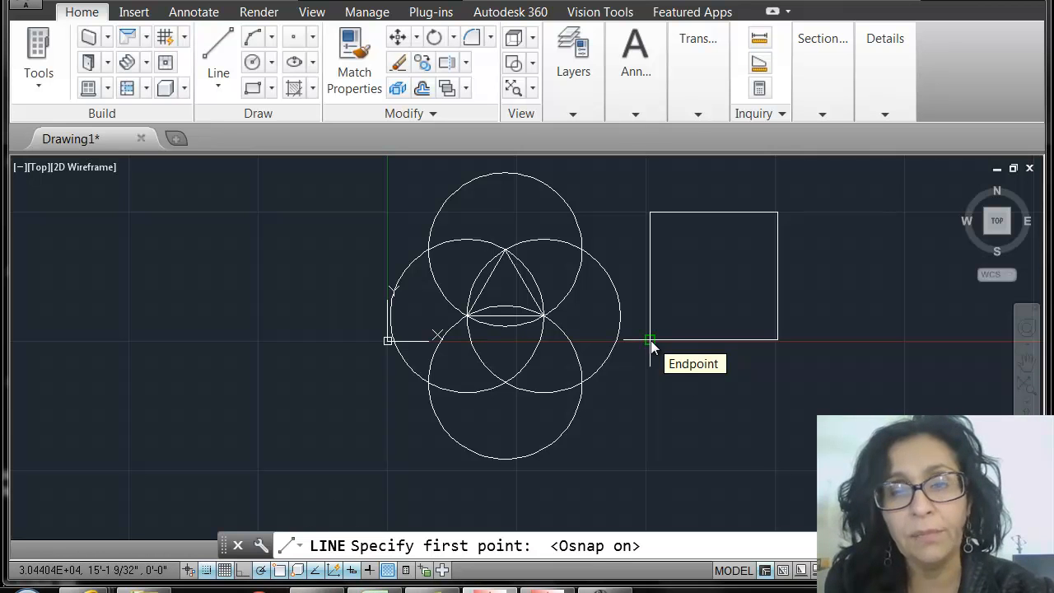
click(651, 339)
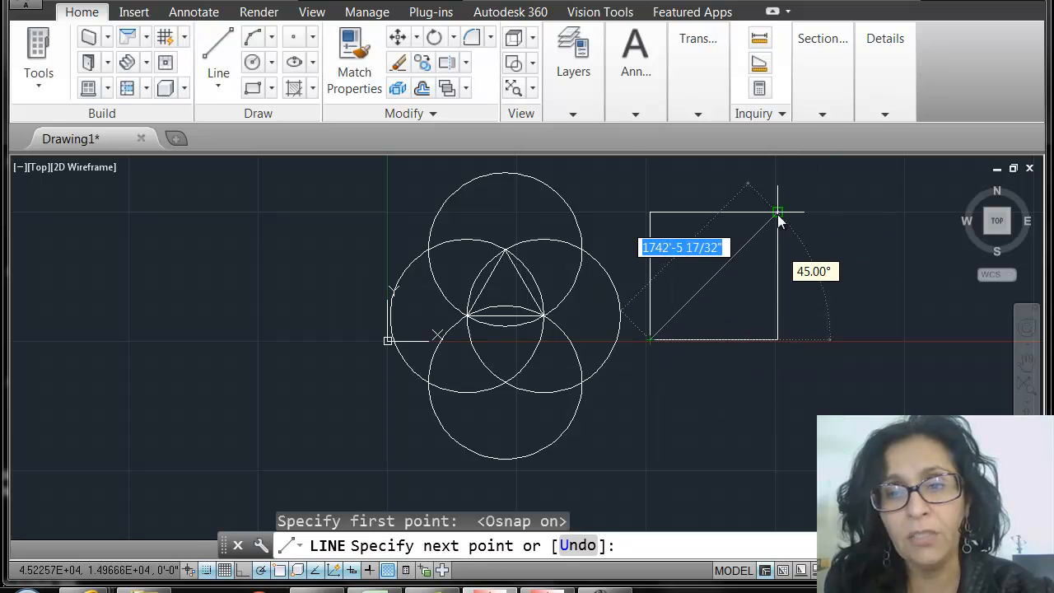
click(777, 211)
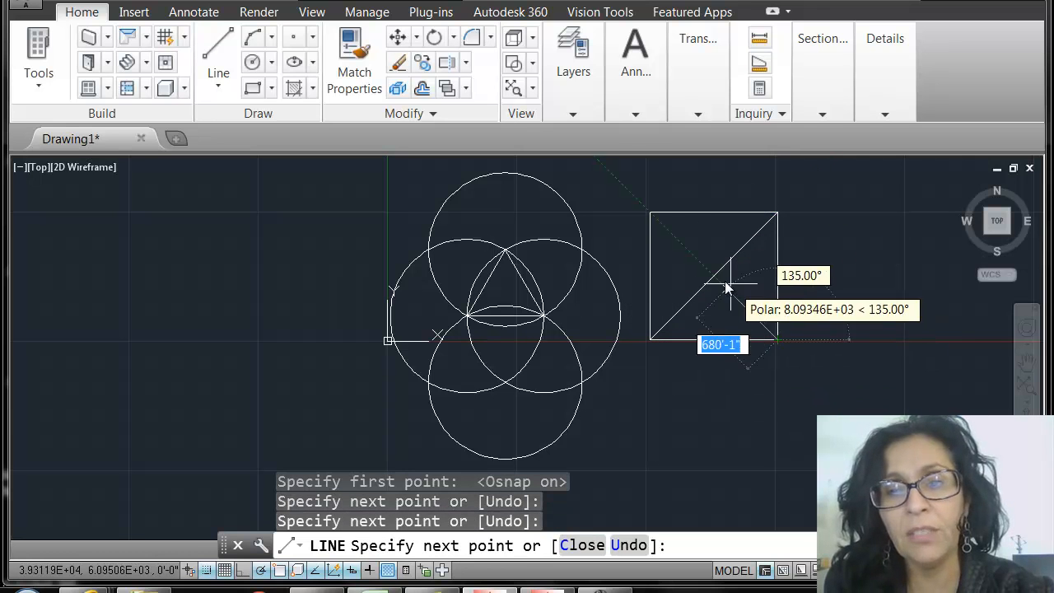
mouse_move(651, 218)
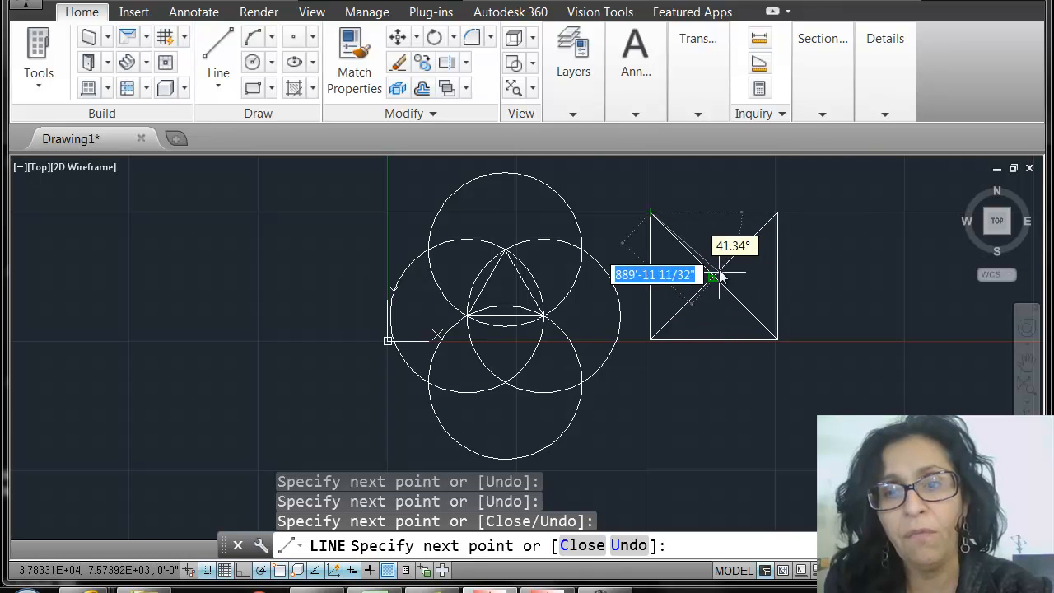
mouse_move(716, 341)
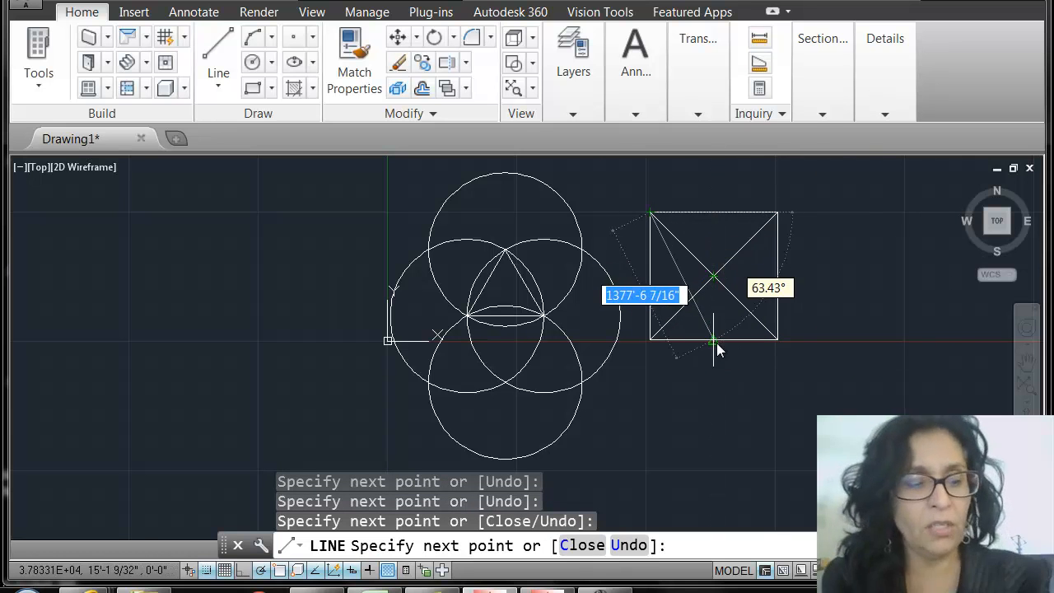
mouse_move(626, 349)
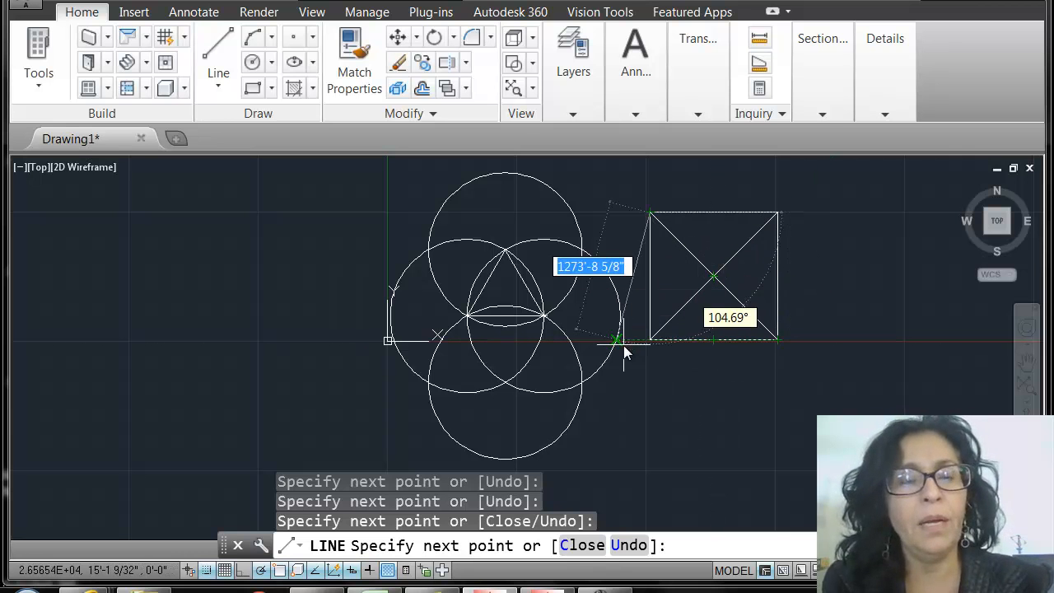
mouse_move(712, 338)
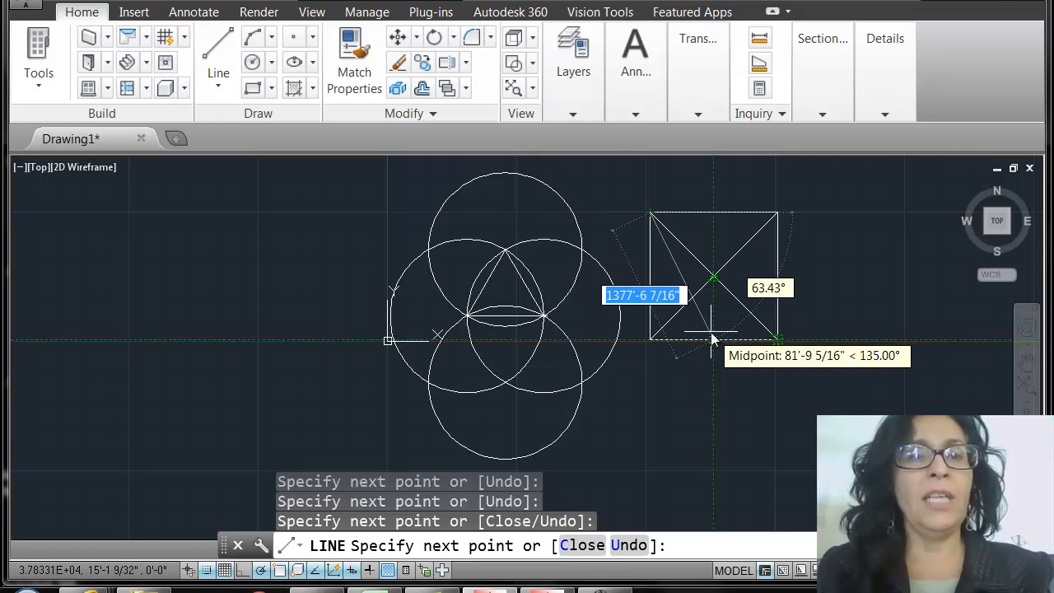
key(Escape)
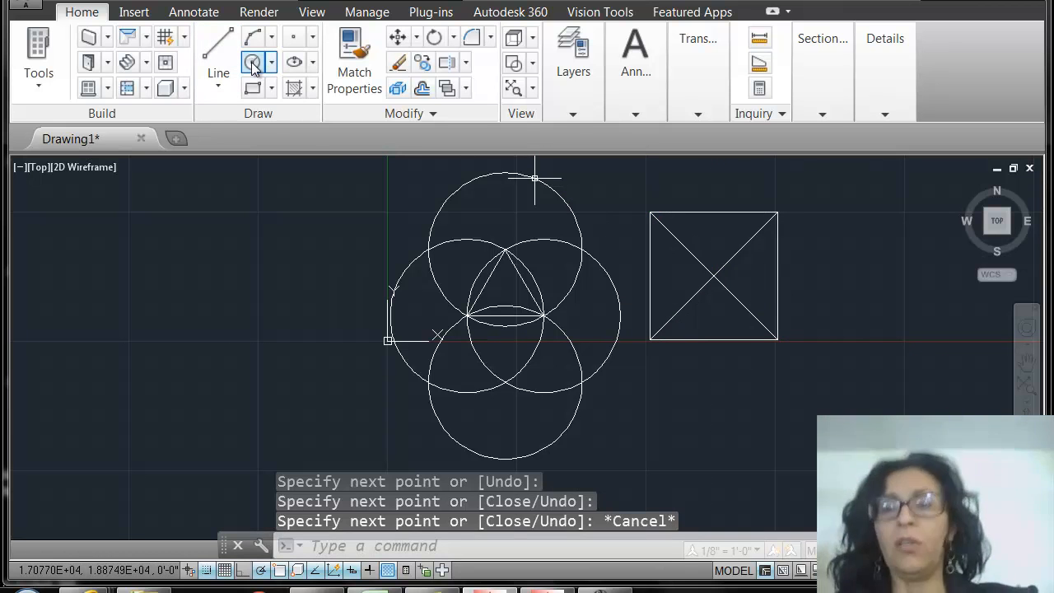
Start a circle centred on the midpoint of the square's bottom edge.
click(253, 63)
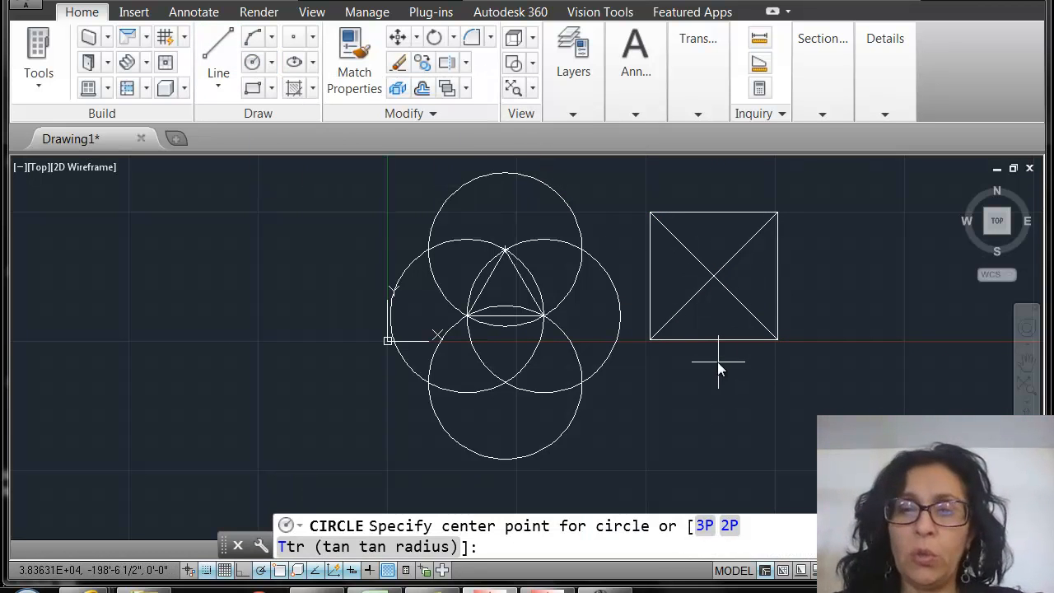
mouse_move(715, 344)
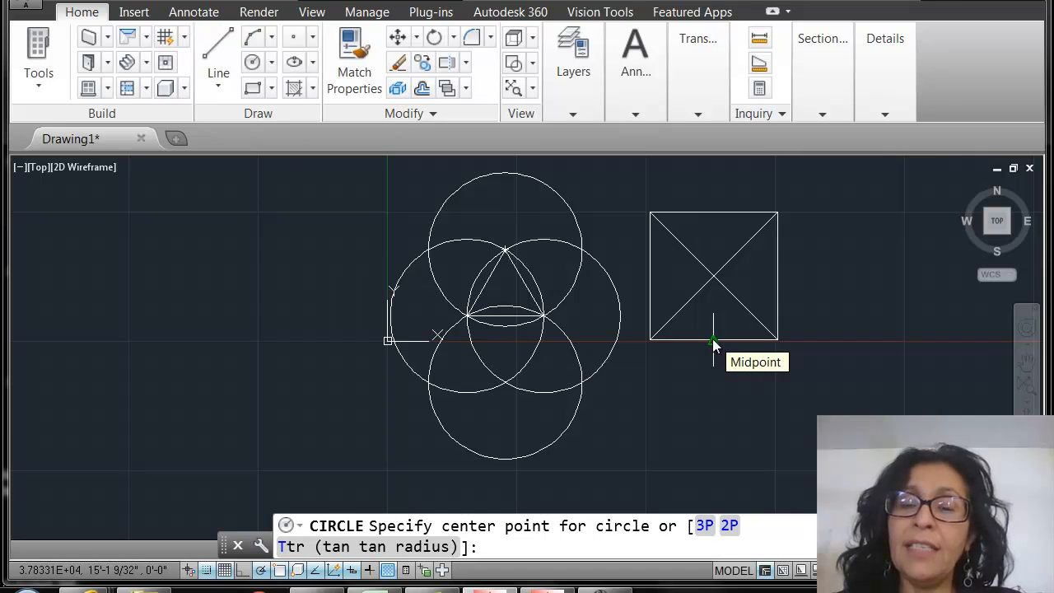
mouse_move(712, 276)
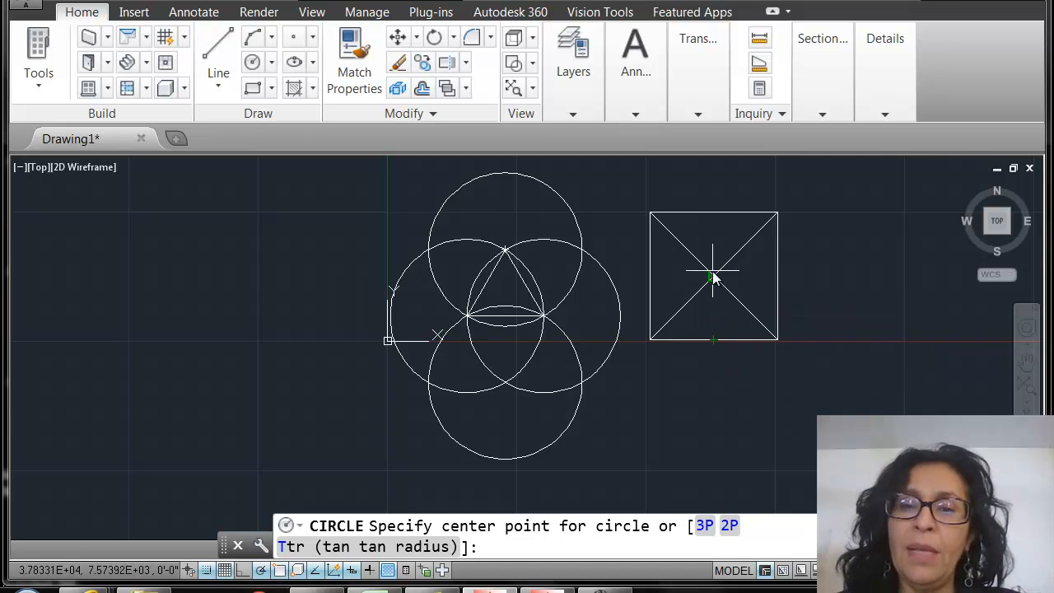
mouse_move(714, 341)
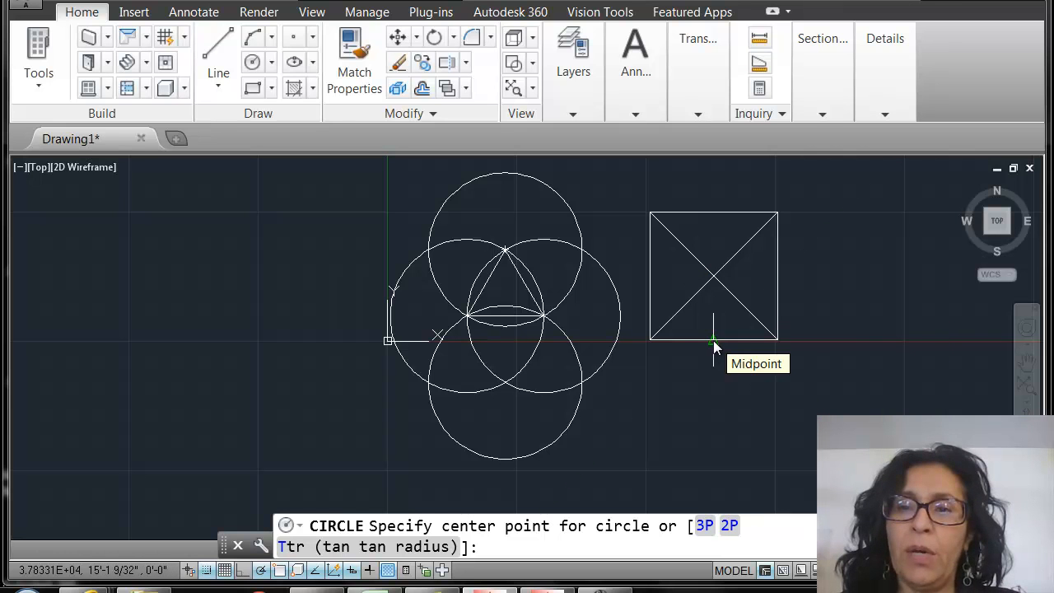
mouse_move(683, 341)
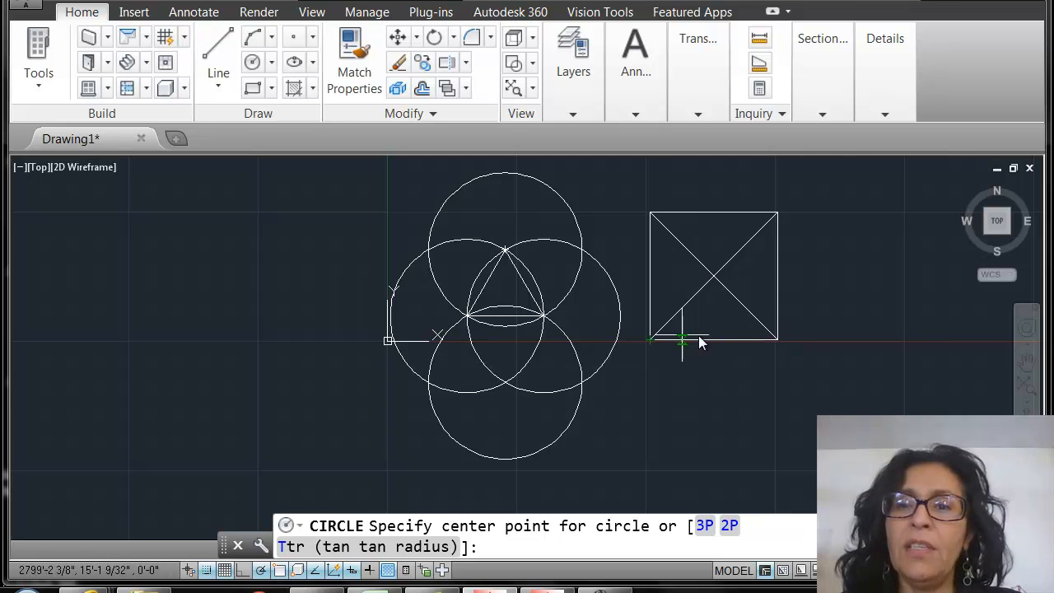
click(683, 338)
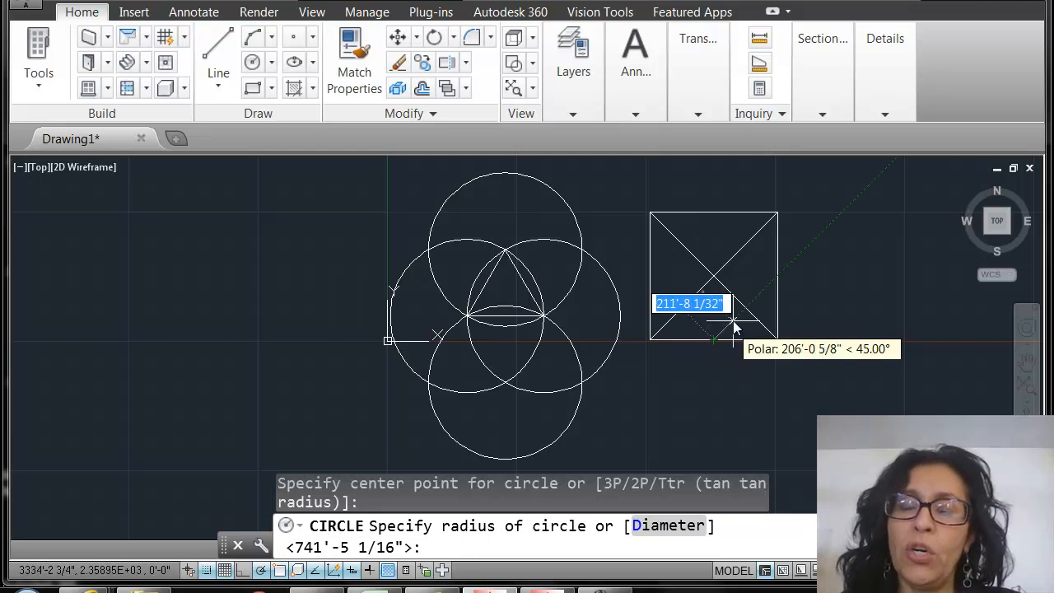
mouse_move(778, 216)
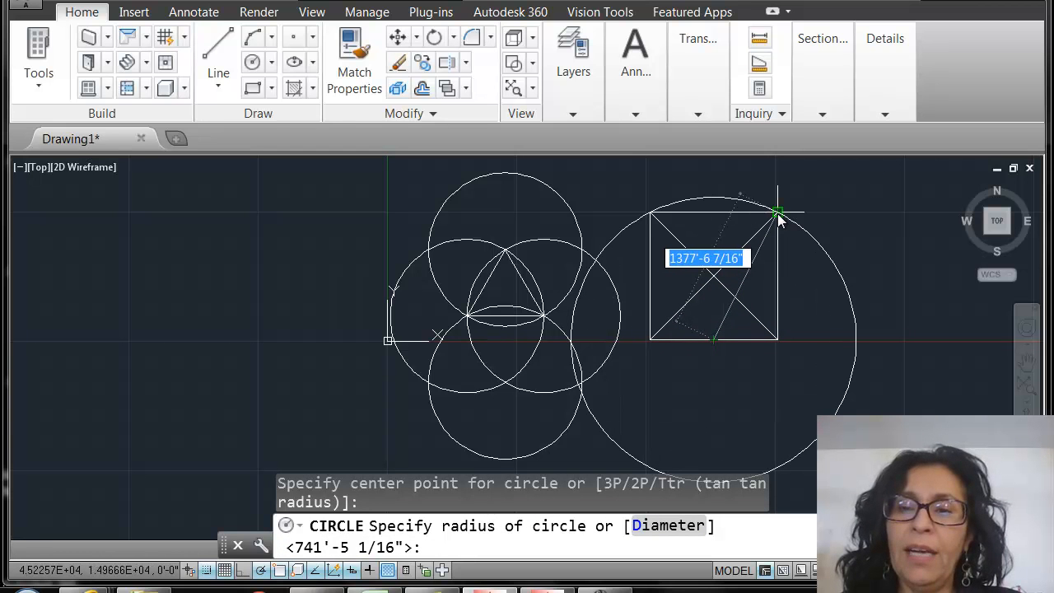
mouse_move(778, 212)
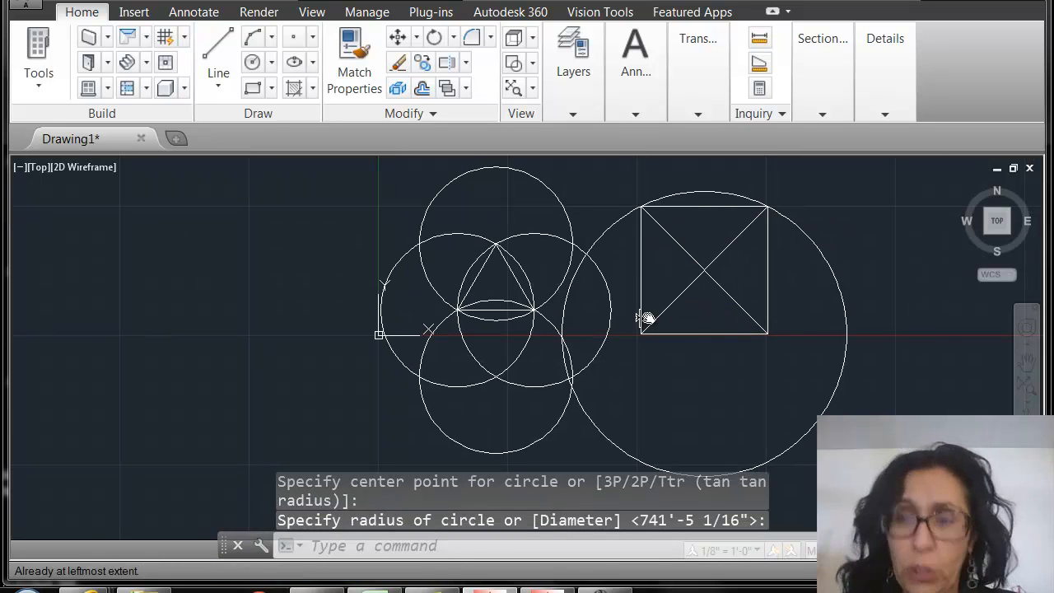
mouse_move(733, 267)
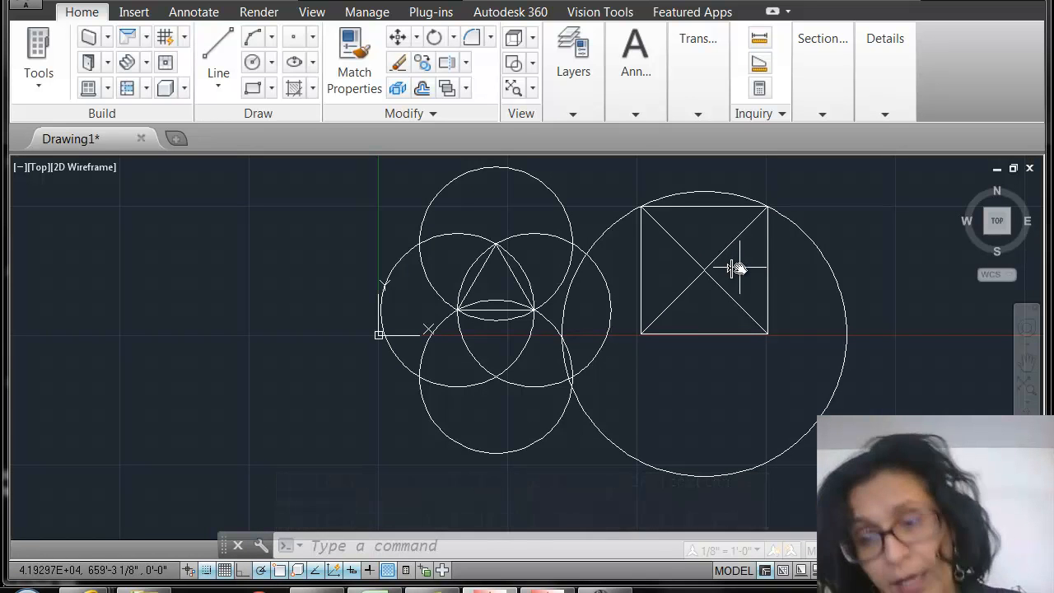
Draw lines from the square's lower-right corner forming a rectangle on its right side.
click(218, 43)
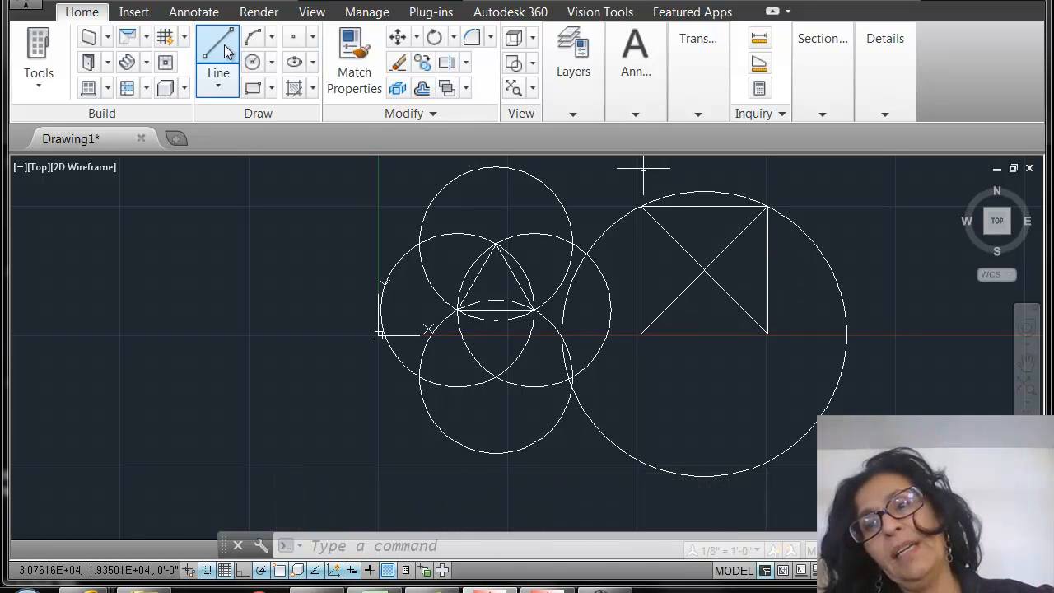
click(217, 48)
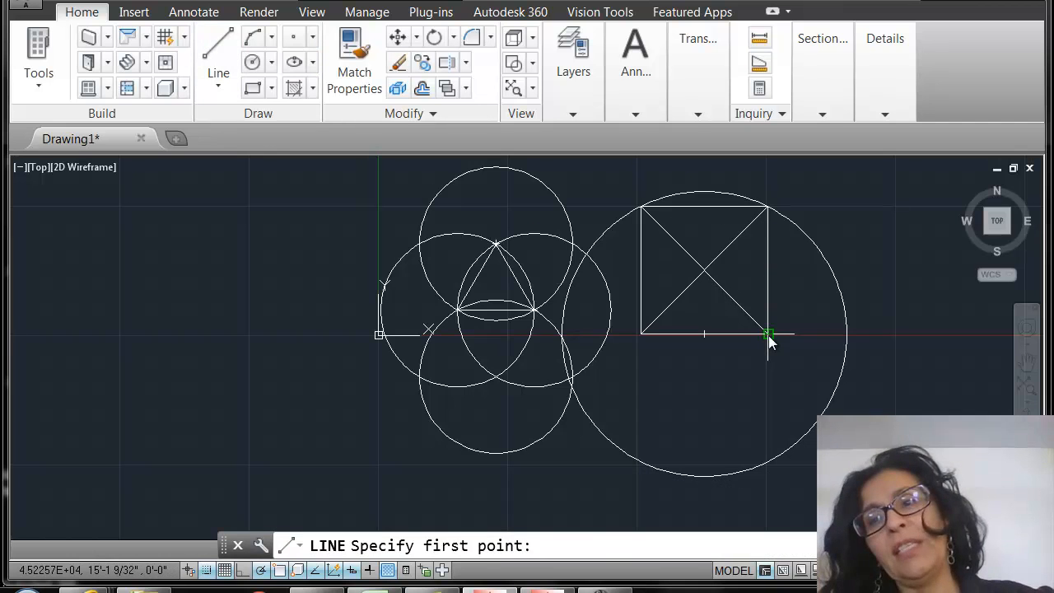
click(768, 332)
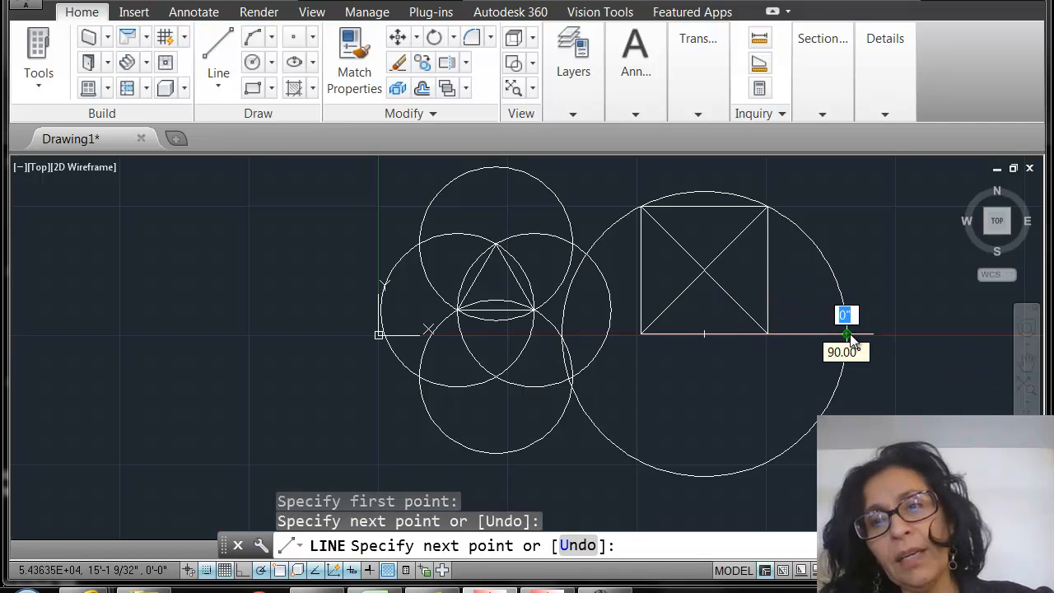
mouse_move(849, 222)
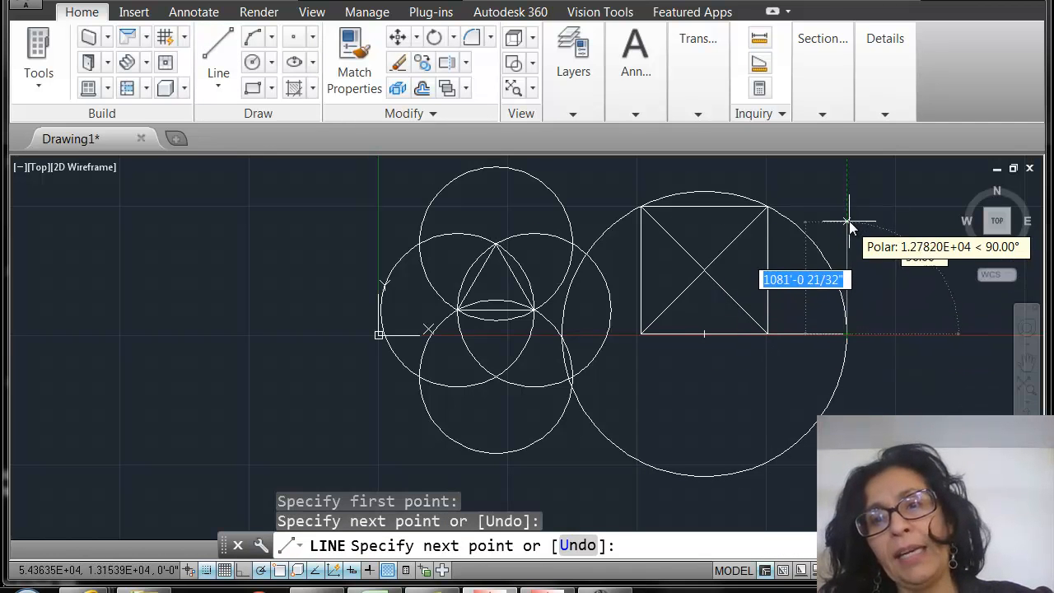
click(850, 206)
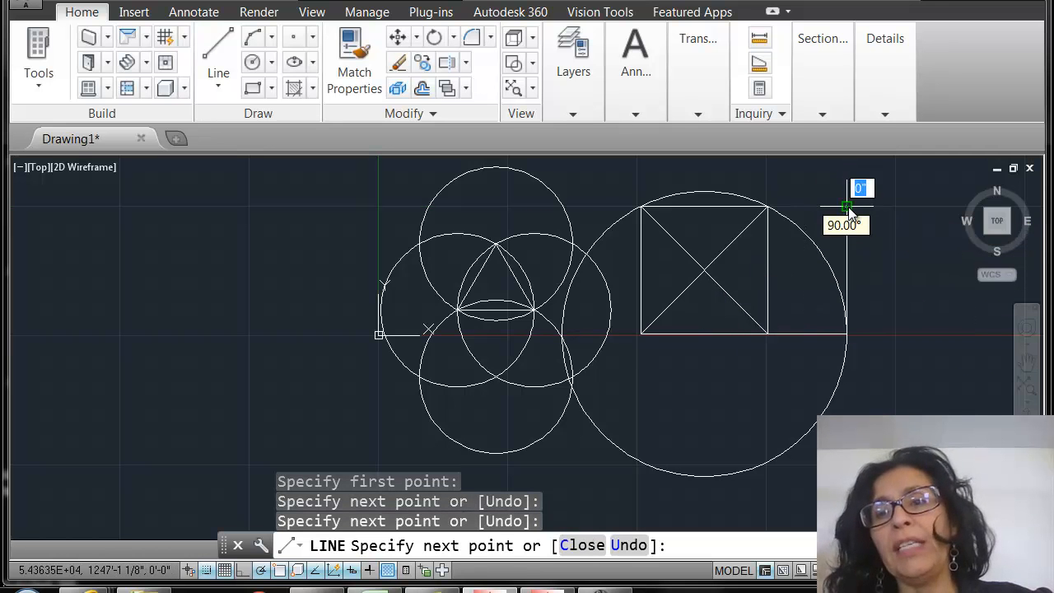
click(766, 201)
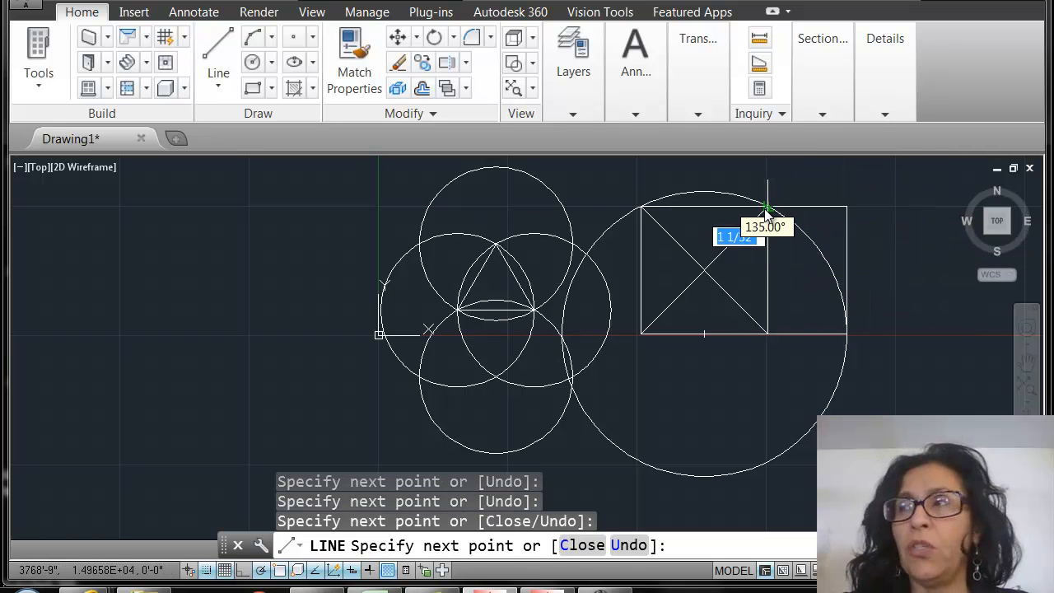
mouse_move(695, 264)
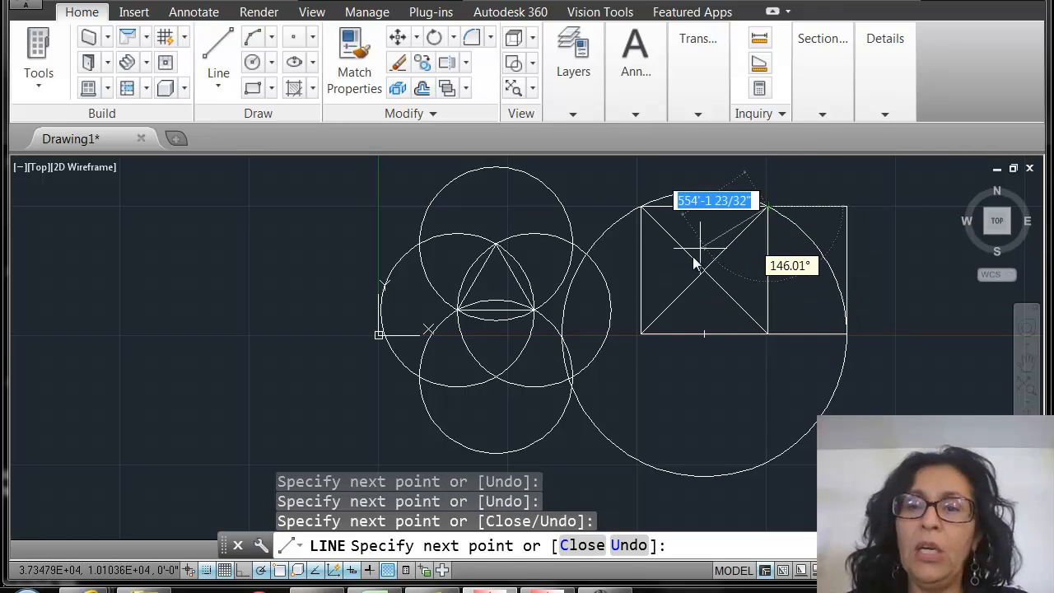
mouse_move(745, 277)
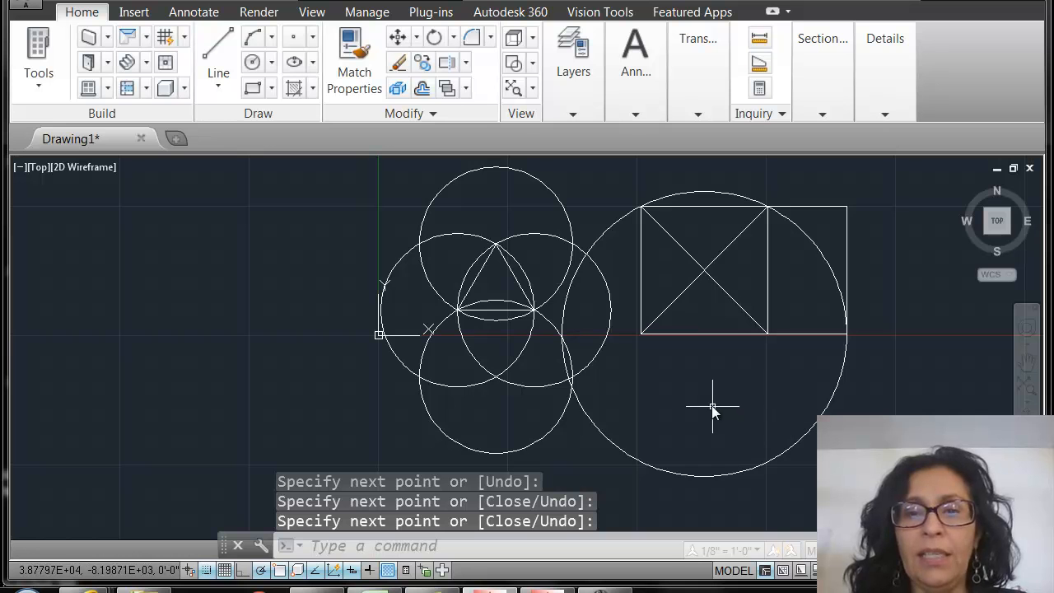
mouse_move(661, 392)
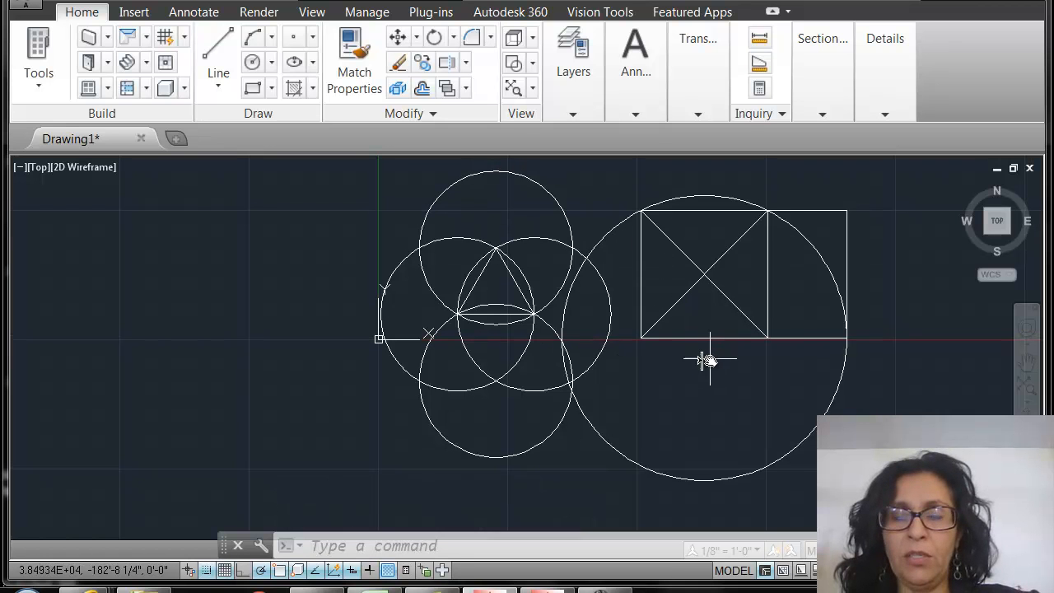
Delete the large circle surrounding the square.
click(705, 359)
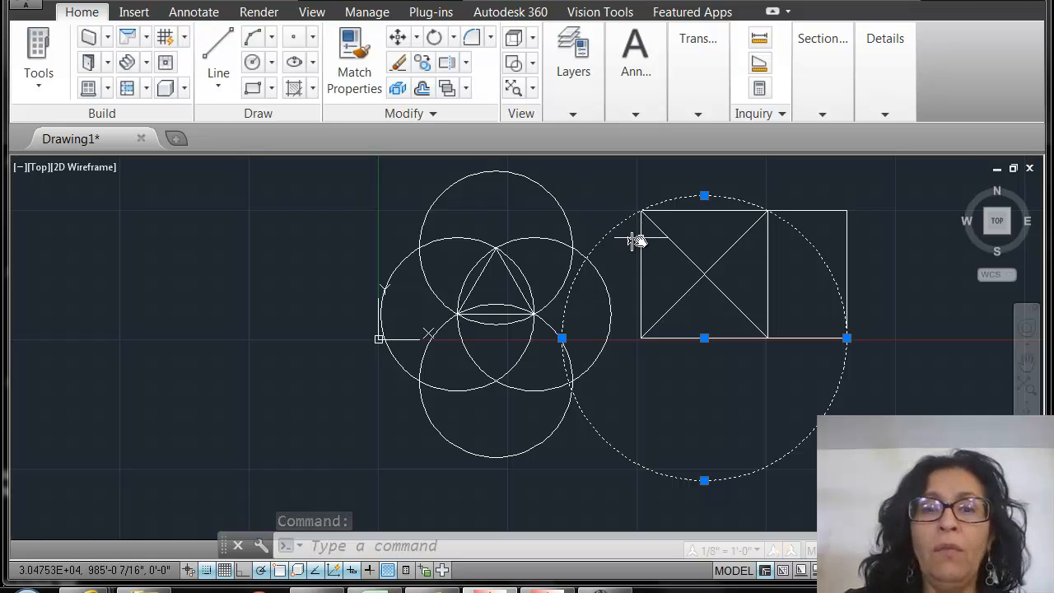
key(Delete)
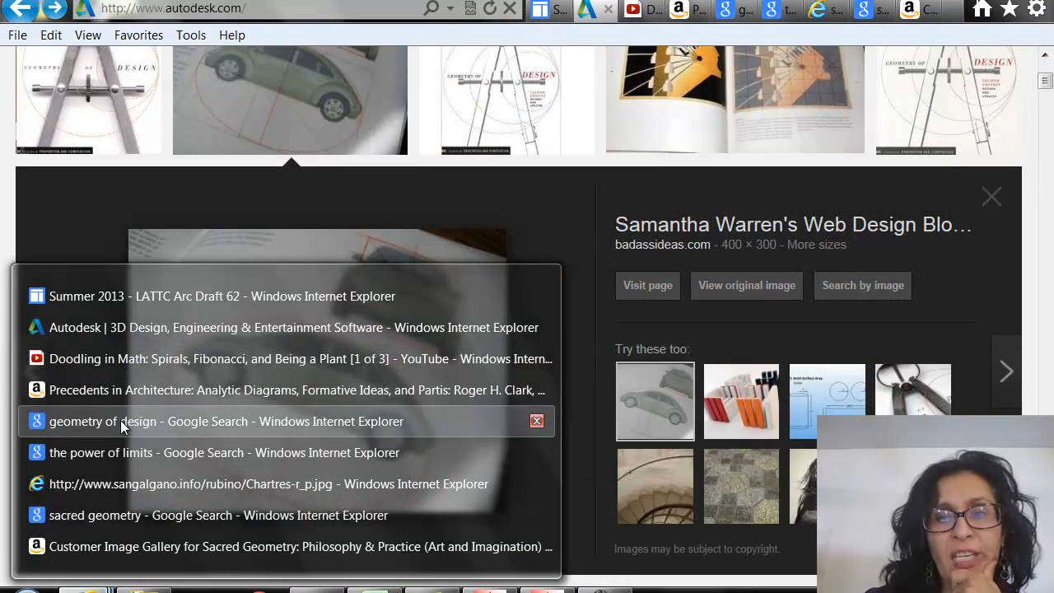
View the geometry of design image search, then switch to The Power of Limits results.
click(224, 422)
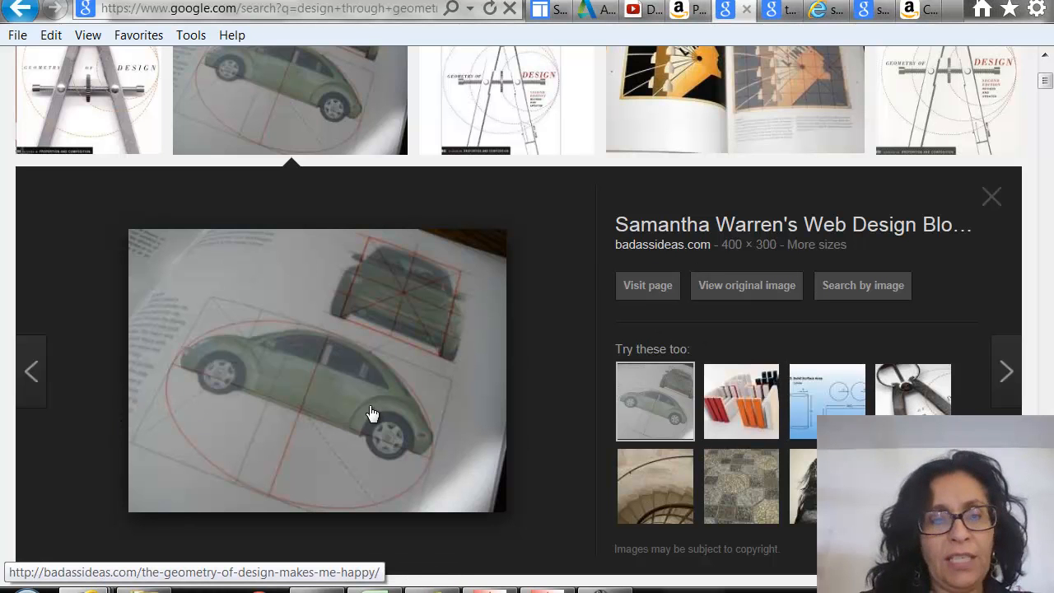
mouse_move(313, 400)
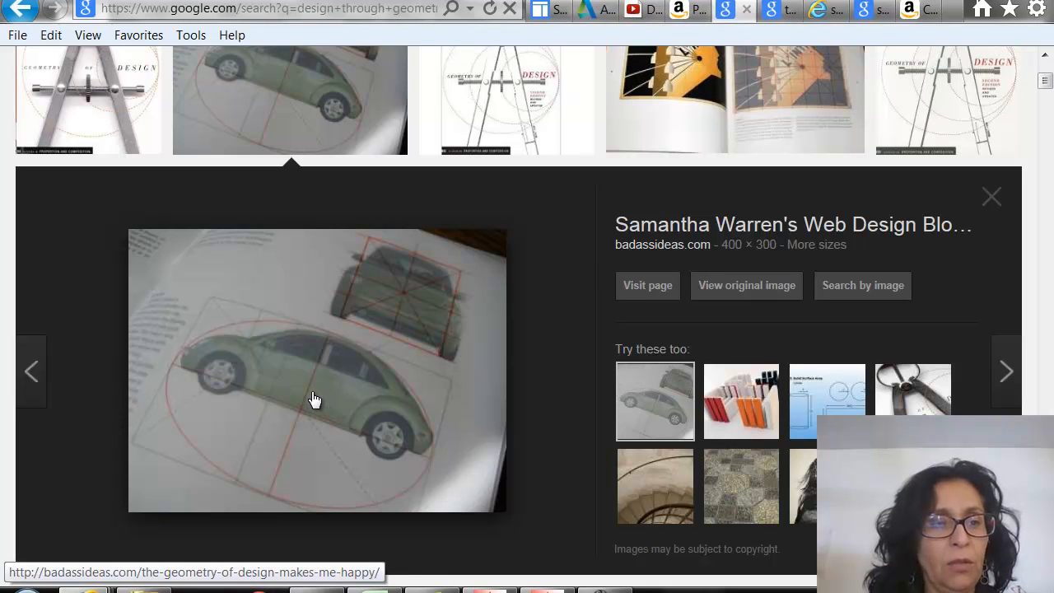
mouse_move(317, 398)
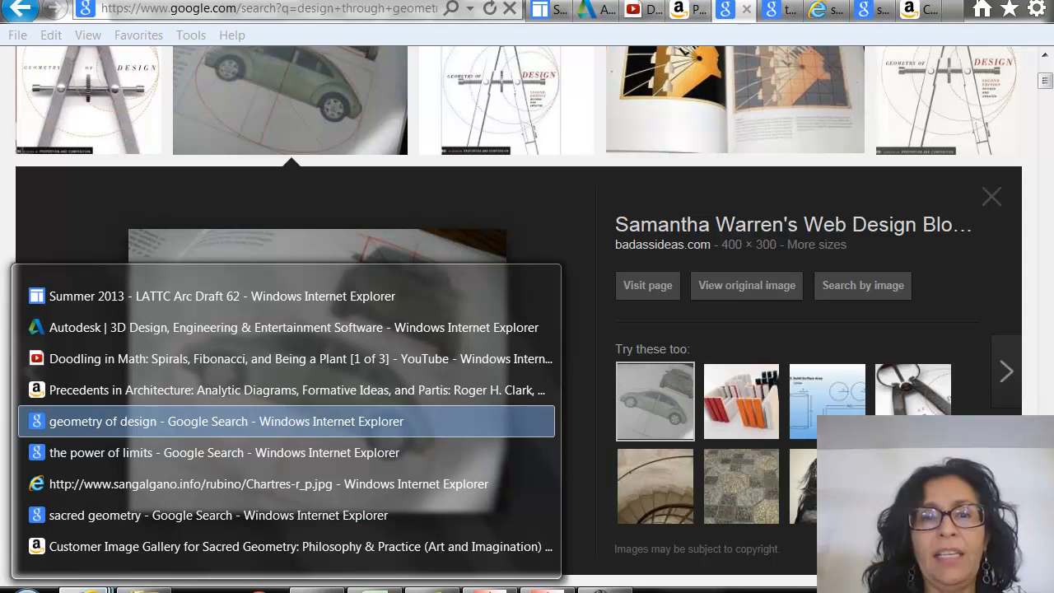
click(224, 451)
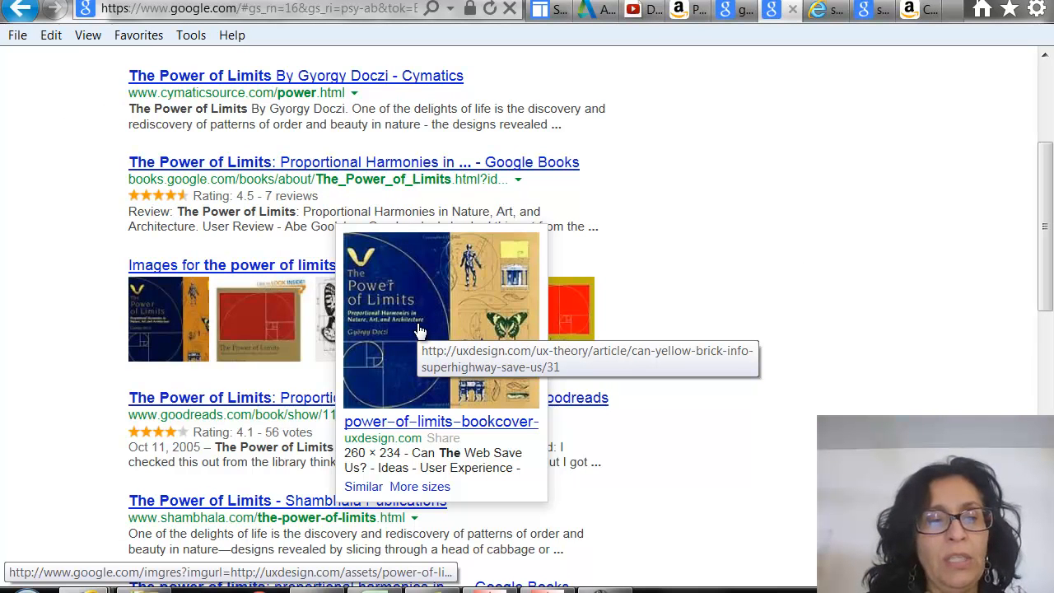
mouse_move(485, 272)
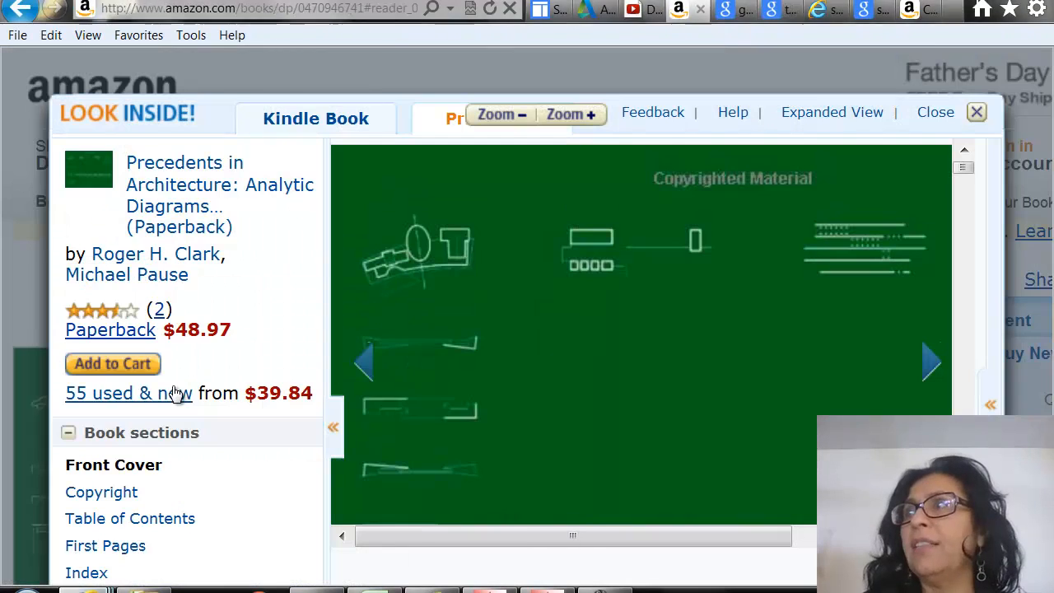
mouse_move(458, 498)
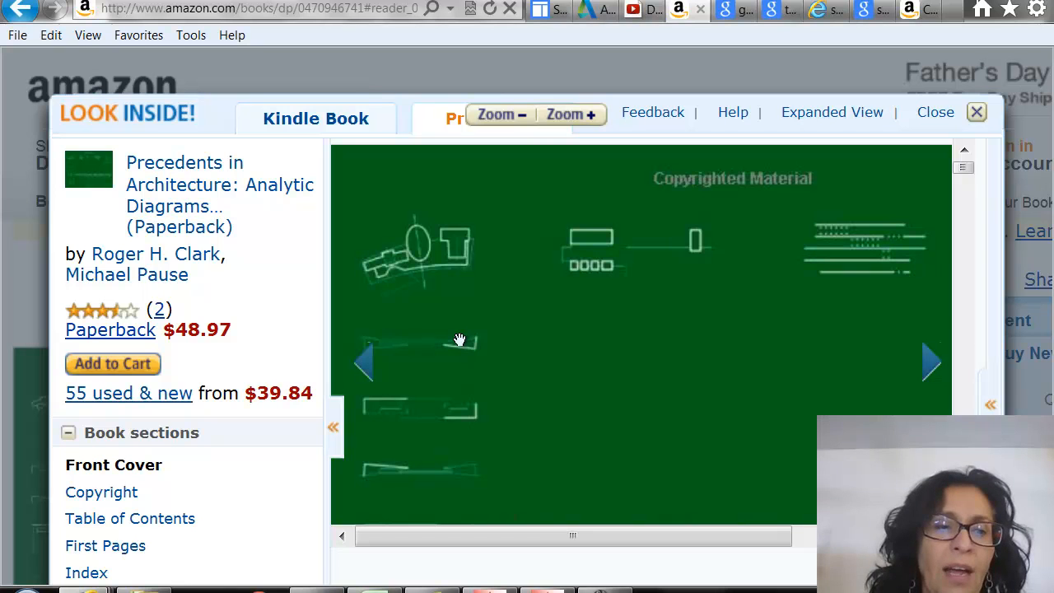
mouse_move(514, 282)
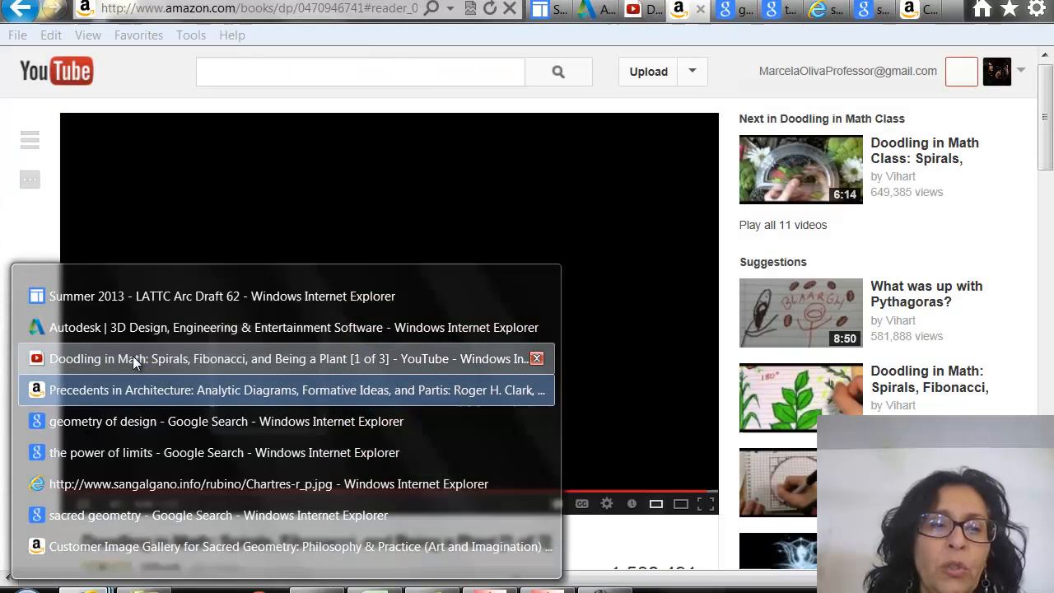
Switch to the Doodling in Math YouTube window and start the video from the player controls.
click(293, 359)
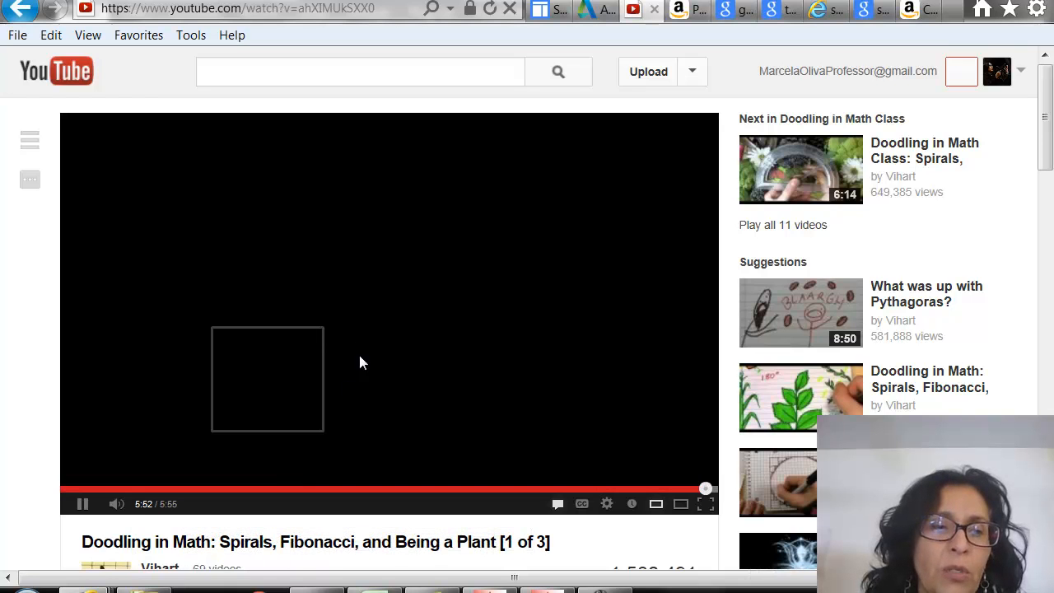
mouse_move(354, 336)
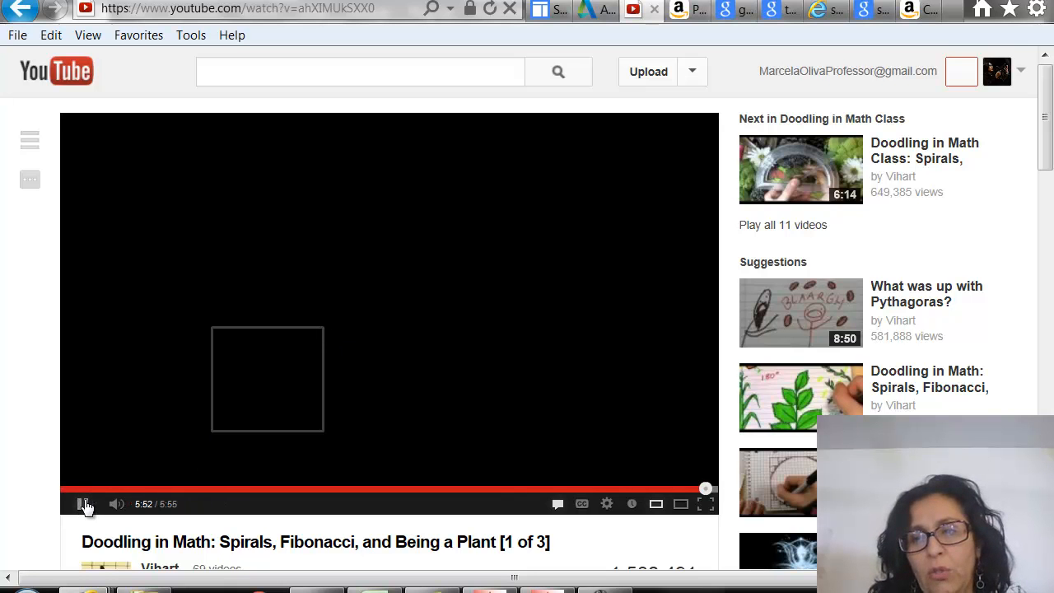
click(82, 504)
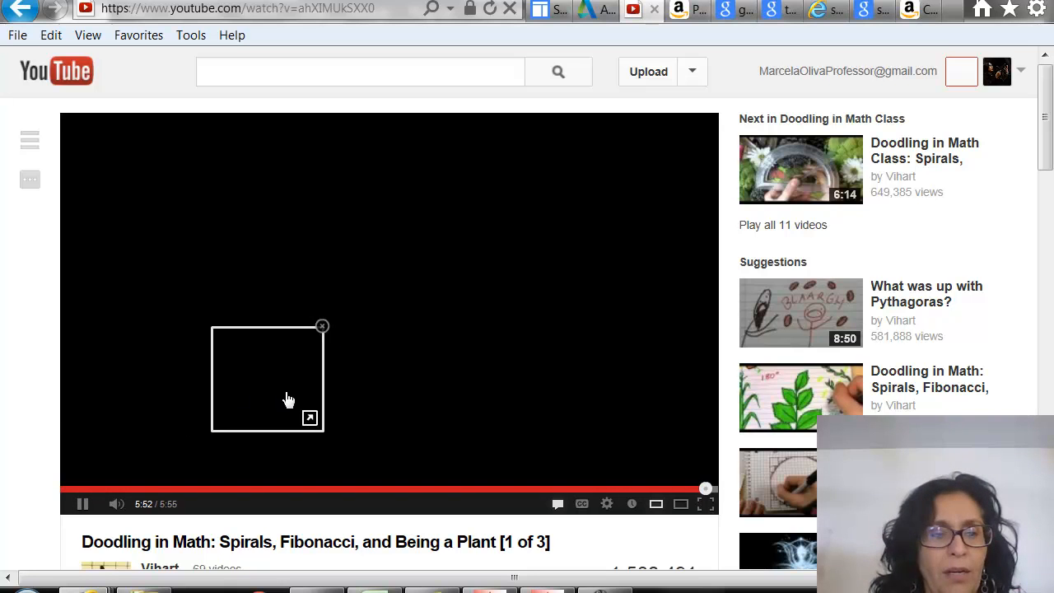
mouse_move(877, 392)
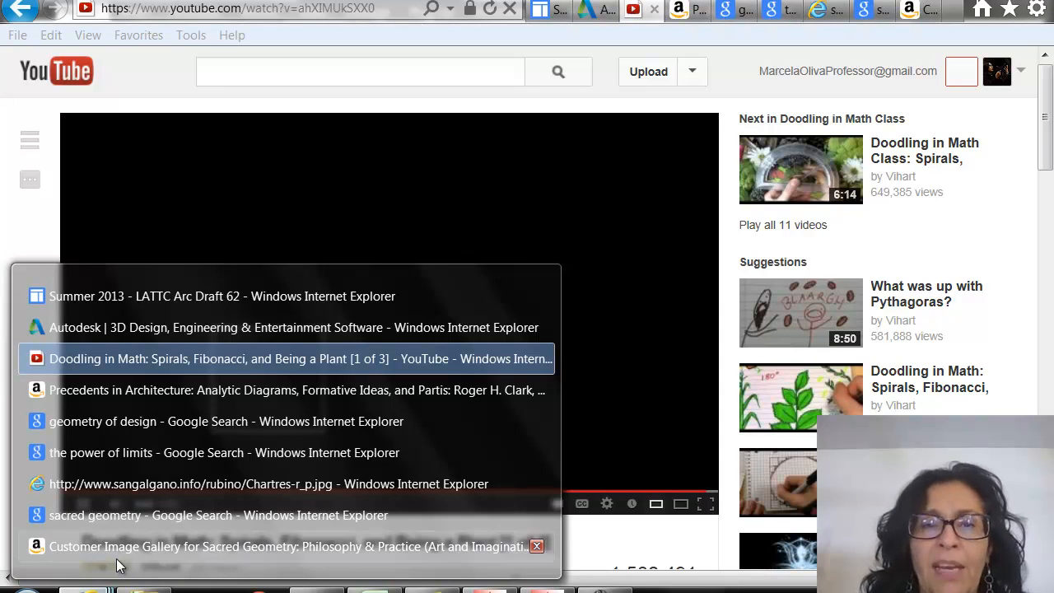
Switch to the sacred geometry Google Images window and scroll through the flower-of-life results.
click(217, 514)
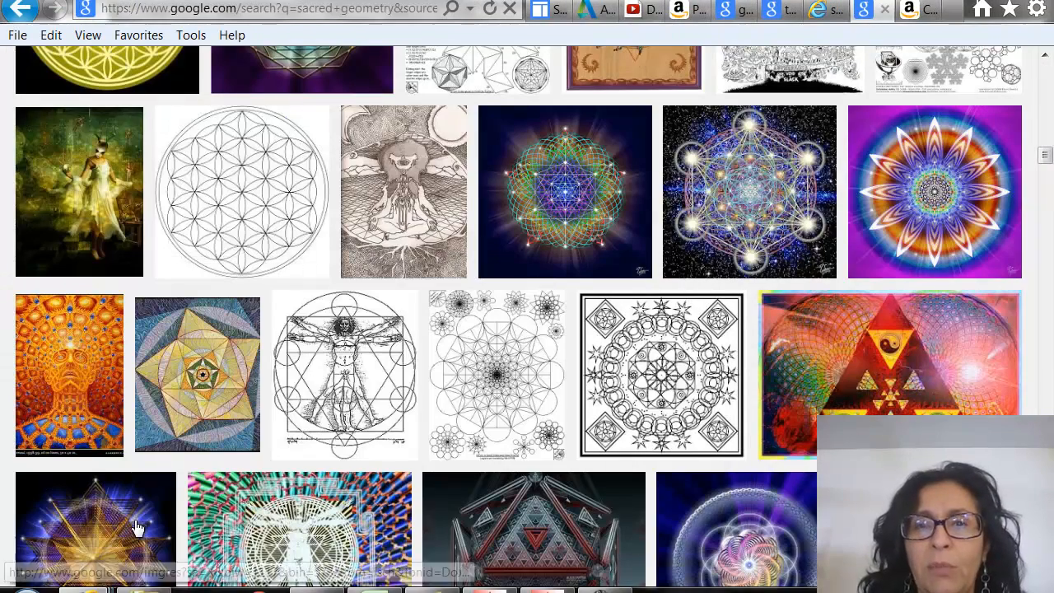
mouse_move(402, 374)
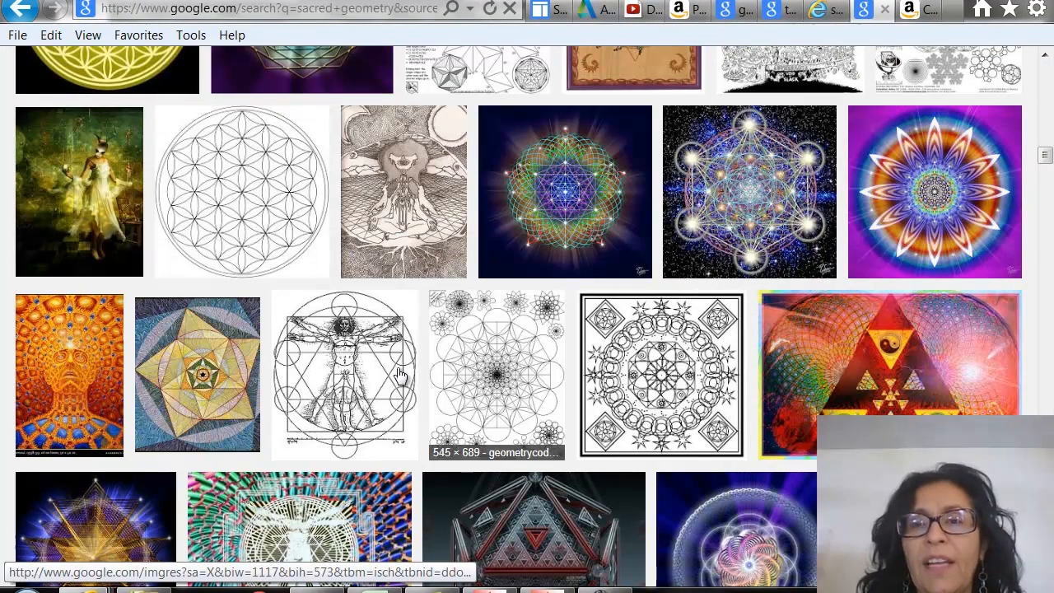
scroll(up, 3)
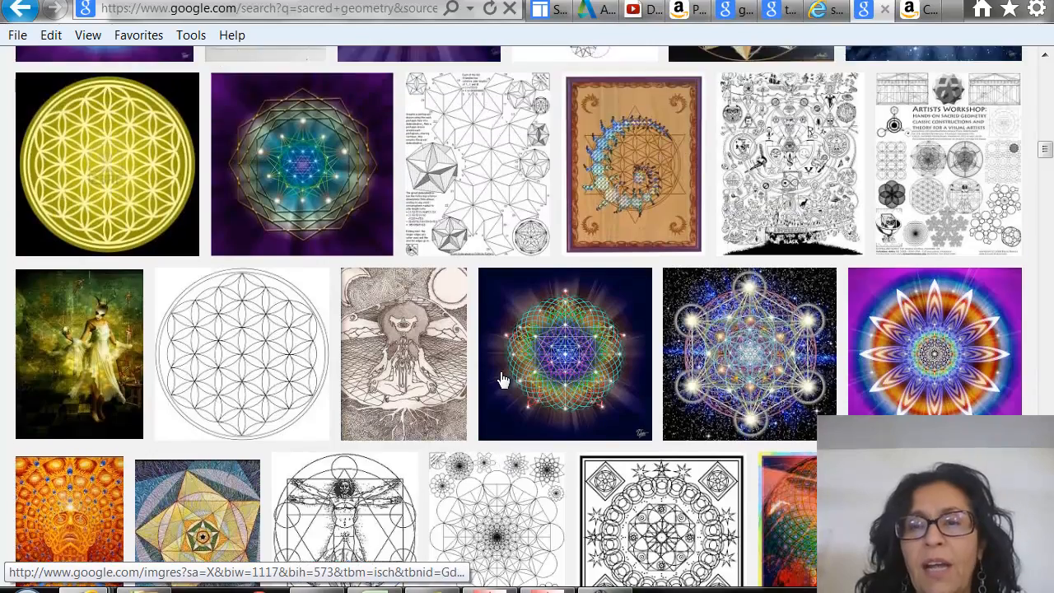
scroll(up, 3)
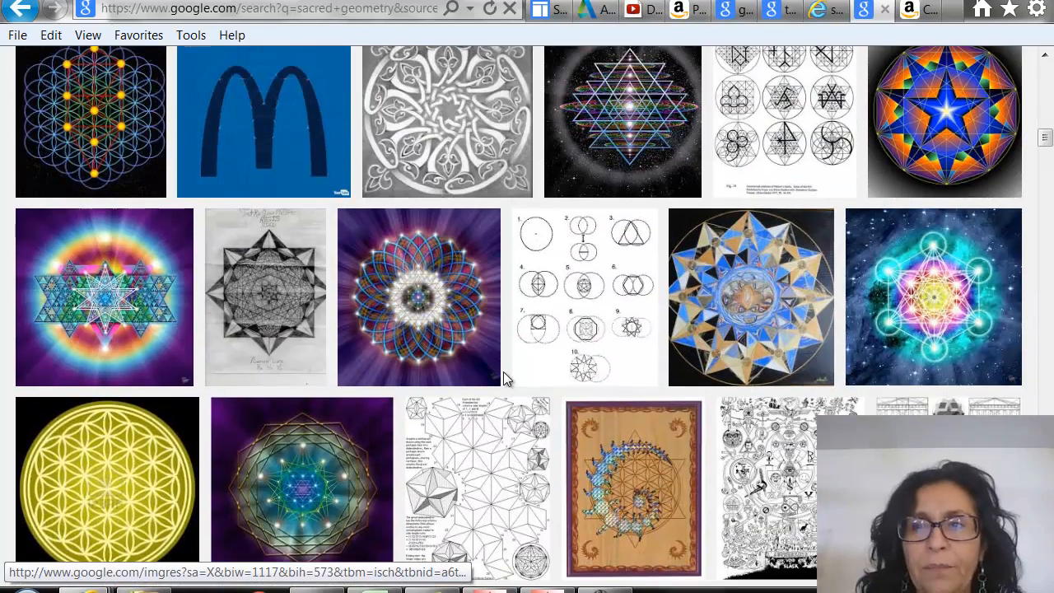
scroll(down, 3)
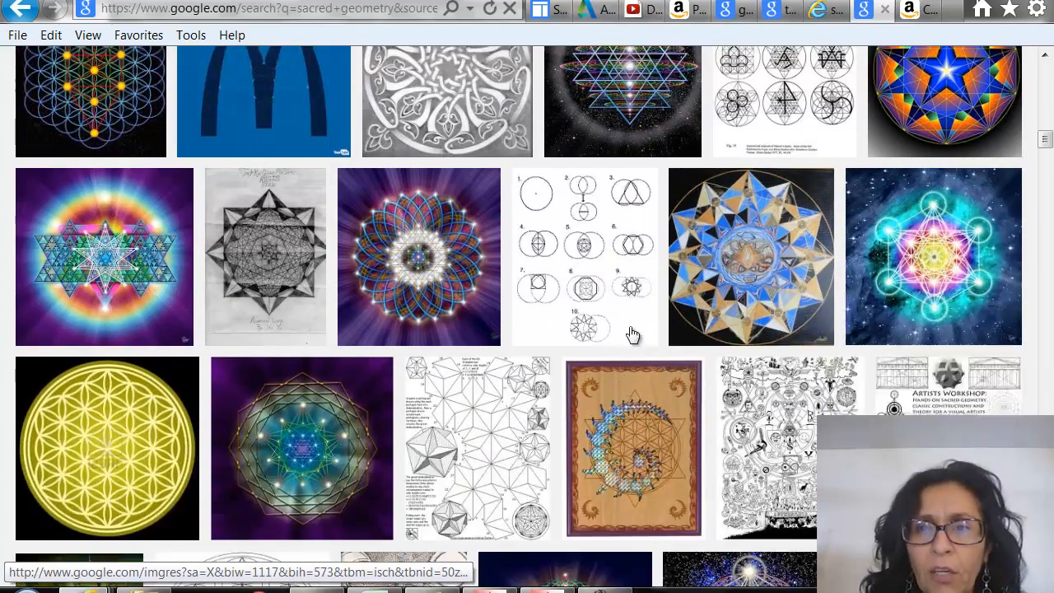
scroll(down, 3)
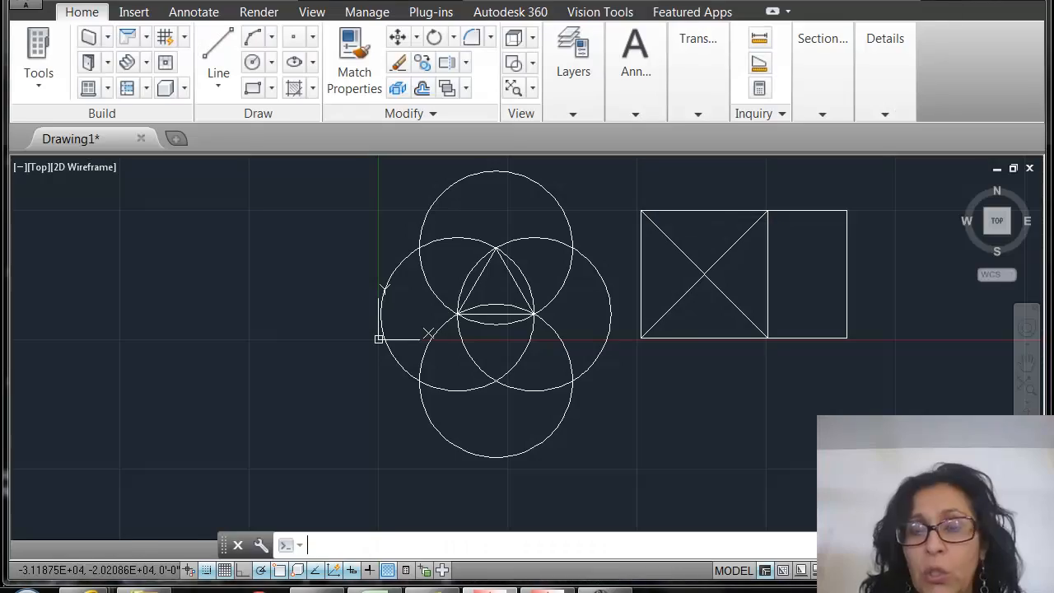
mouse_move(634, 436)
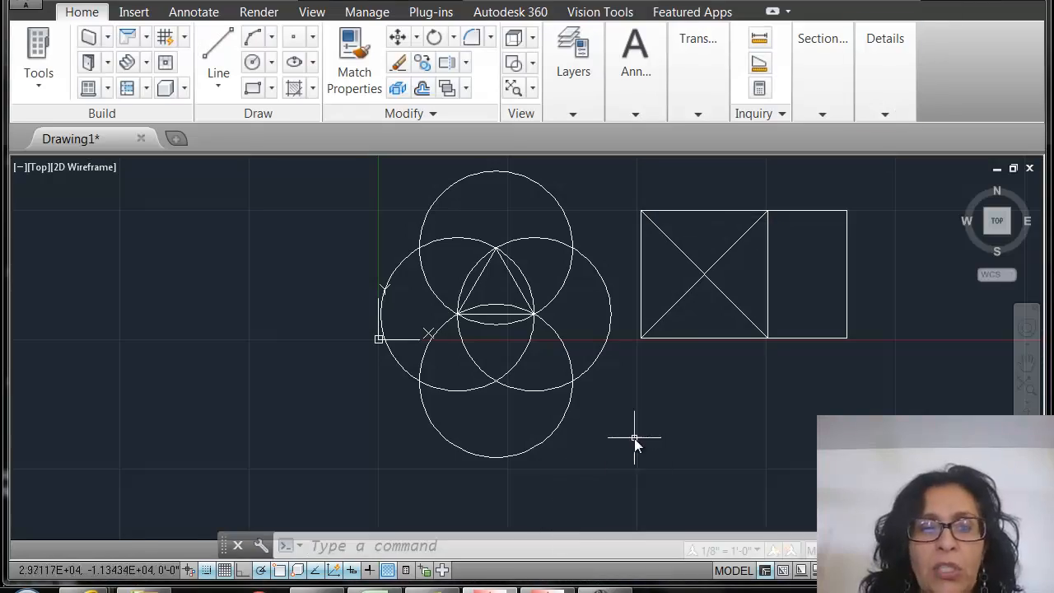
mouse_move(634, 442)
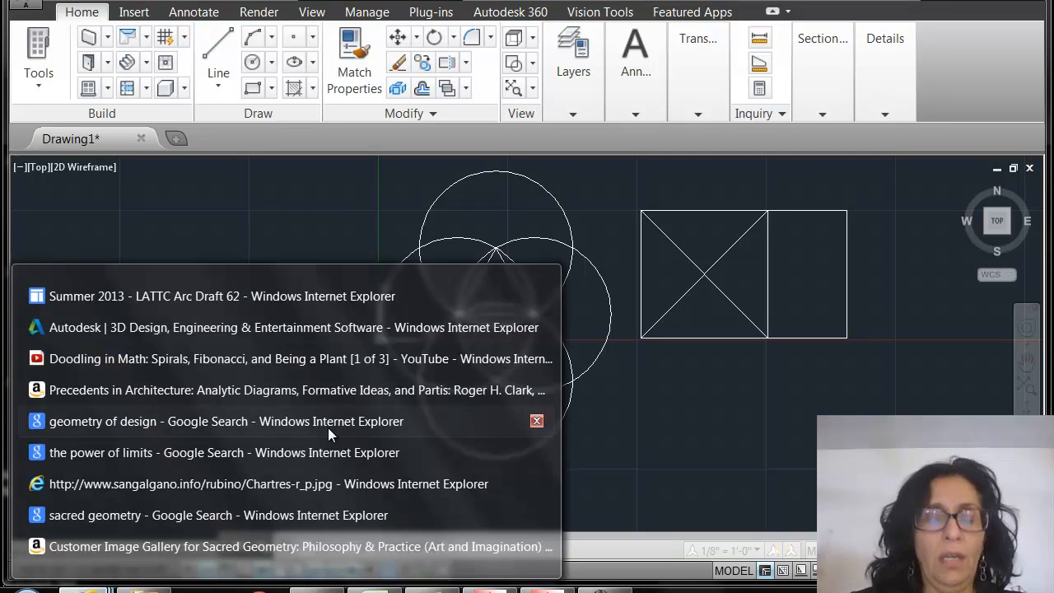
Search Google for 'geometry architecture' and view the image results.
click(226, 421)
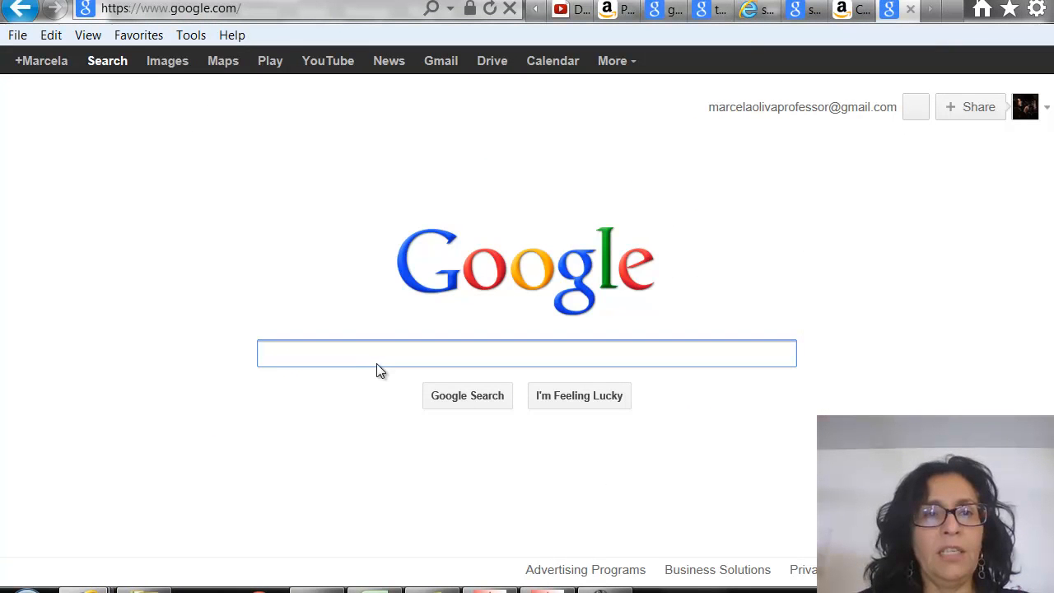
text(geometry architecture)
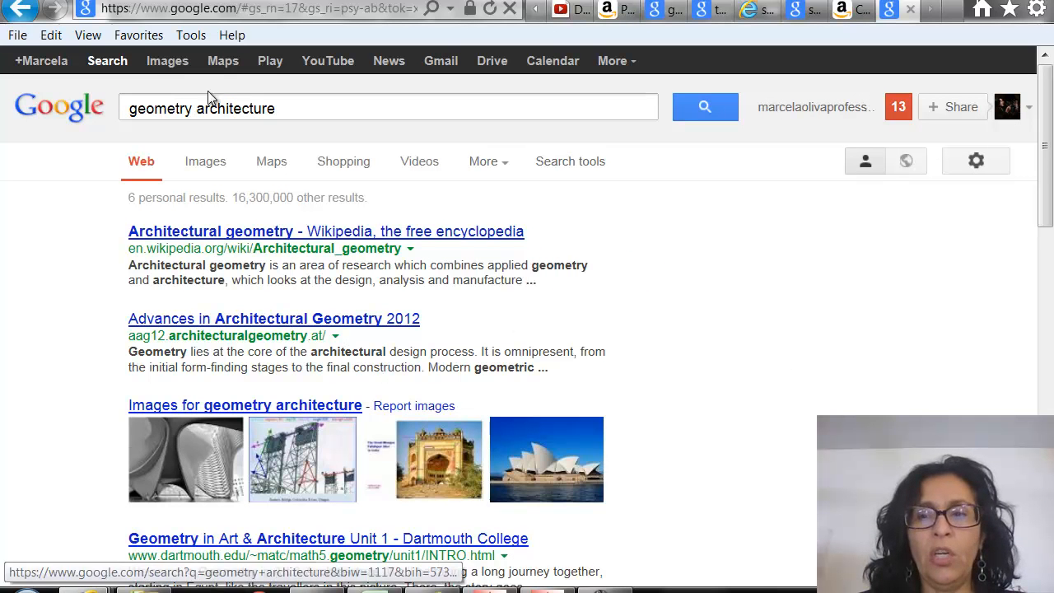
click(205, 161)
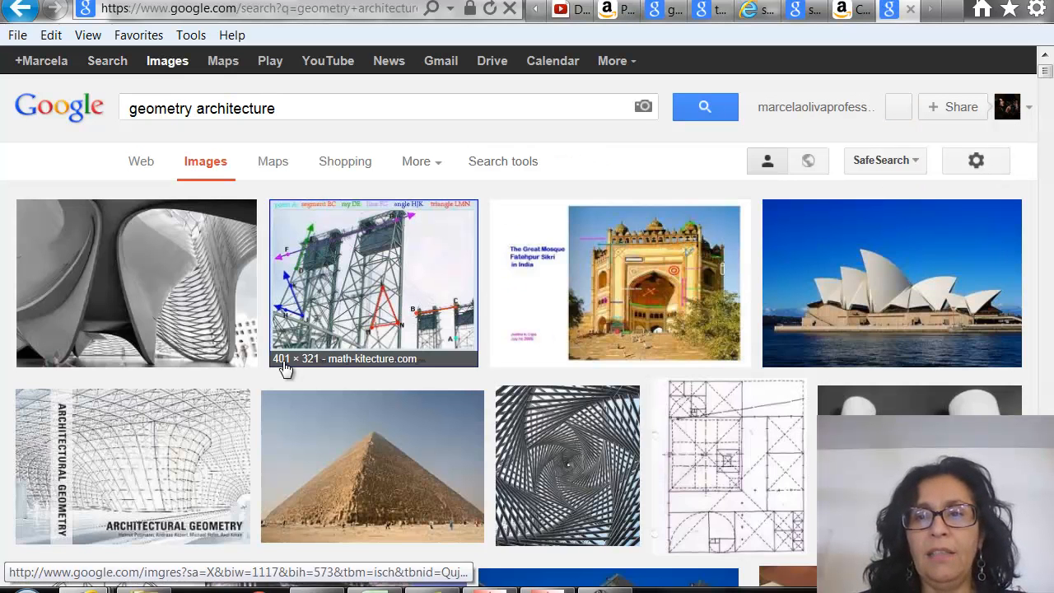
Scroll the results and pick the cathedral elevation diagram with proportion lines.
scroll(down, 3)
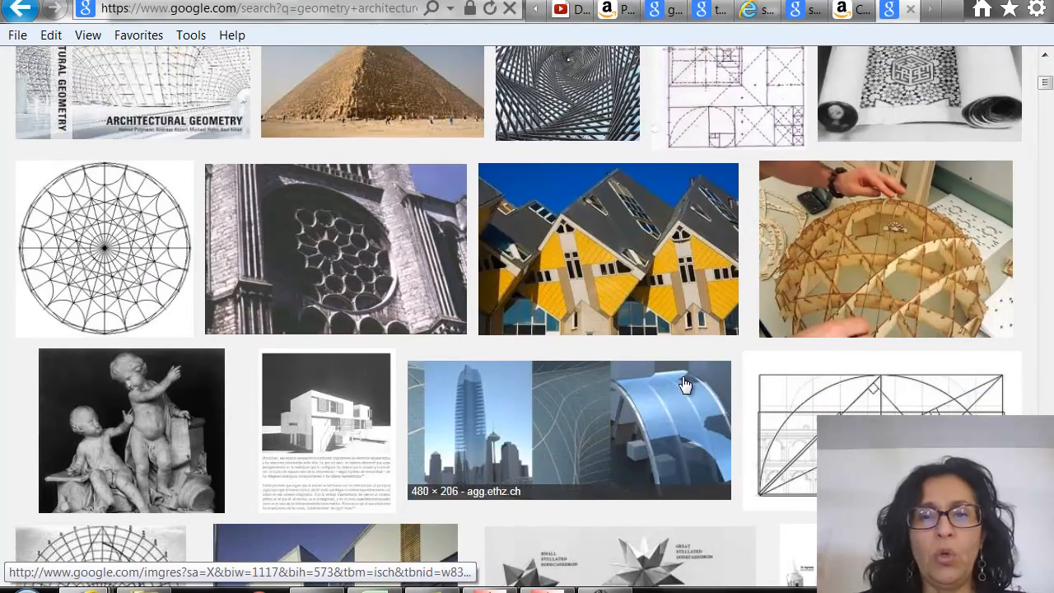
scroll(down, 3)
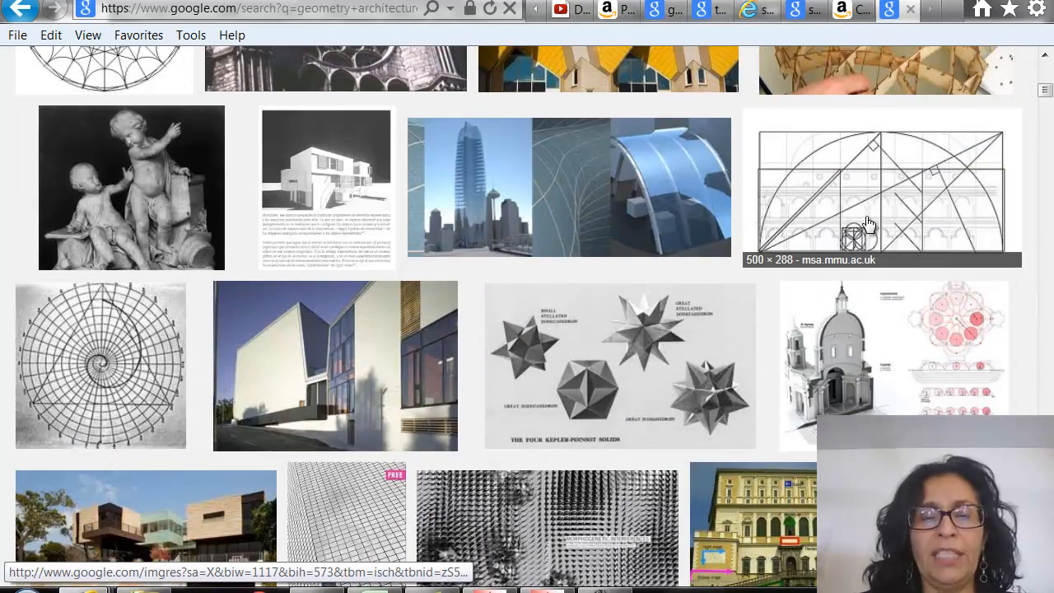
scroll(down, 3)
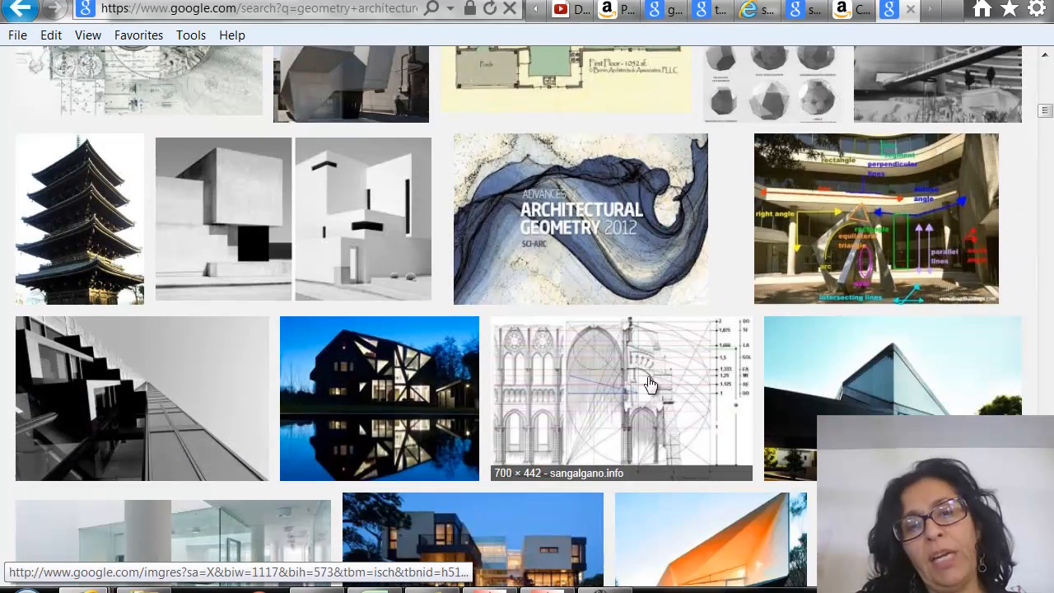
click(619, 399)
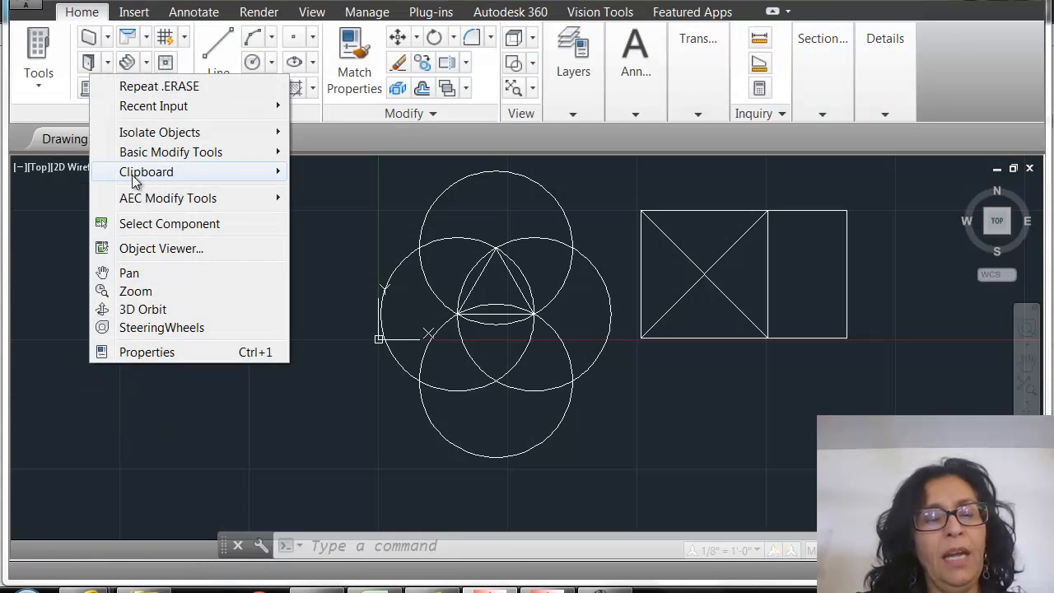
mouse_move(145, 172)
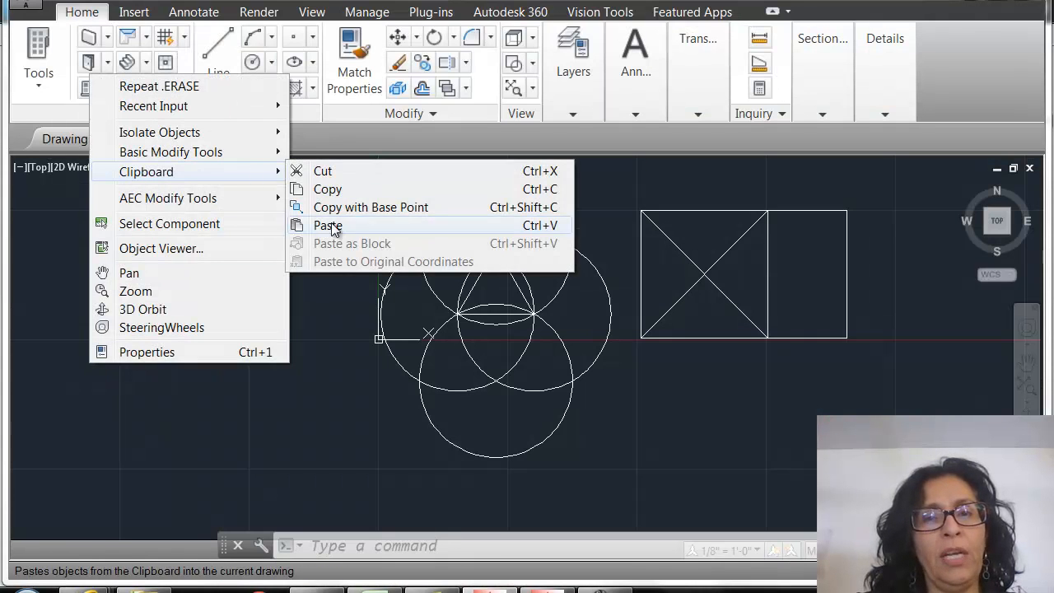
Paste the cathedral diagram left of the circles, accepting default scale and rotation.
click(326, 224)
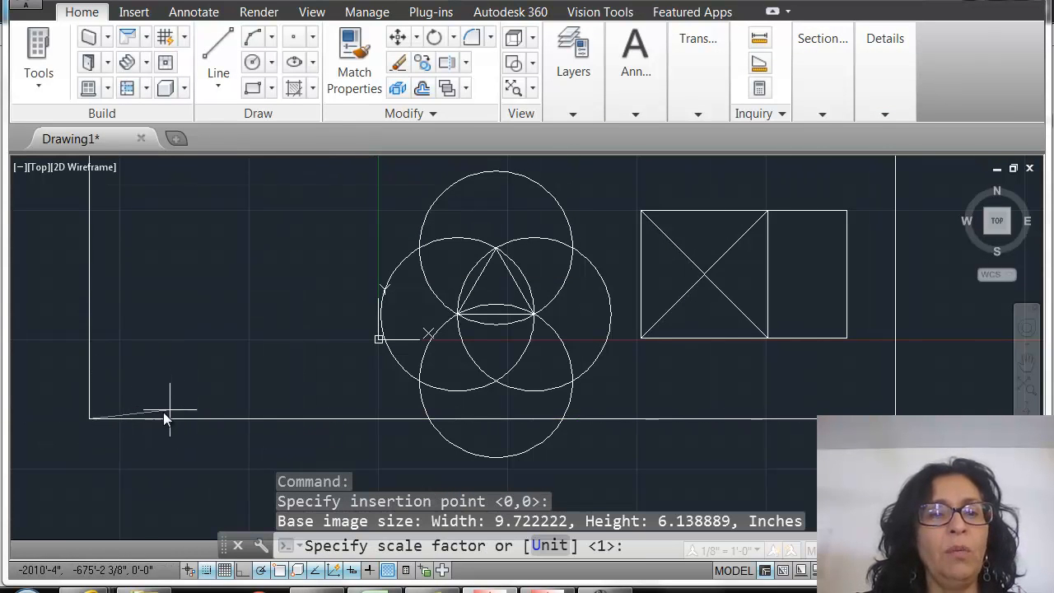
mouse_move(115, 415)
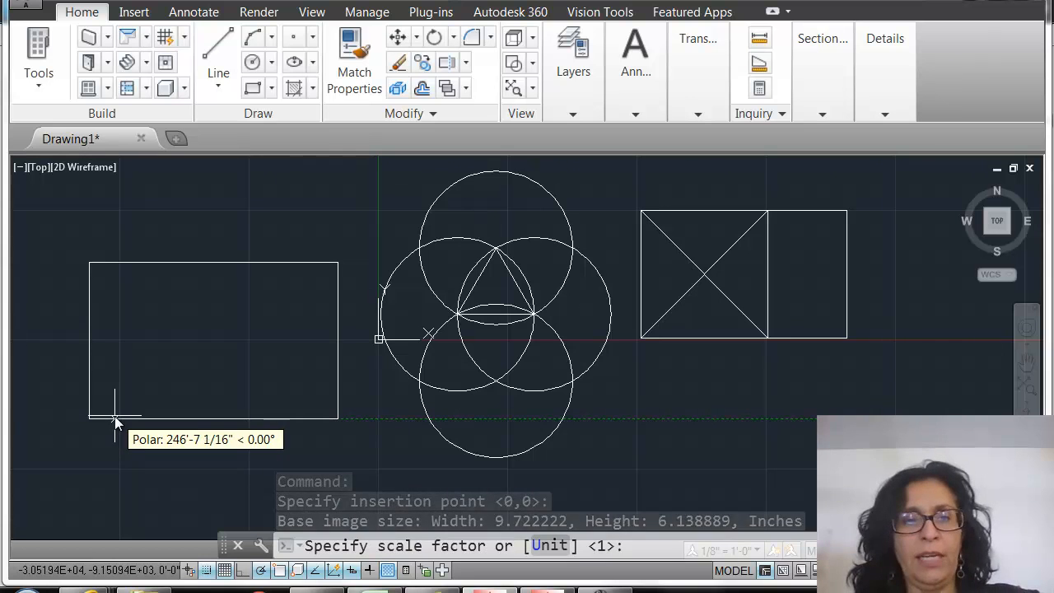
key(Return)
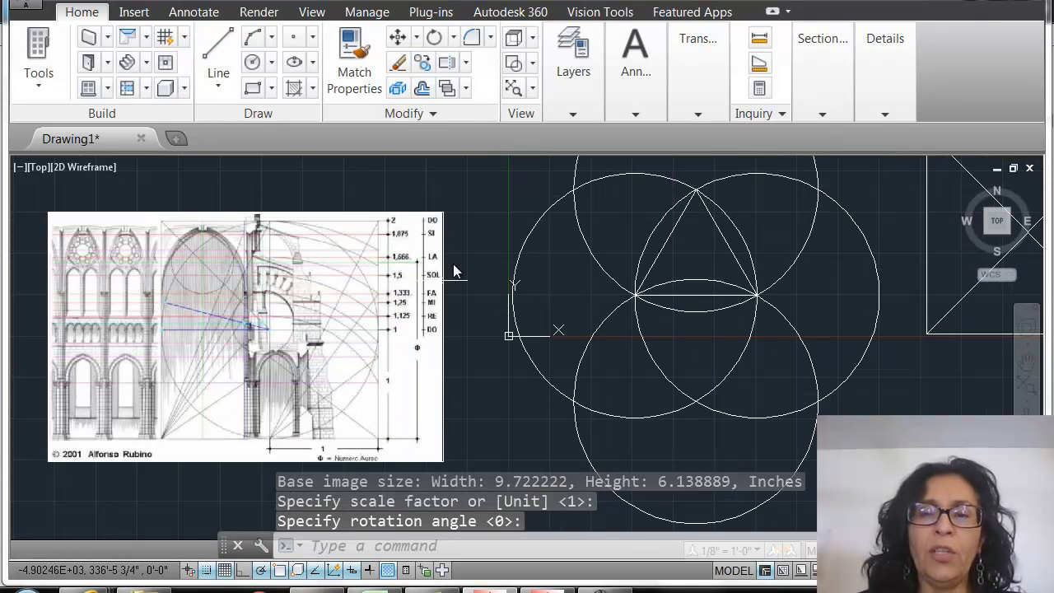
mouse_move(458, 346)
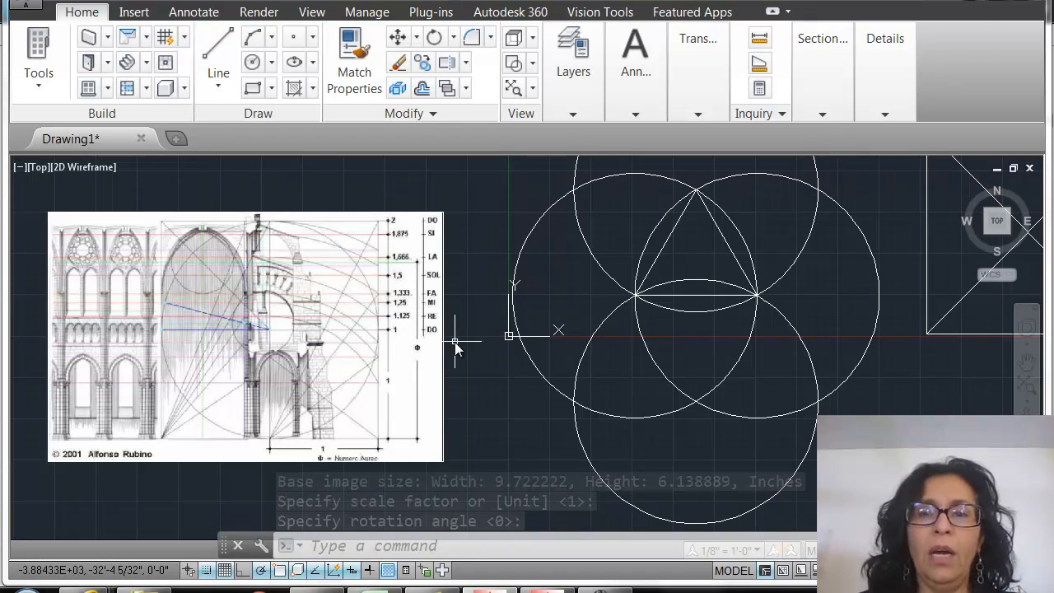
scroll(down, 3)
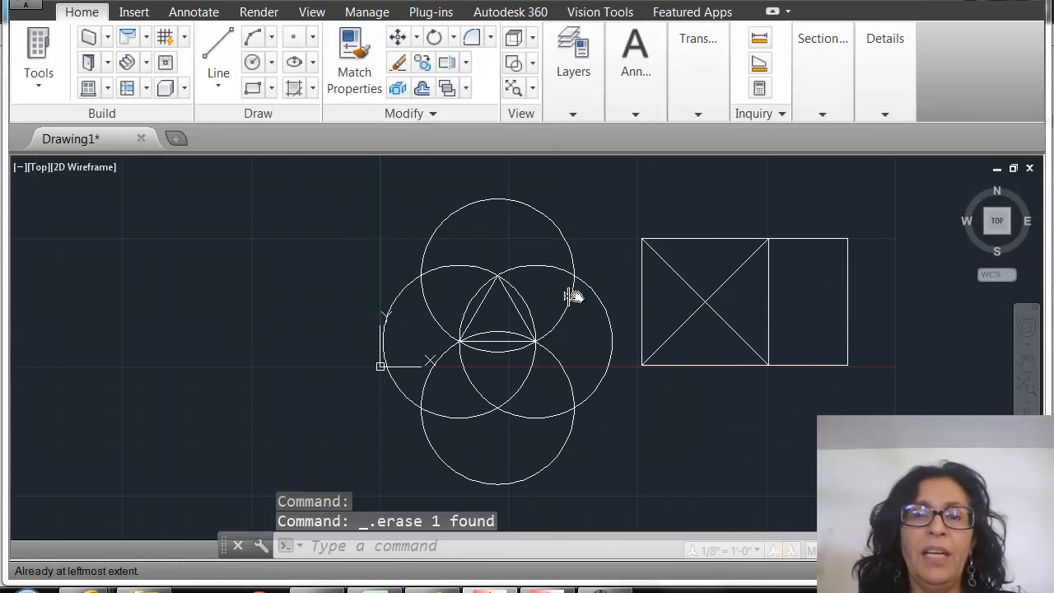
Window-select the crossed square and adjoining rectangle and erase them.
drag(626, 206, 864, 402)
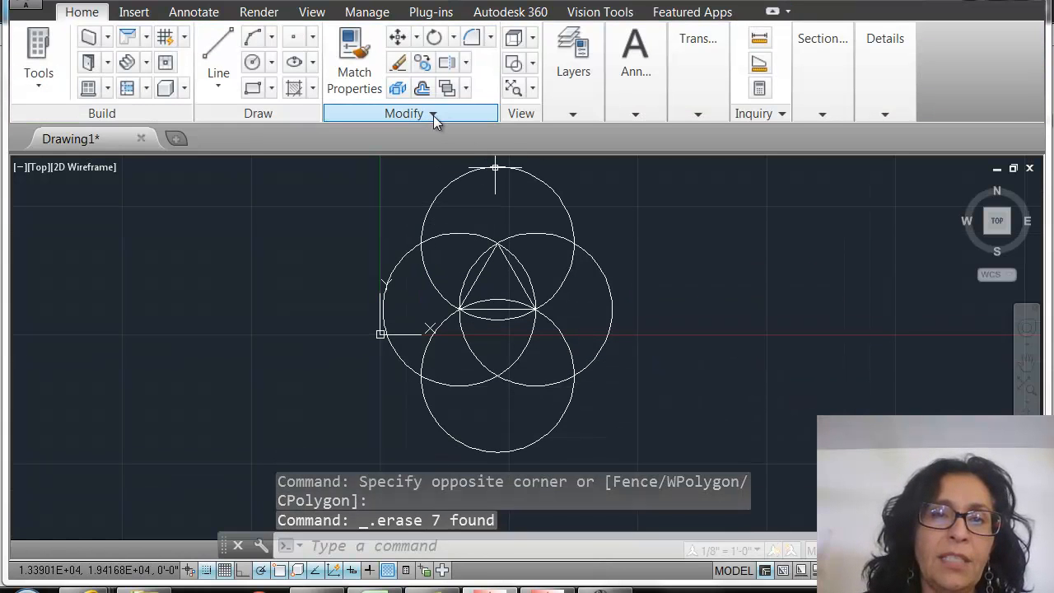
mouse_move(511, 213)
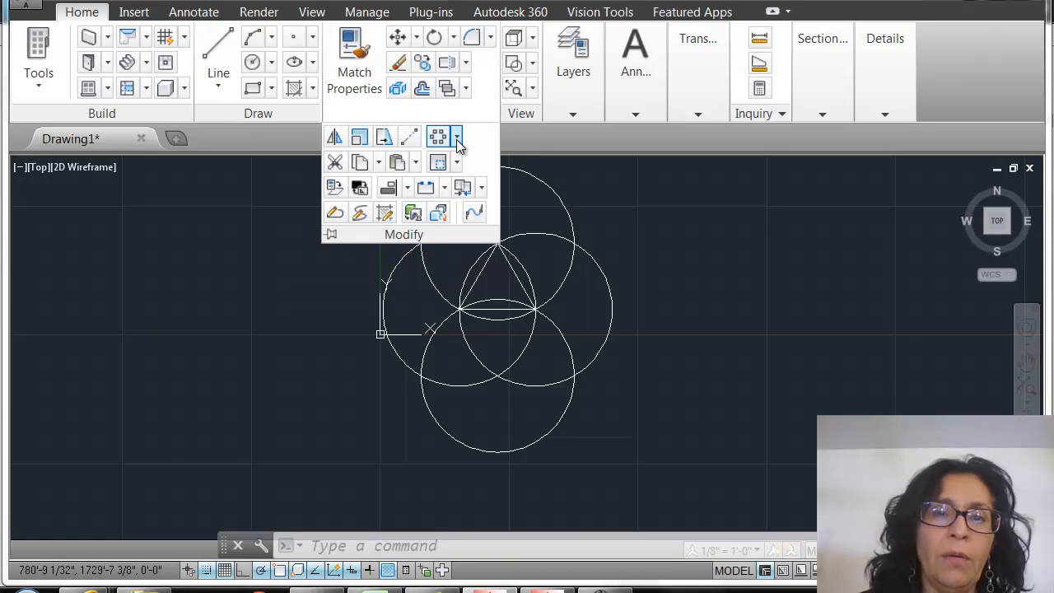
mouse_move(438, 137)
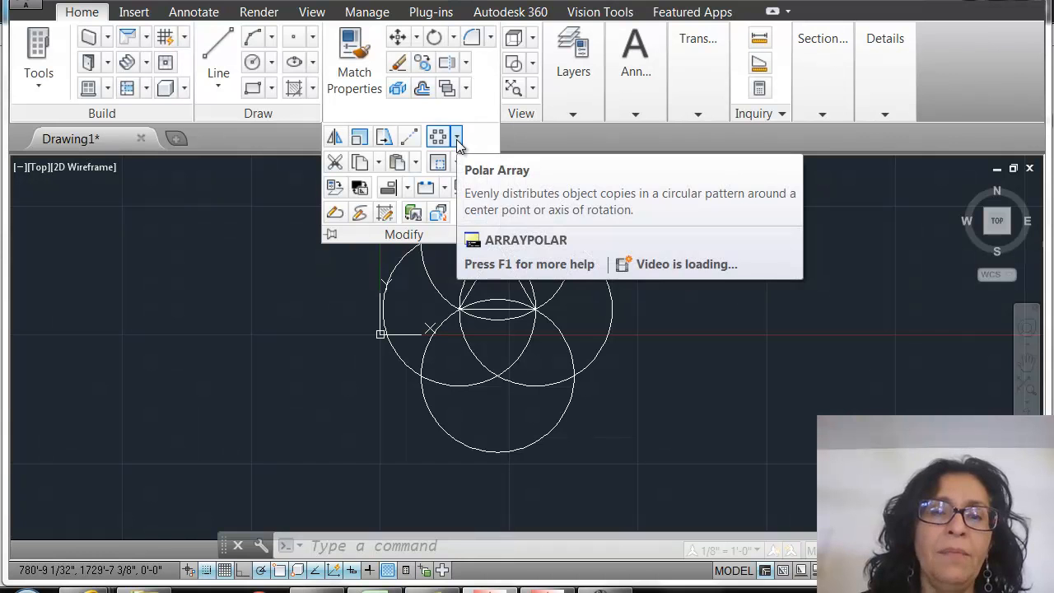
Start Polar Array from the Modify panel and window-select the circles and triangle.
click(455, 137)
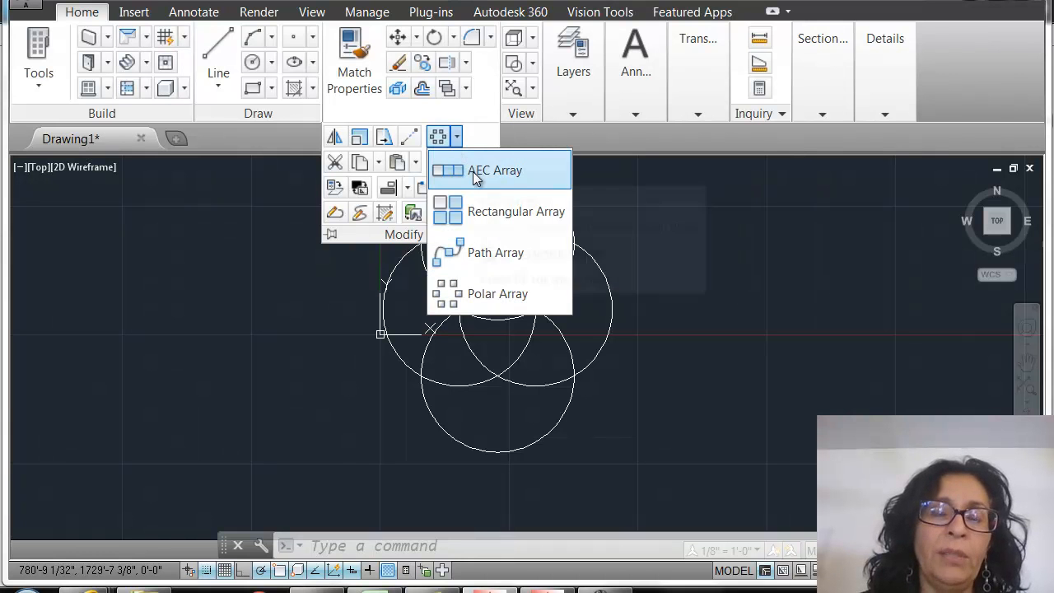
mouse_move(468, 299)
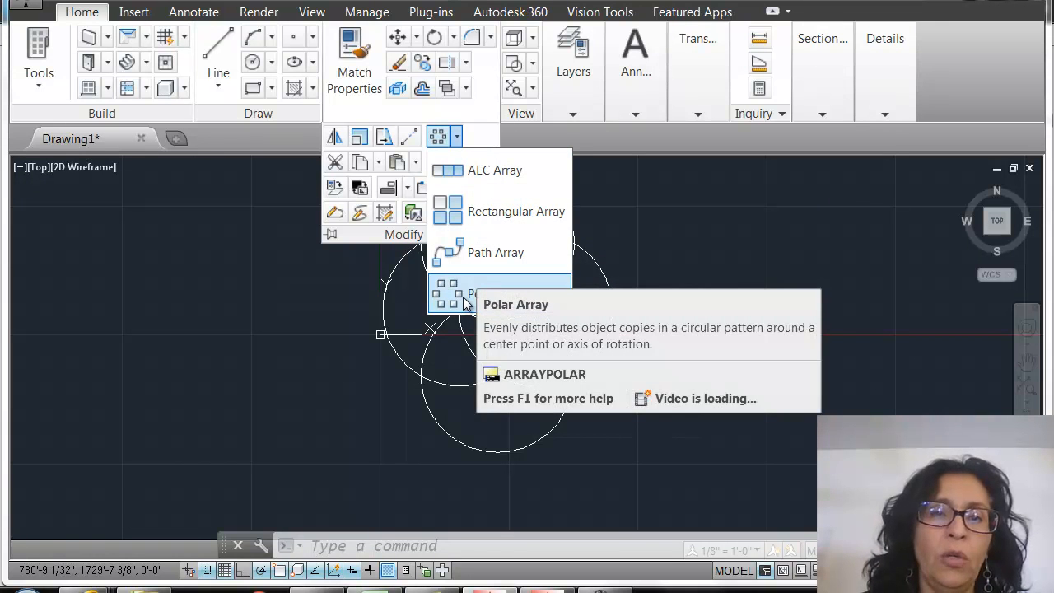
click(451, 293)
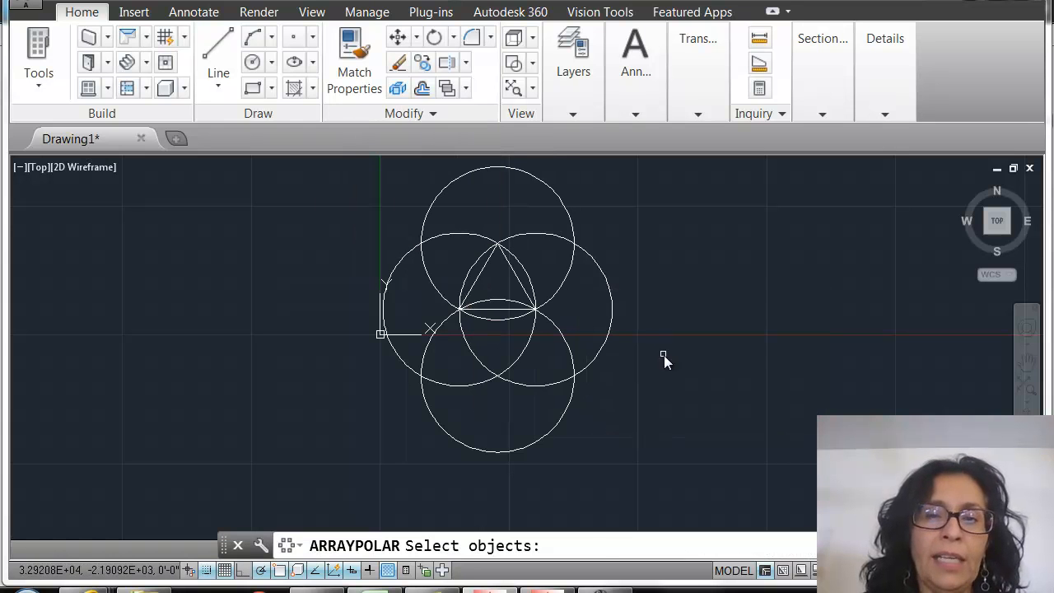
drag(667, 361, 296, 173)
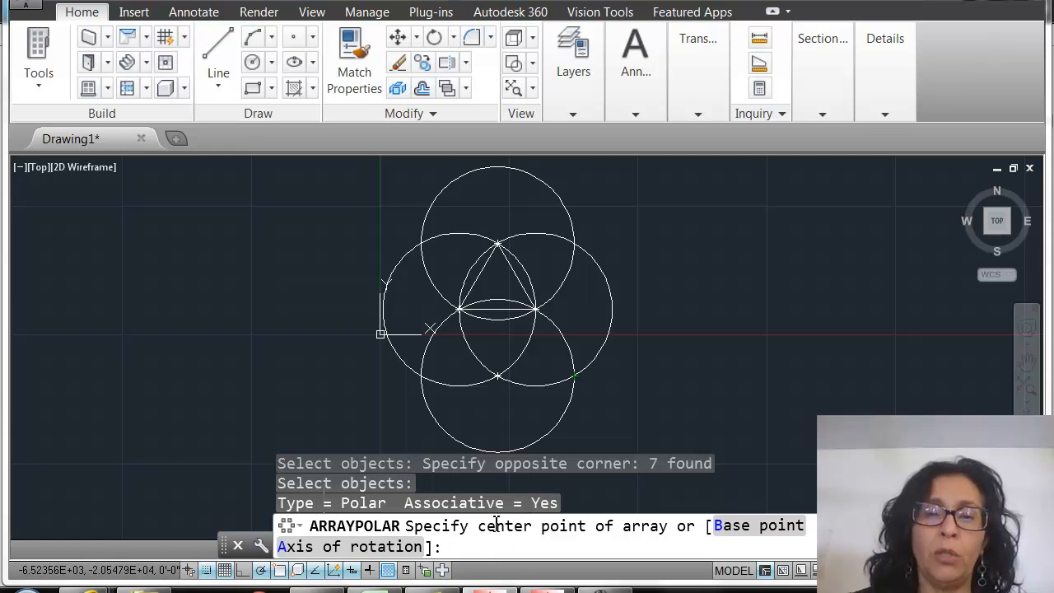
mouse_move(573, 377)
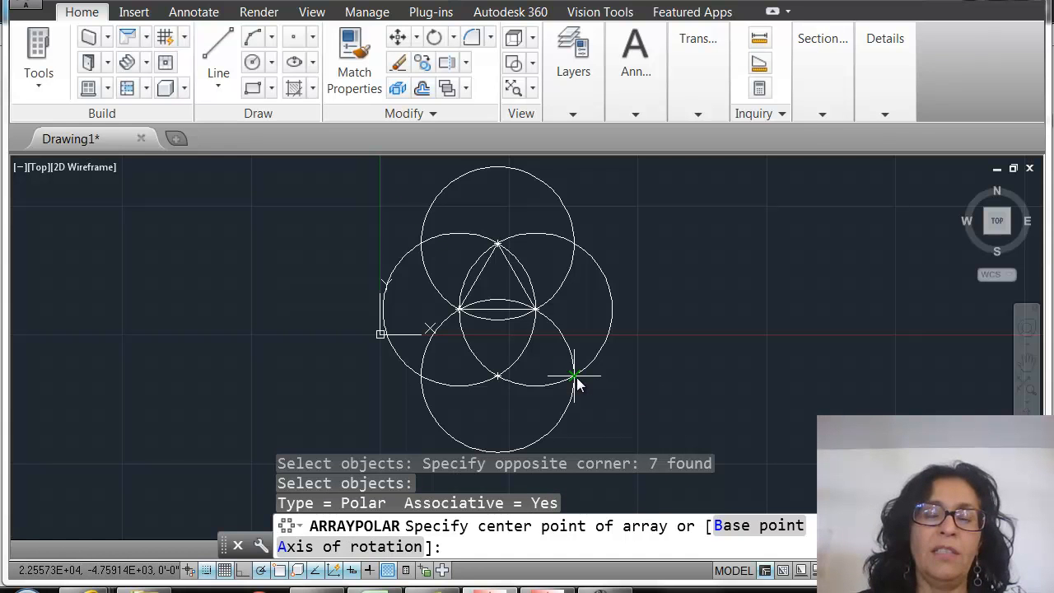
Set the array centre at the circle intersection, producing 6 copies over 360 degrees.
click(573, 377)
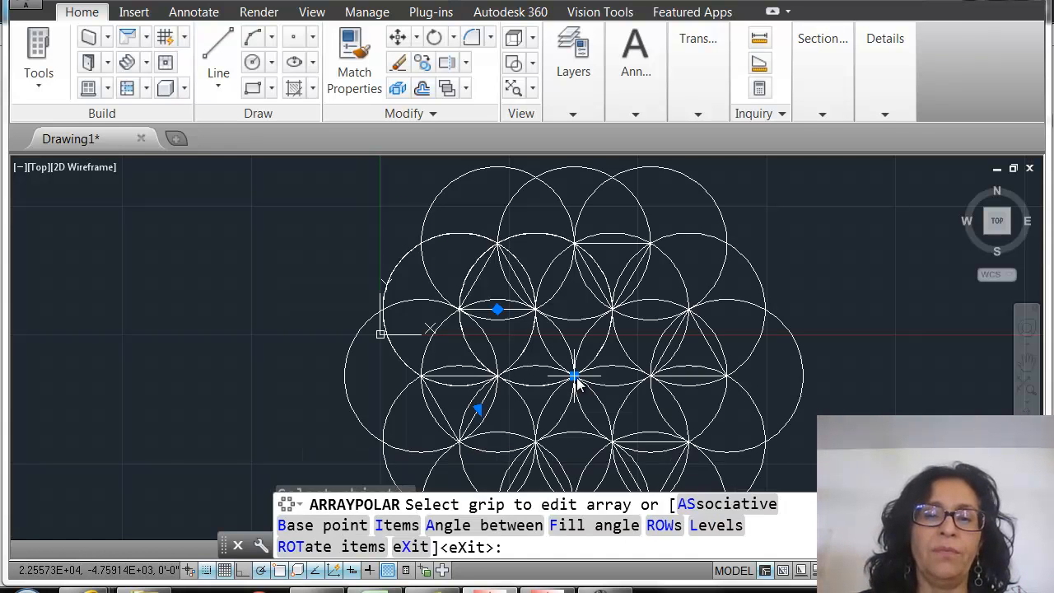
click(573, 377)
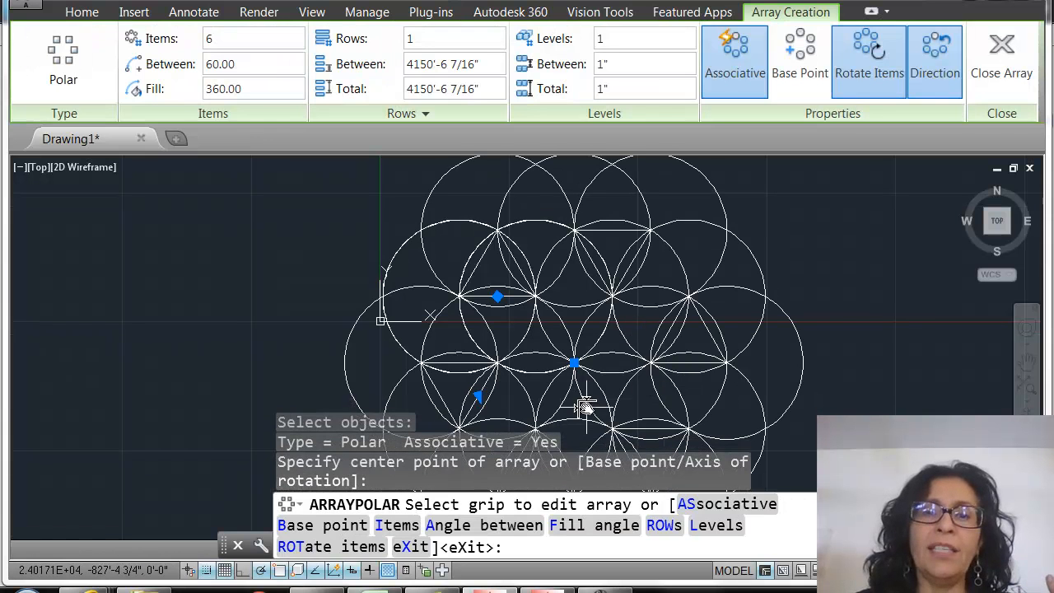
mouse_move(771, 425)
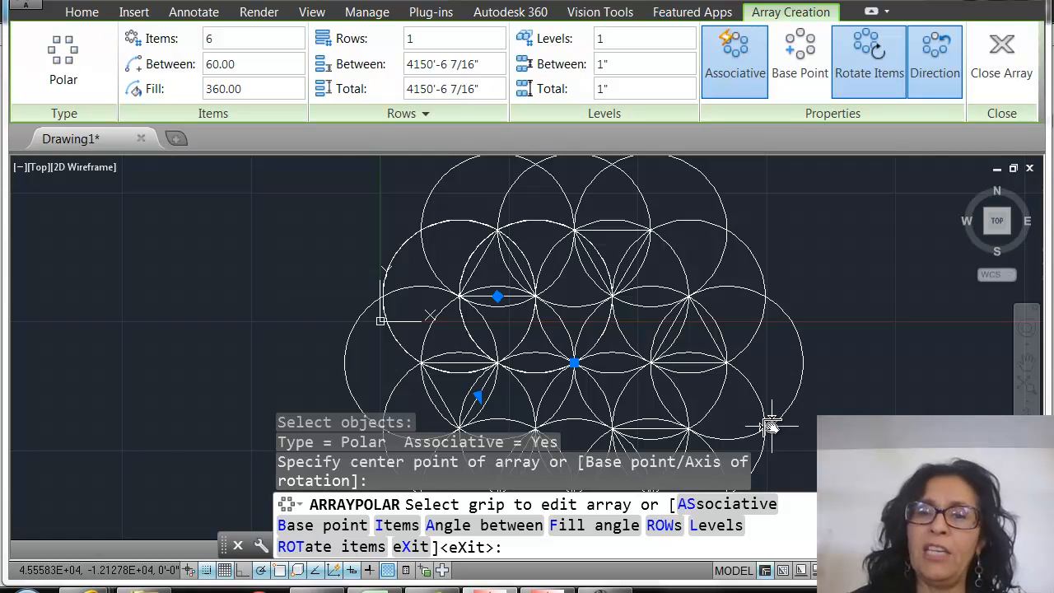
mouse_move(771, 425)
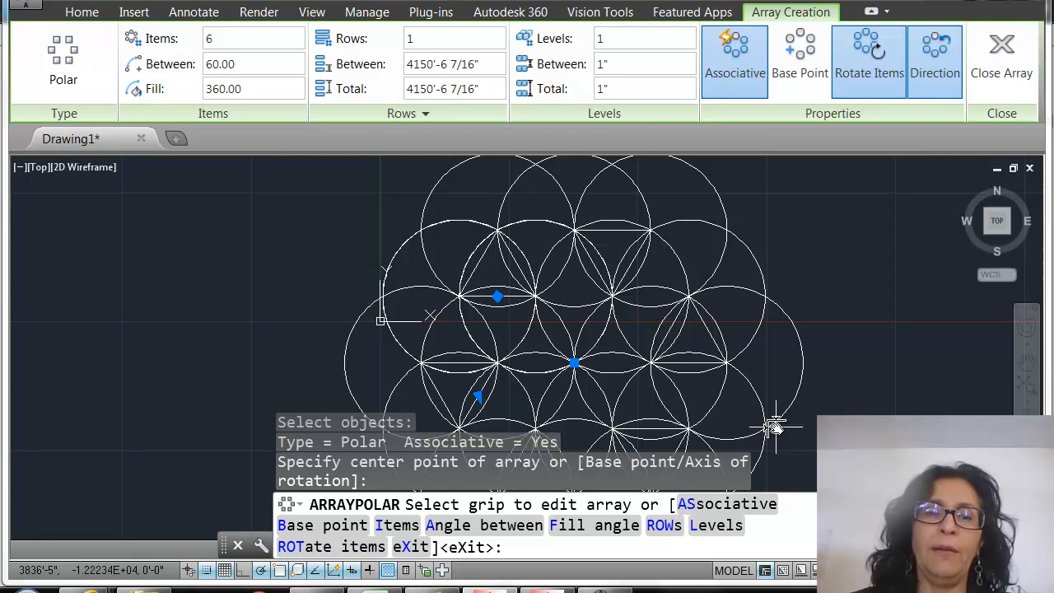
mouse_move(288, 577)
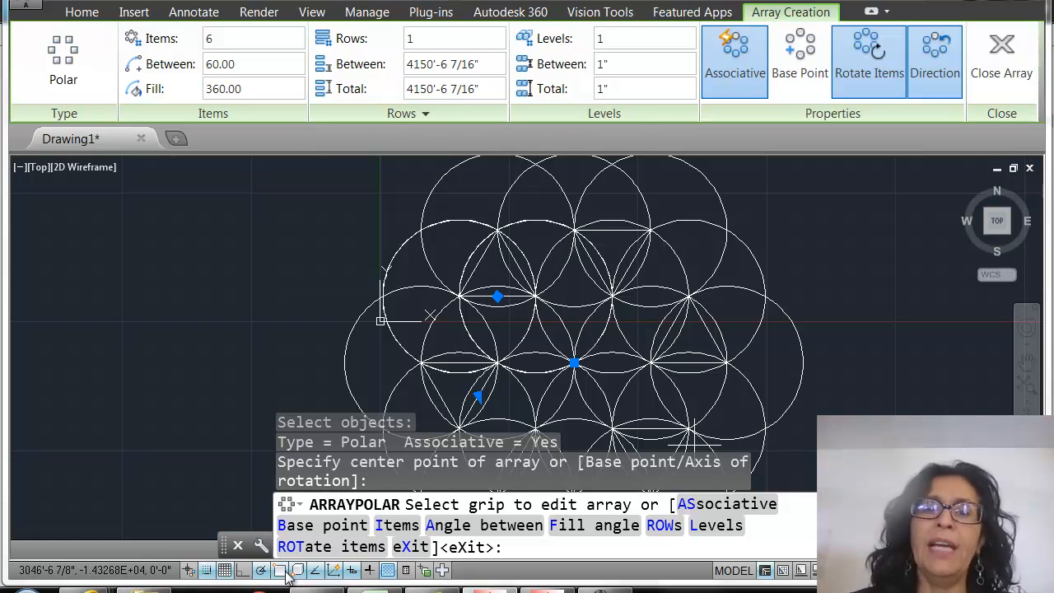